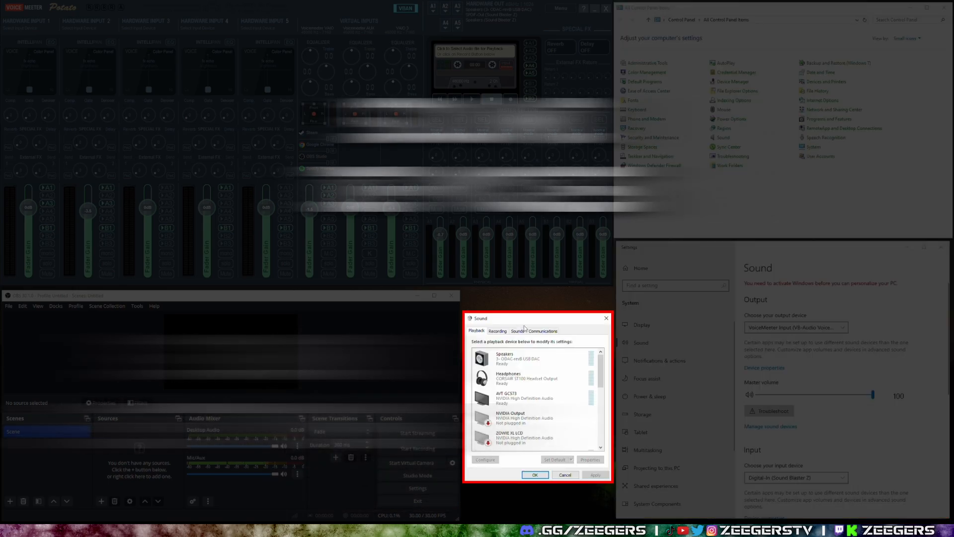
# - Review the Windows sound devices, checking both the playback and recording device lists
pyautogui.click(497, 331)
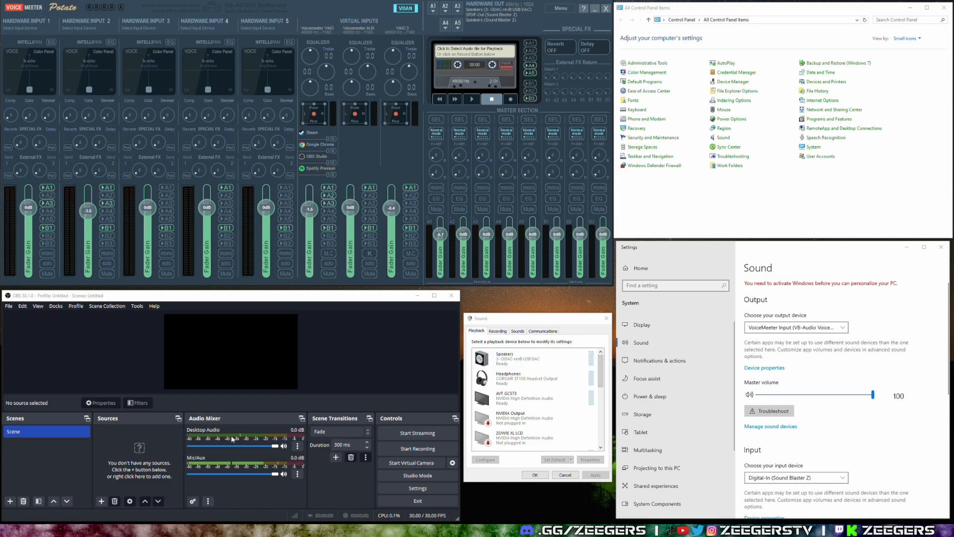
pyautogui.moveTo(516, 320)
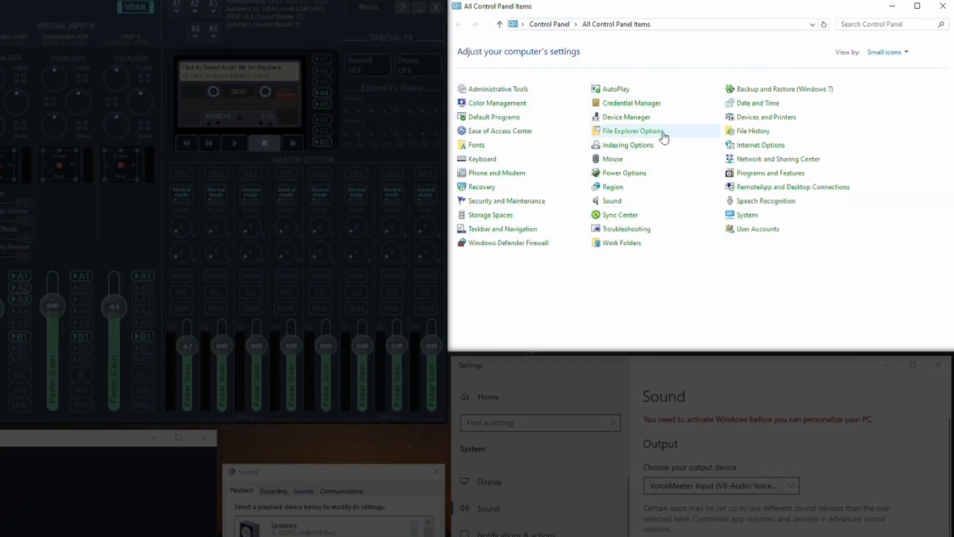
pyautogui.moveTo(615, 206)
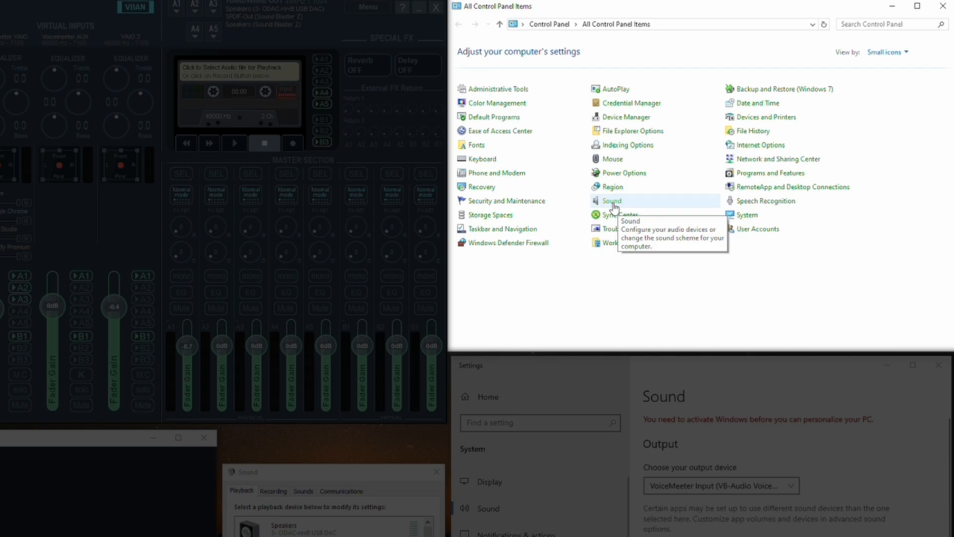
pyautogui.click(610, 201)
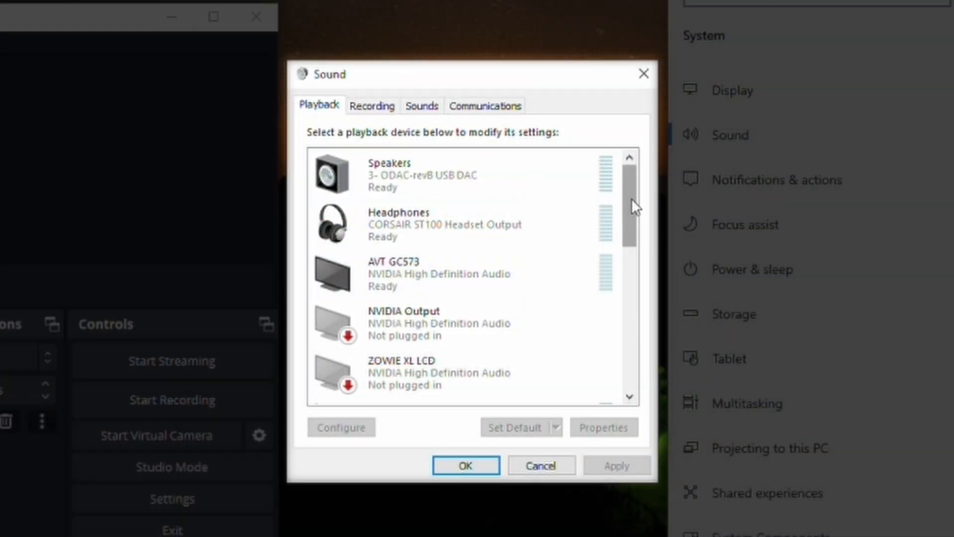
pyautogui.scroll(-3)
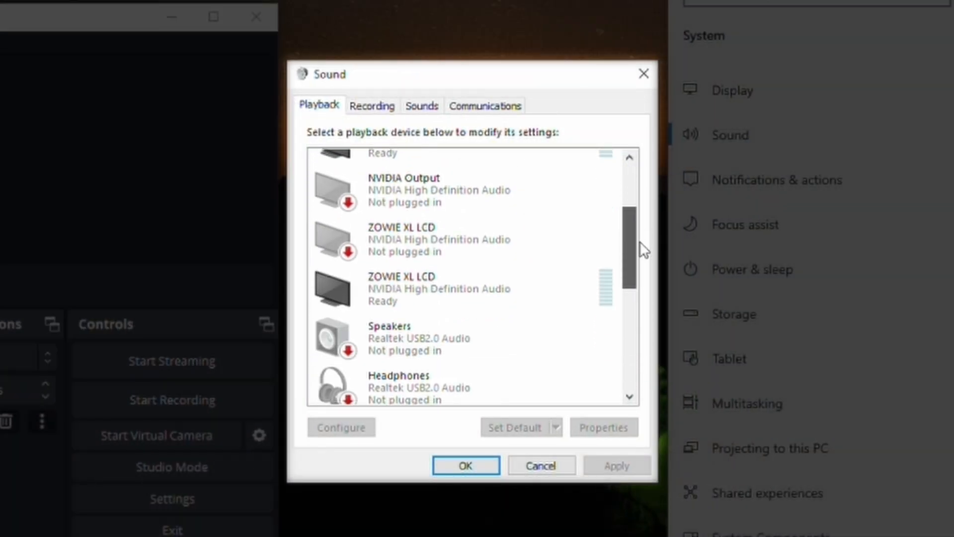
pyautogui.scroll(-3)
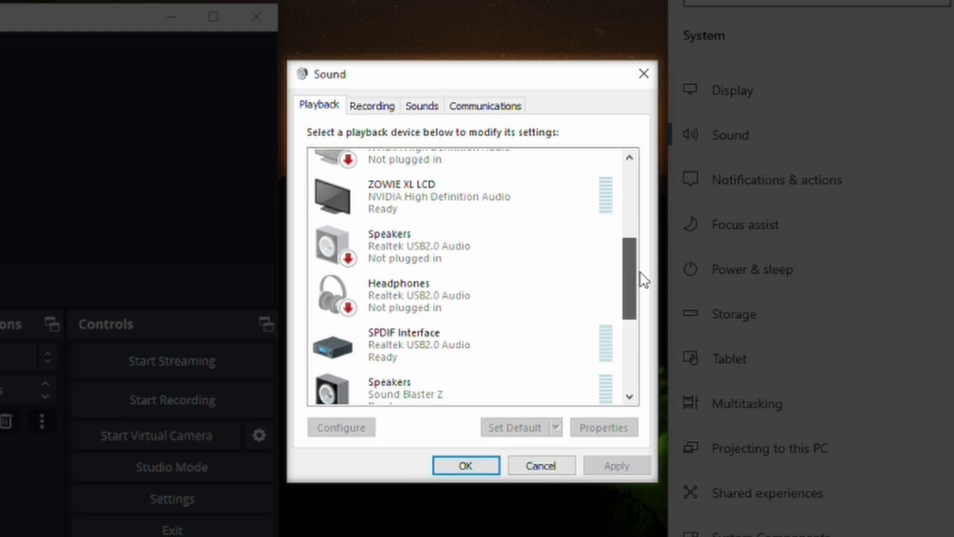
pyautogui.scroll(-3)
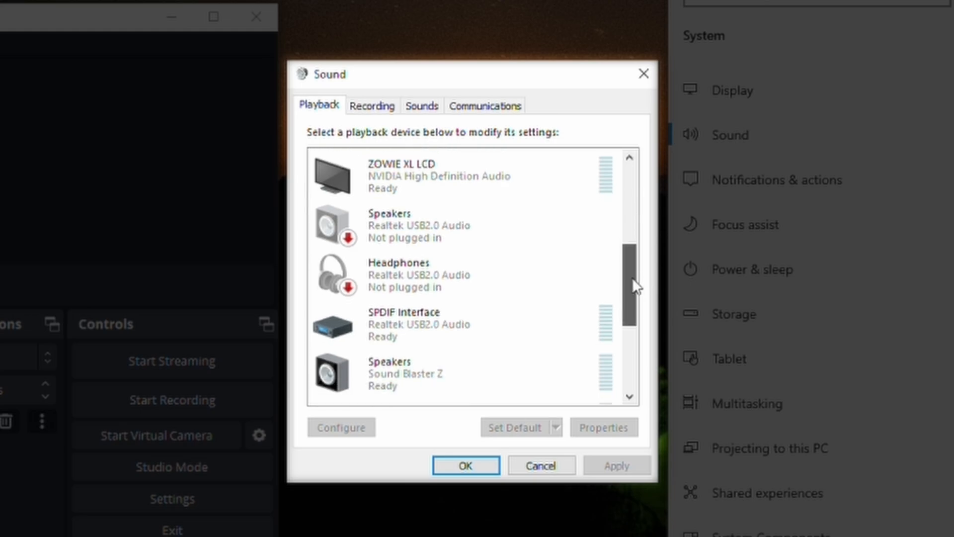
pyautogui.scroll(-3)
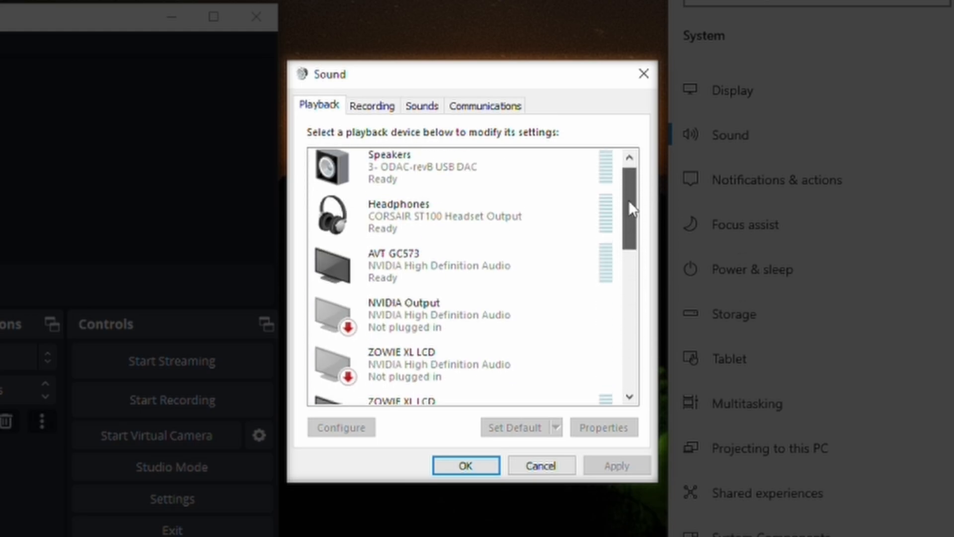
pyautogui.click(371, 105)
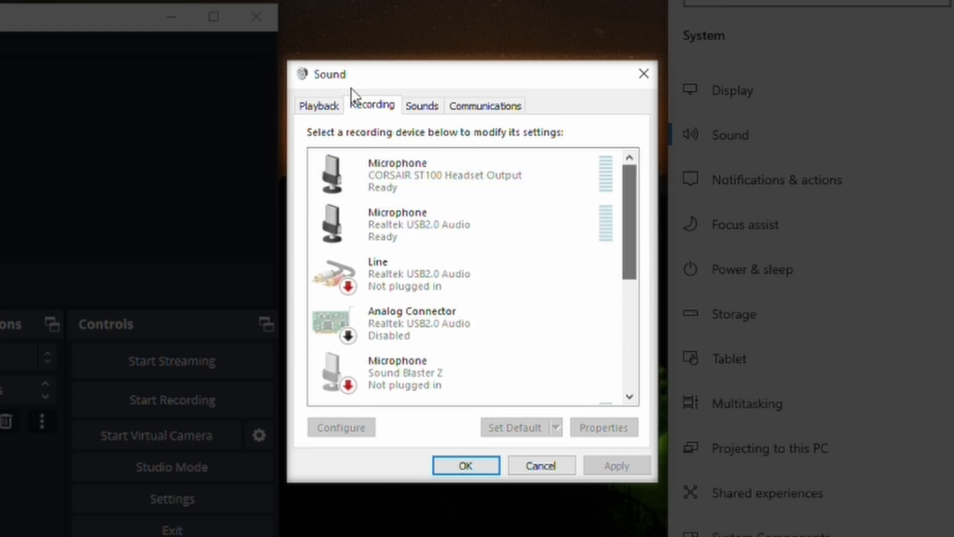
pyautogui.click(318, 106)
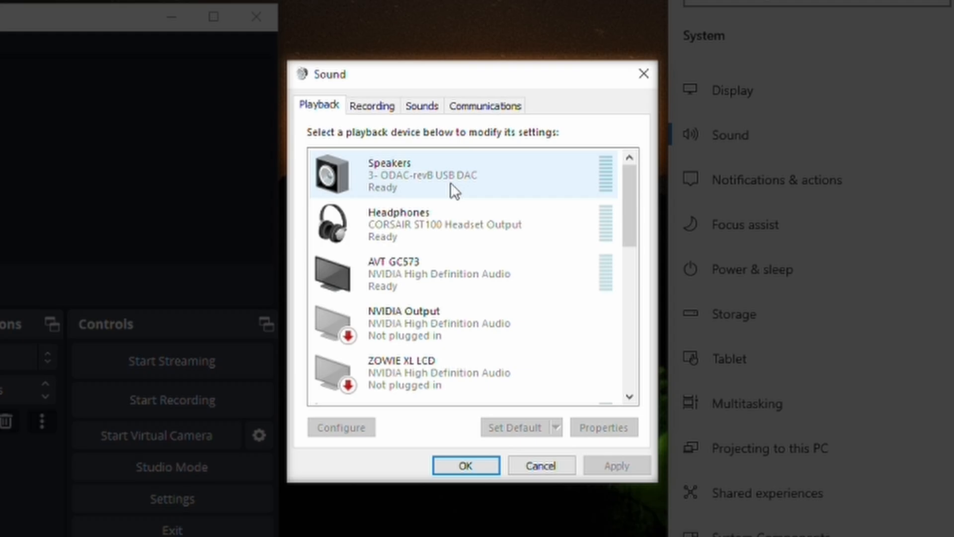
pyautogui.scroll(-3)
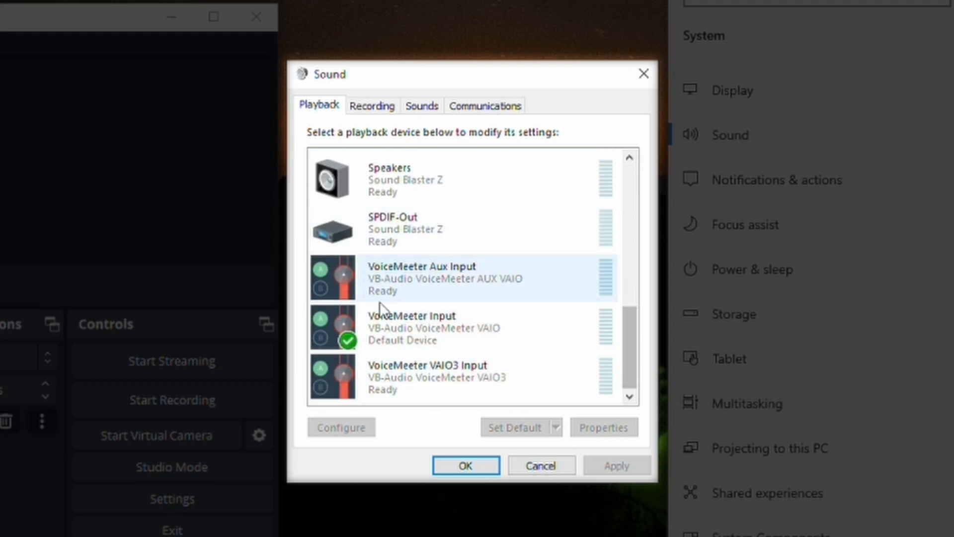
pyautogui.click(424, 327)
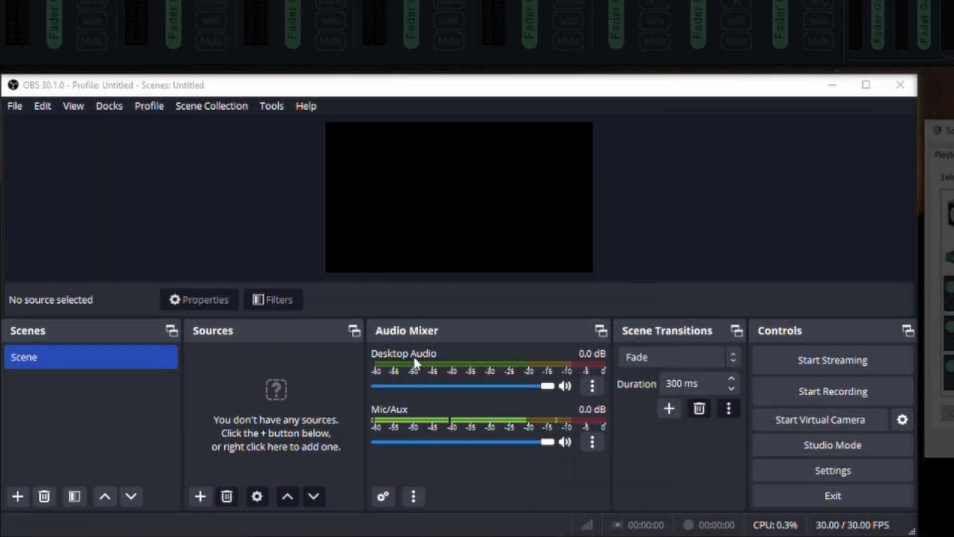
# - Review the audio device settings in OBS Settings
pyautogui.click(833, 470)
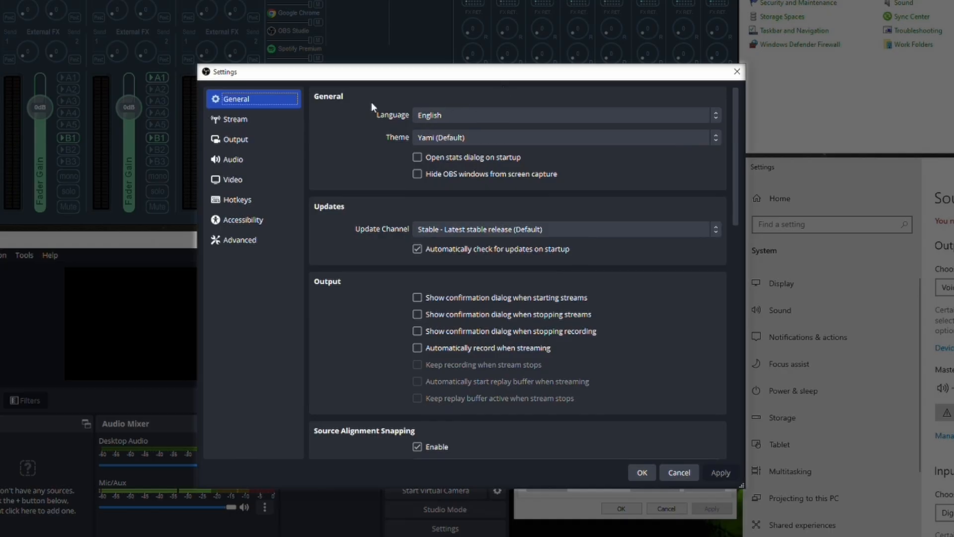
pyautogui.click(234, 159)
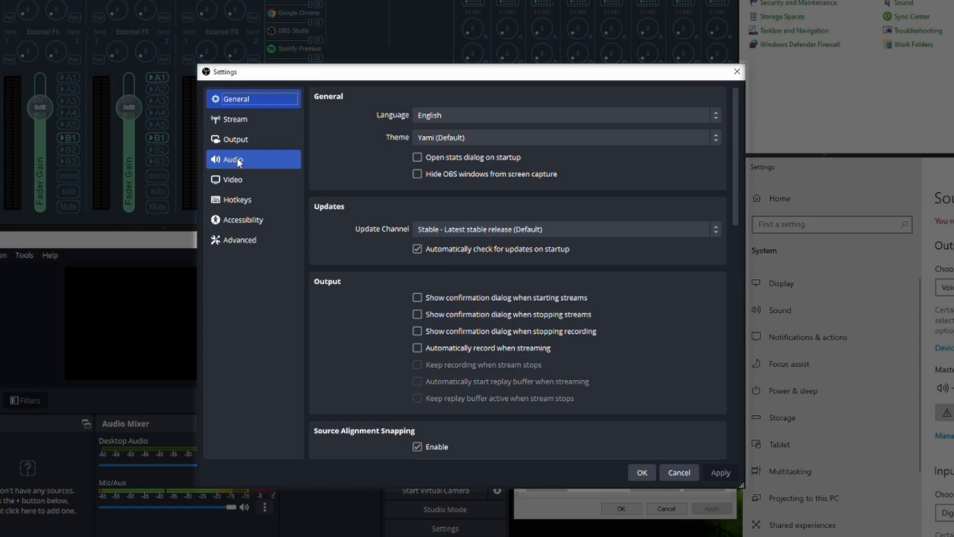
pyautogui.click(234, 159)
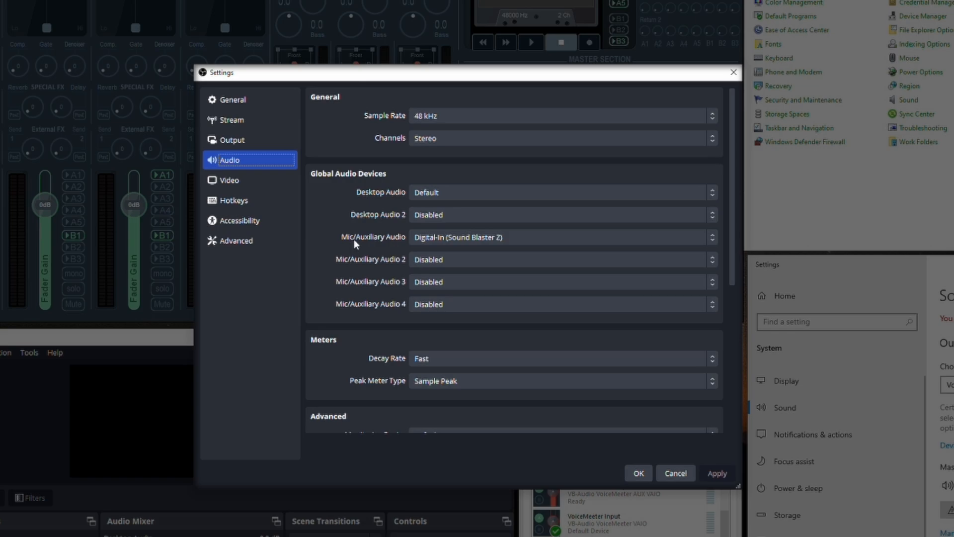
pyautogui.moveTo(485, 249)
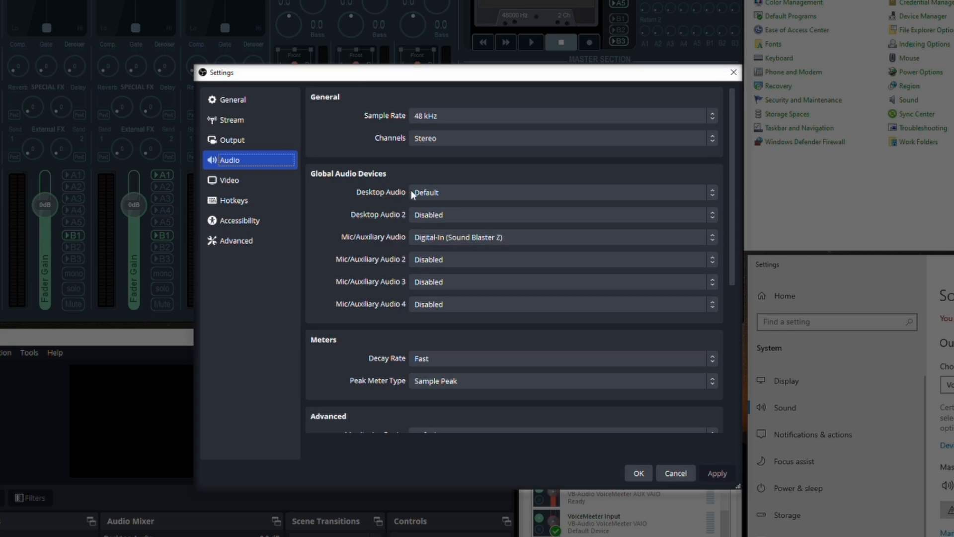
pyautogui.moveTo(728, 197)
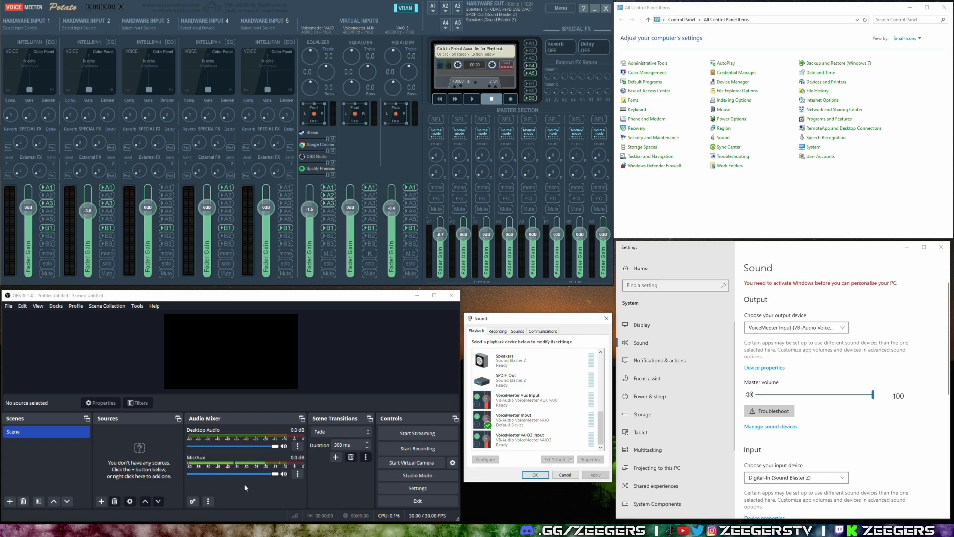
# - Add an Application Audio Capture (BETA) source named Spotify
pyautogui.click(520, 419)
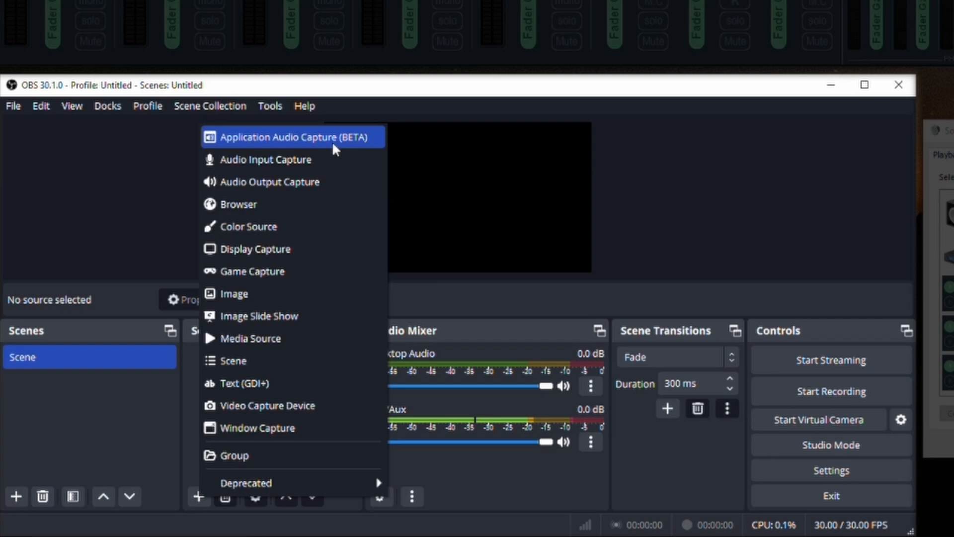
pyautogui.moveTo(357, 151)
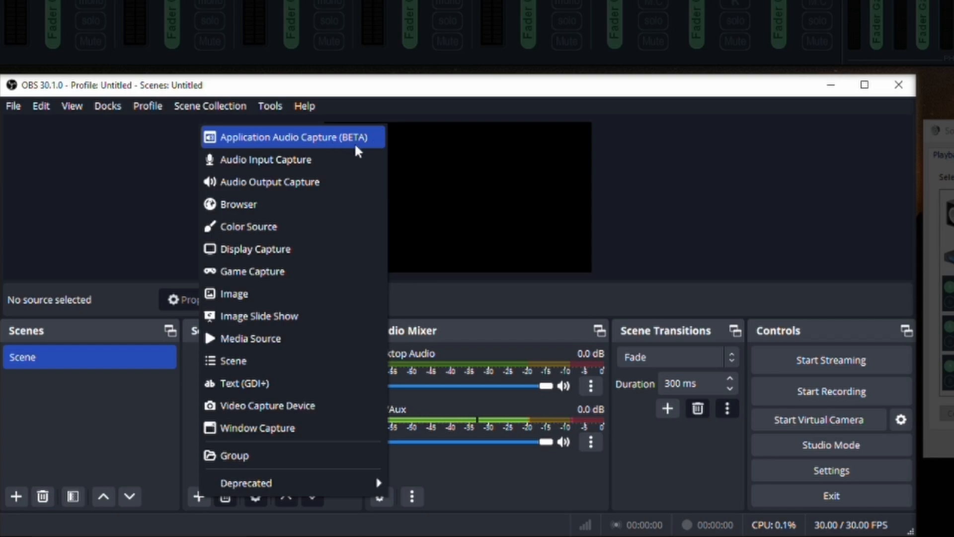
pyautogui.moveTo(344, 156)
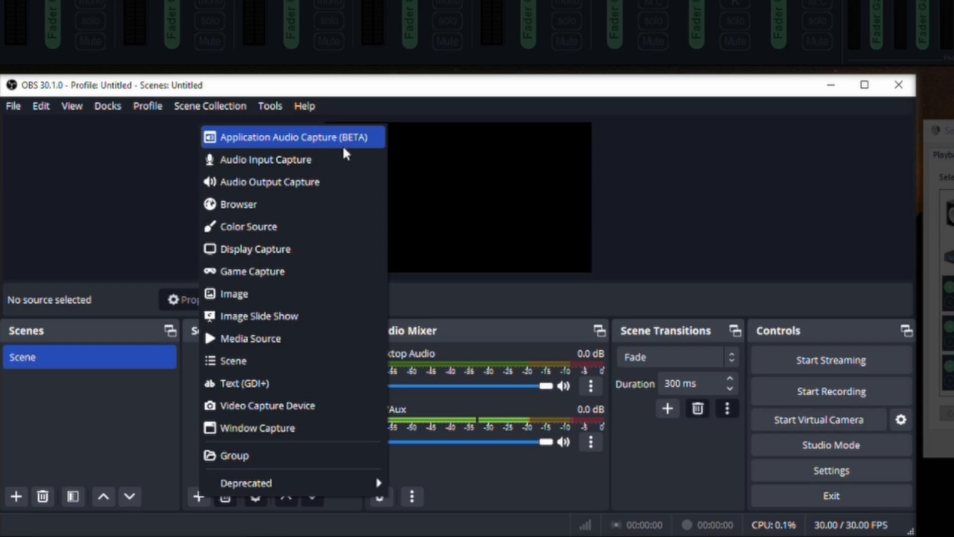
pyautogui.moveTo(376, 144)
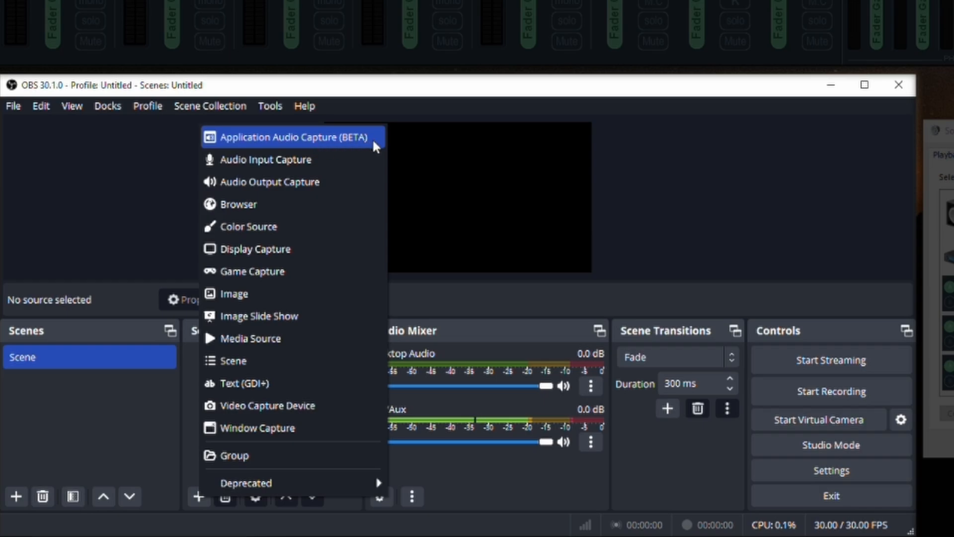
pyautogui.click(293, 137)
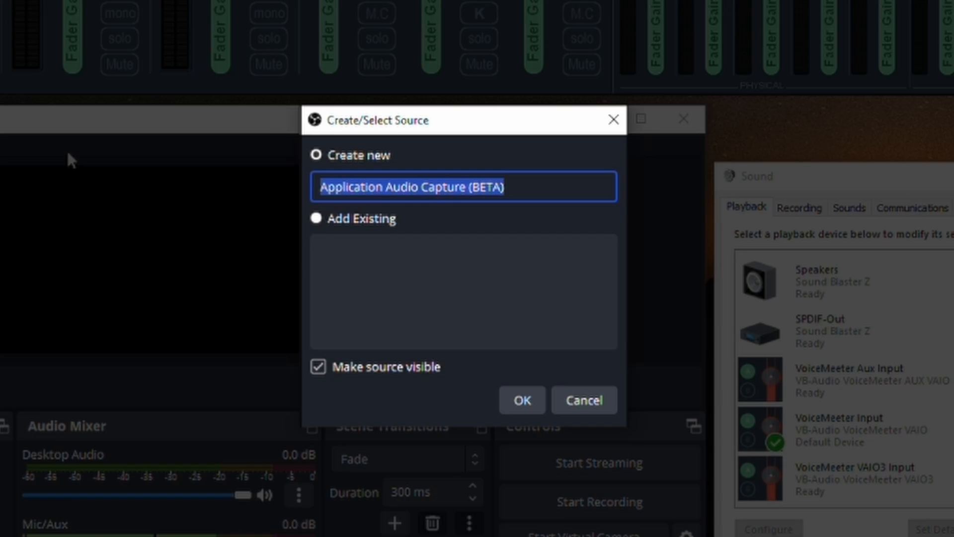
pyautogui.write('Spotify')
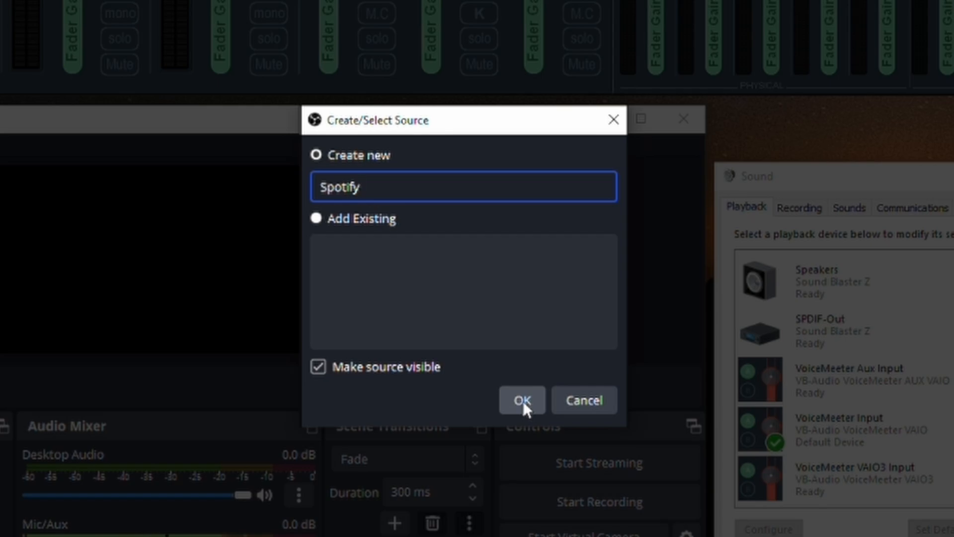
# - Set the Spotify source to capture the [Spotify.exe]: Spotify Premium window and confirm
pyautogui.click(520, 400)
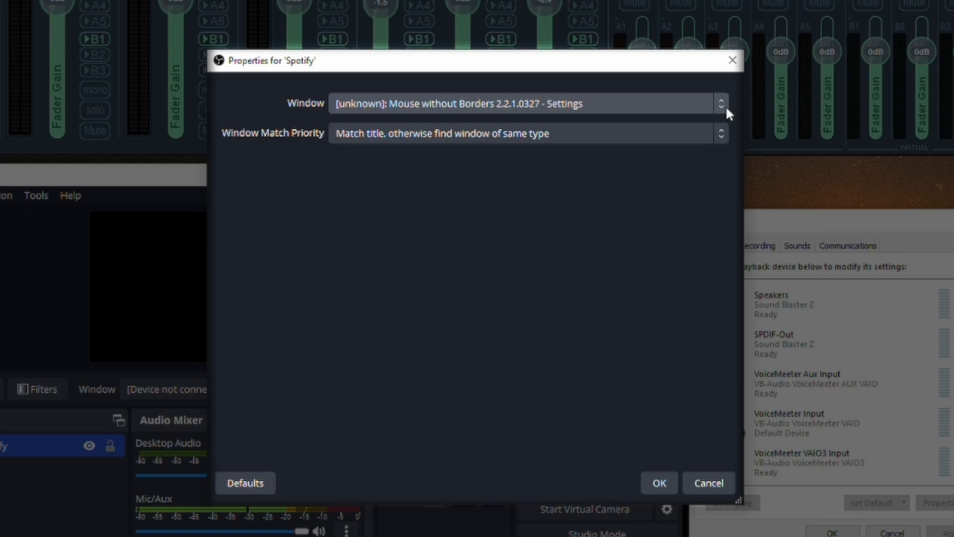
pyautogui.moveTo(696, 109)
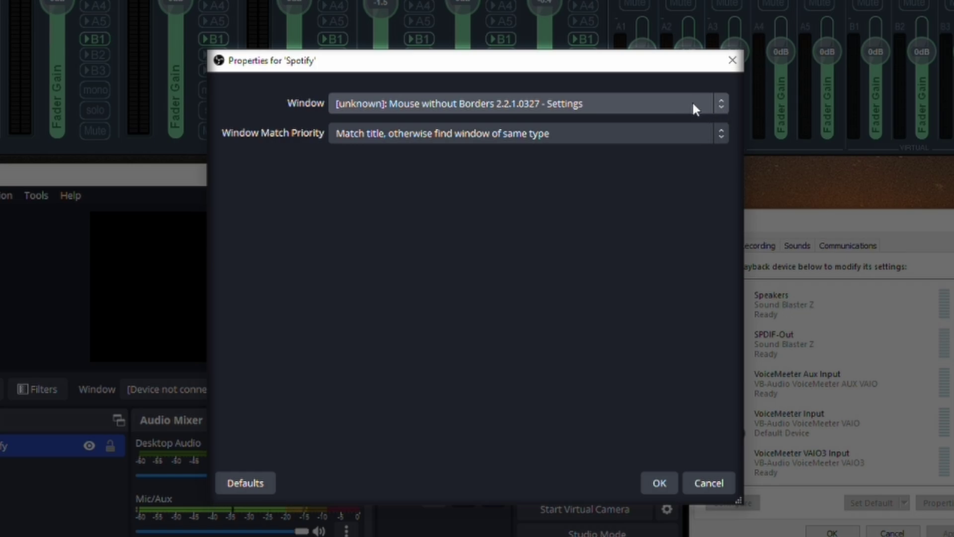
pyautogui.click(722, 103)
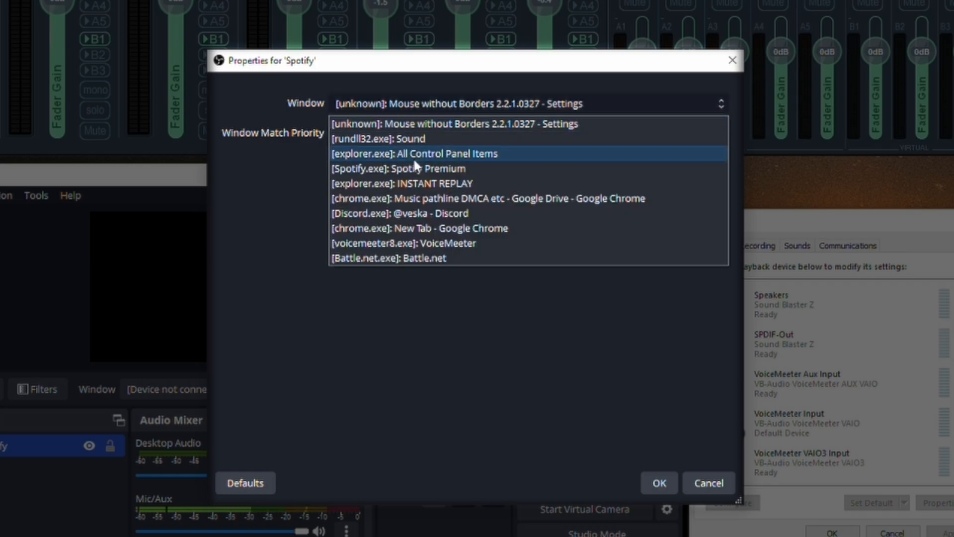
pyautogui.click(378, 168)
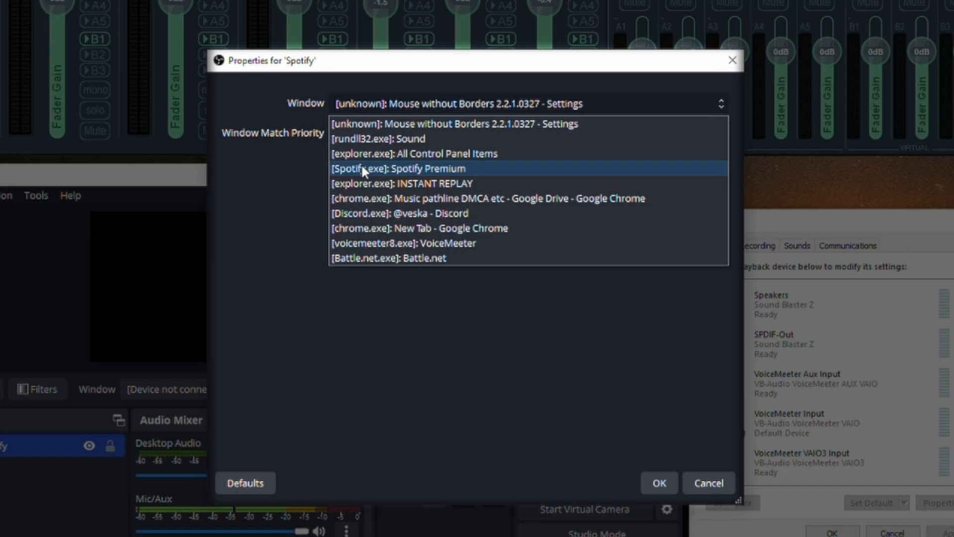
pyautogui.moveTo(396, 187)
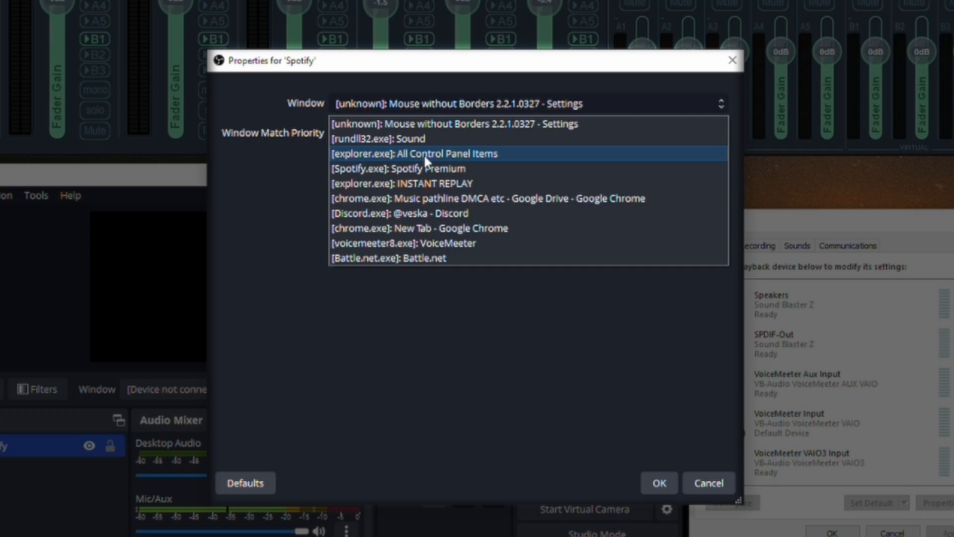
pyautogui.click(416, 168)
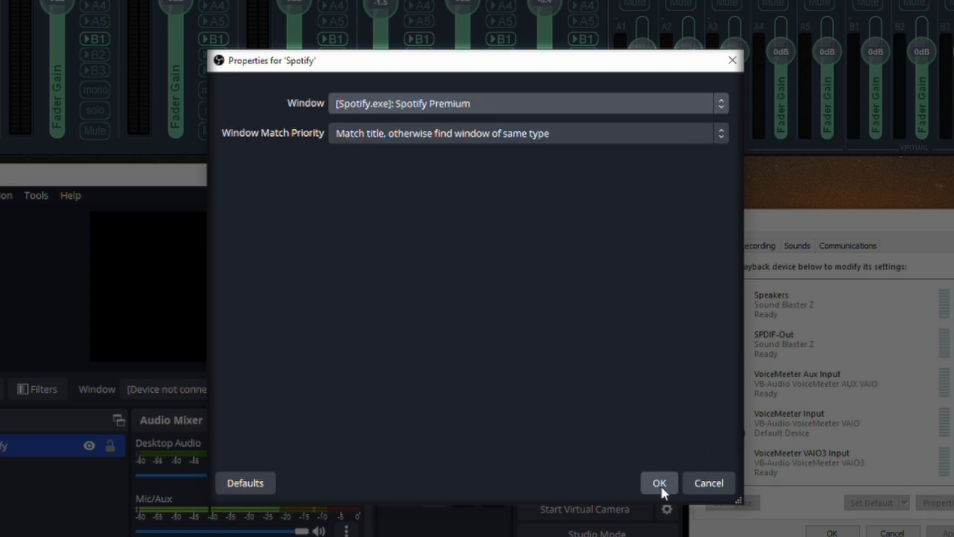
pyautogui.click(660, 483)
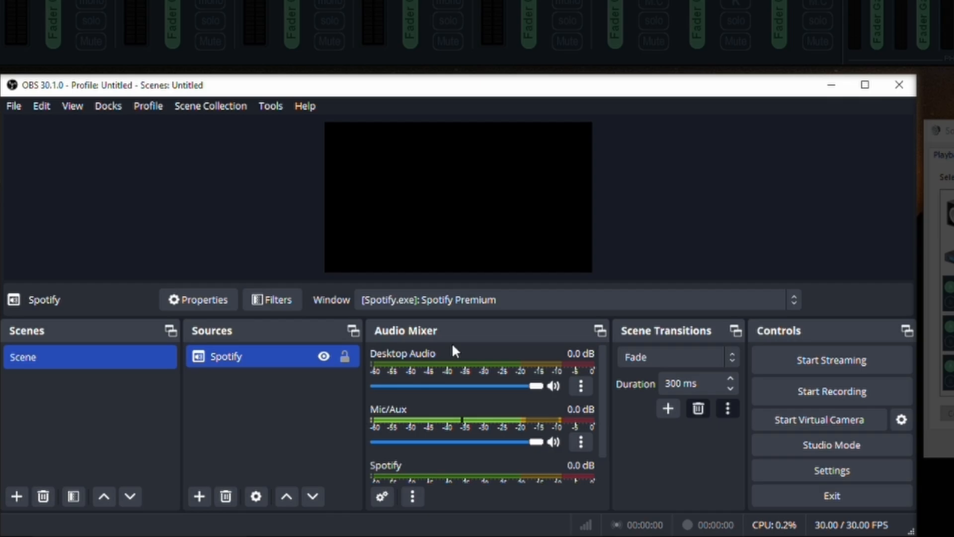
pyautogui.click(580, 442)
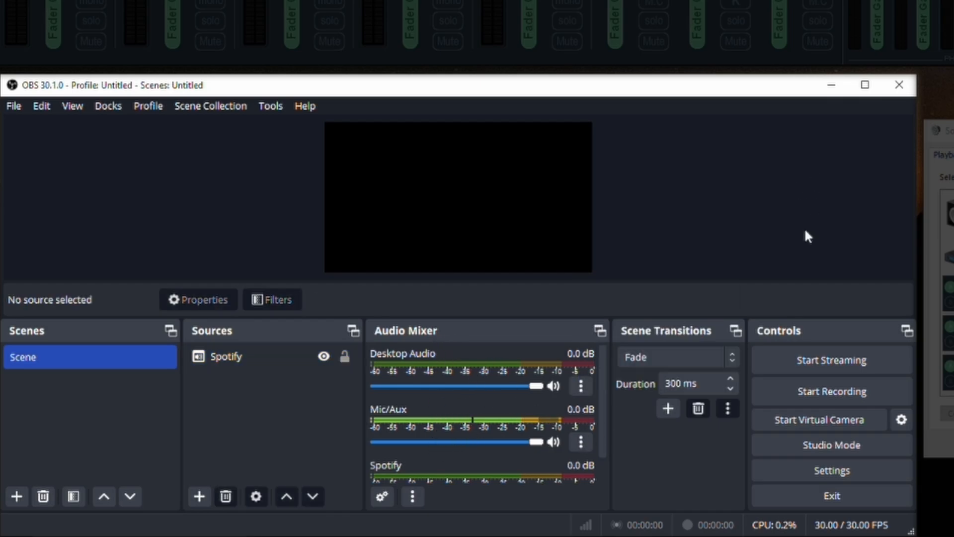
pyautogui.click(832, 470)
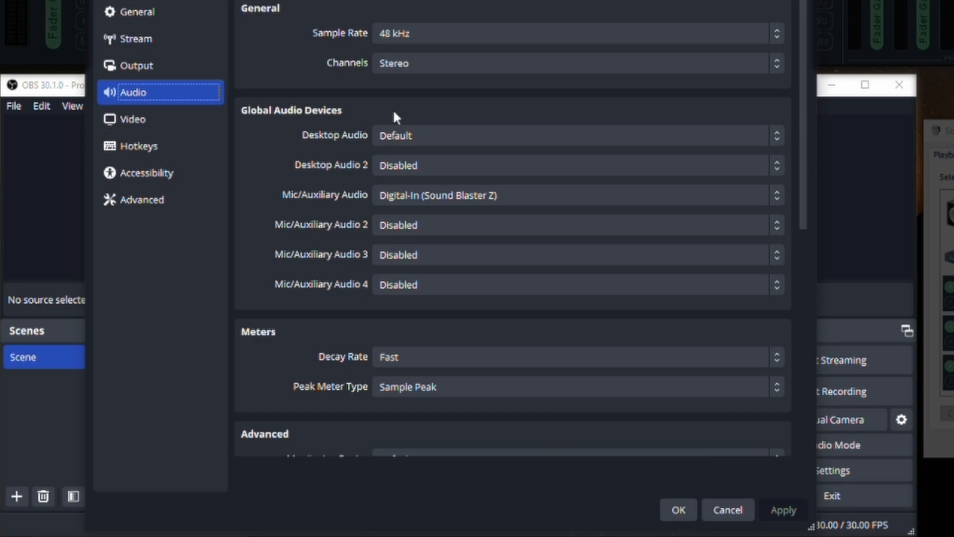
pyautogui.click(571, 136)
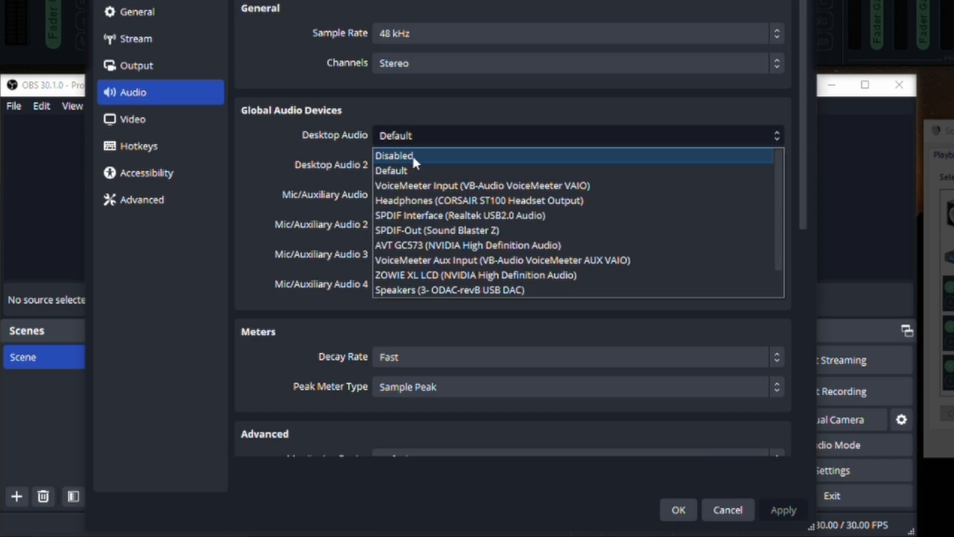
pyautogui.moveTo(421, 141)
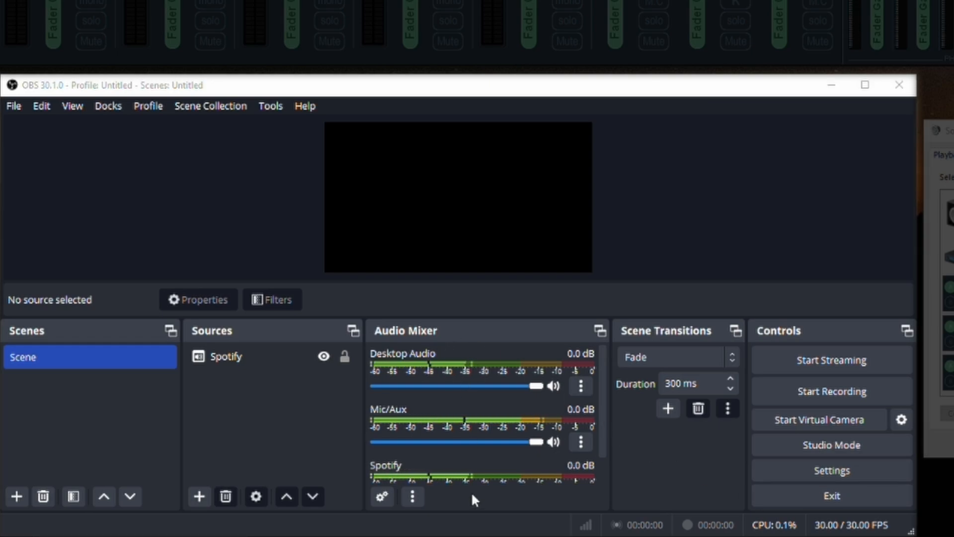
pyautogui.moveTo(558, 397)
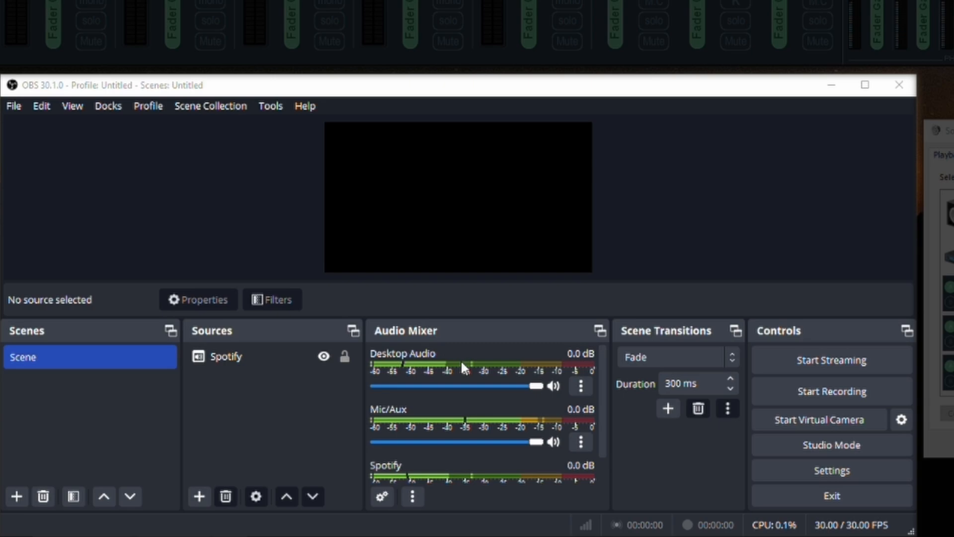
# - Mute the Desktop Audio mixer channel, leaving Mic/Aux and Spotify audible
pyautogui.click(553, 386)
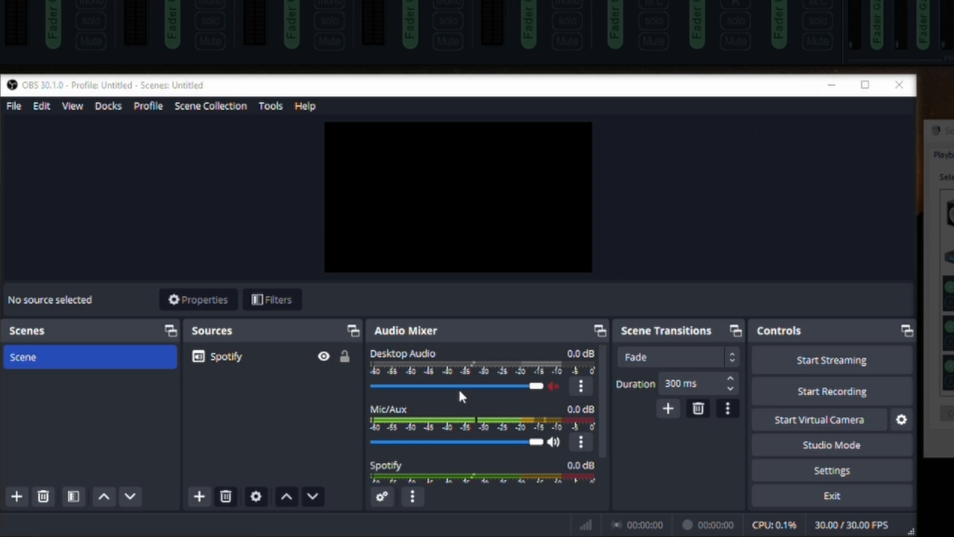
pyautogui.moveTo(401, 363)
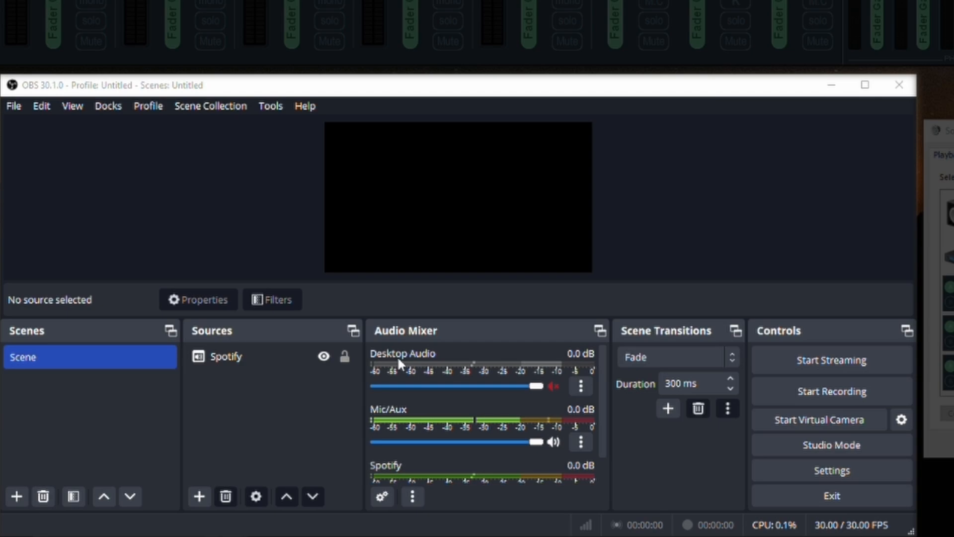
pyautogui.moveTo(424, 368)
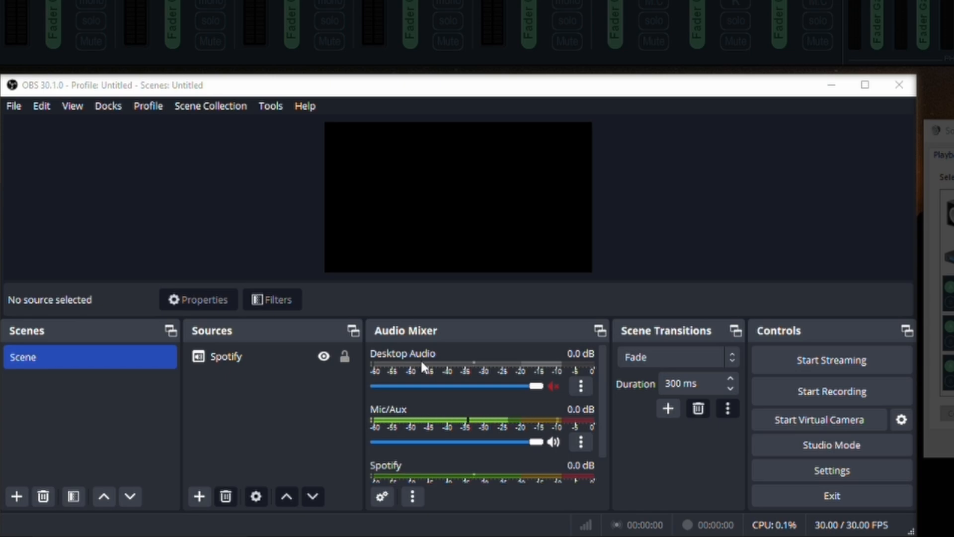
pyautogui.scroll(-3)
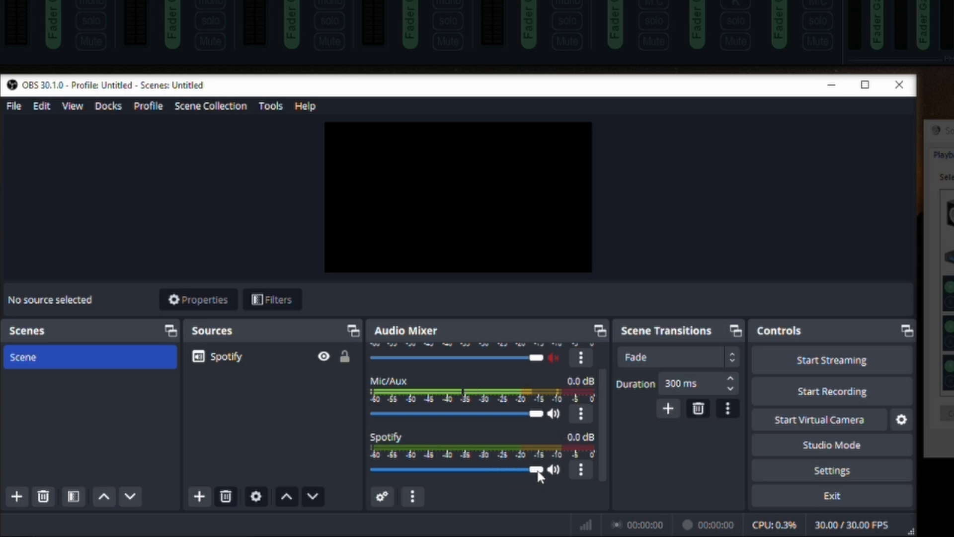
pyautogui.moveTo(603, 401)
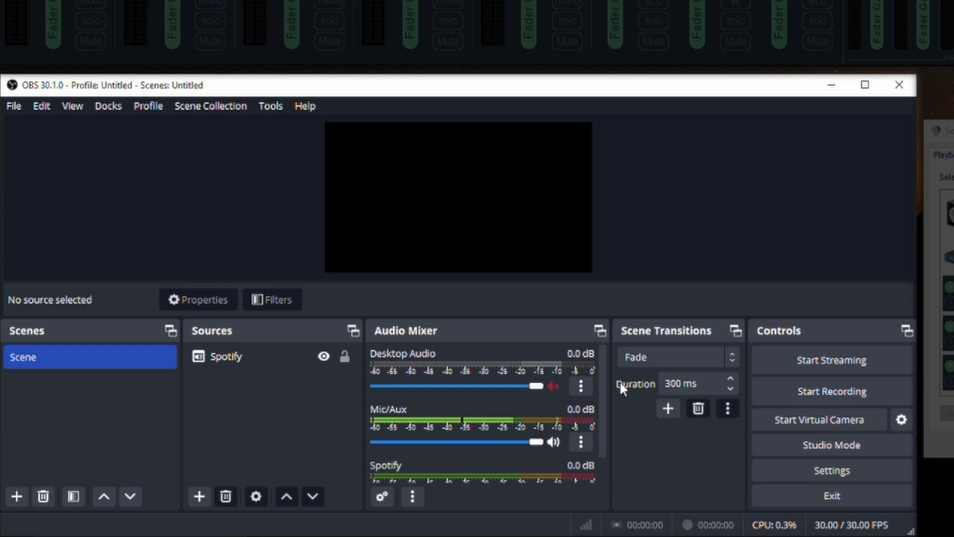
pyautogui.moveTo(617, 374)
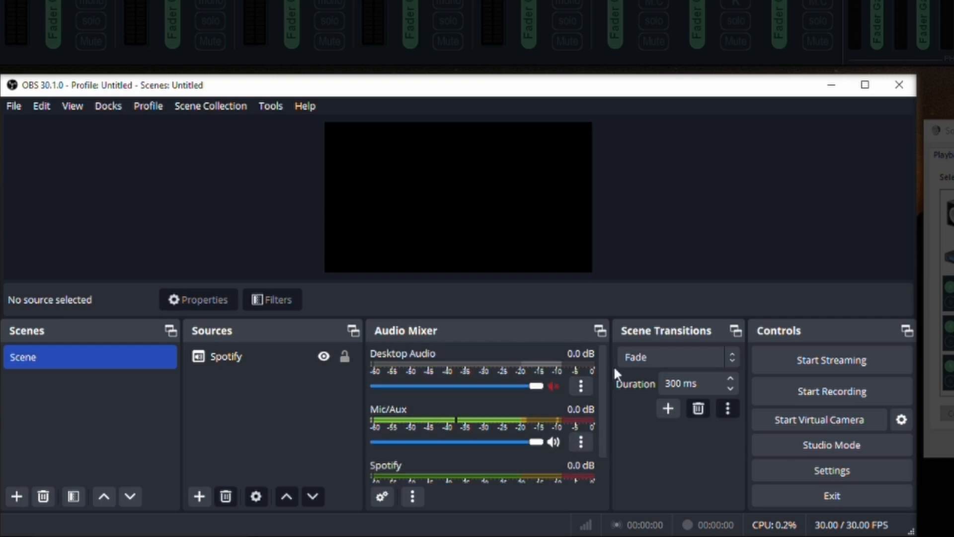
pyautogui.click(226, 356)
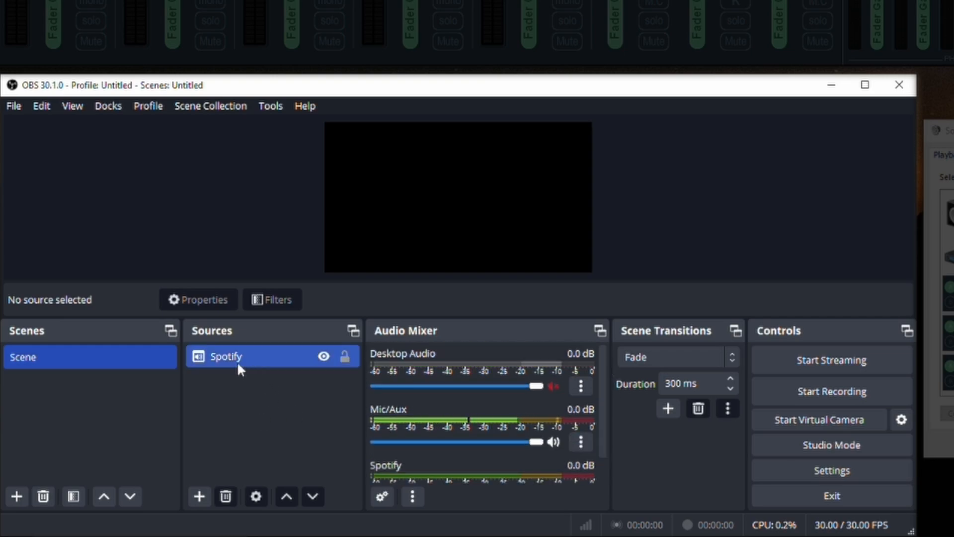
pyautogui.click(259, 404)
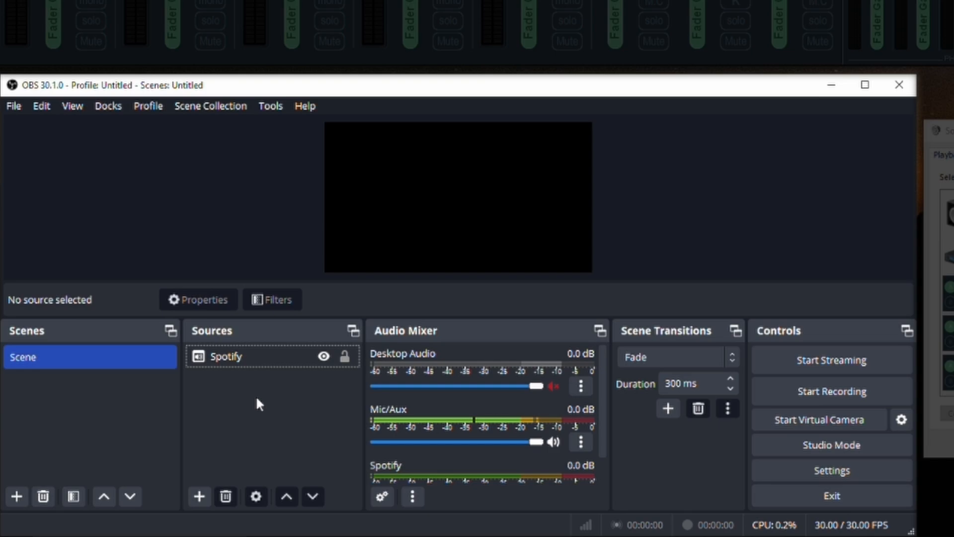
# - Add an Application Audio Capture source named Discord capturing the Discord window
pyautogui.click(198, 497)
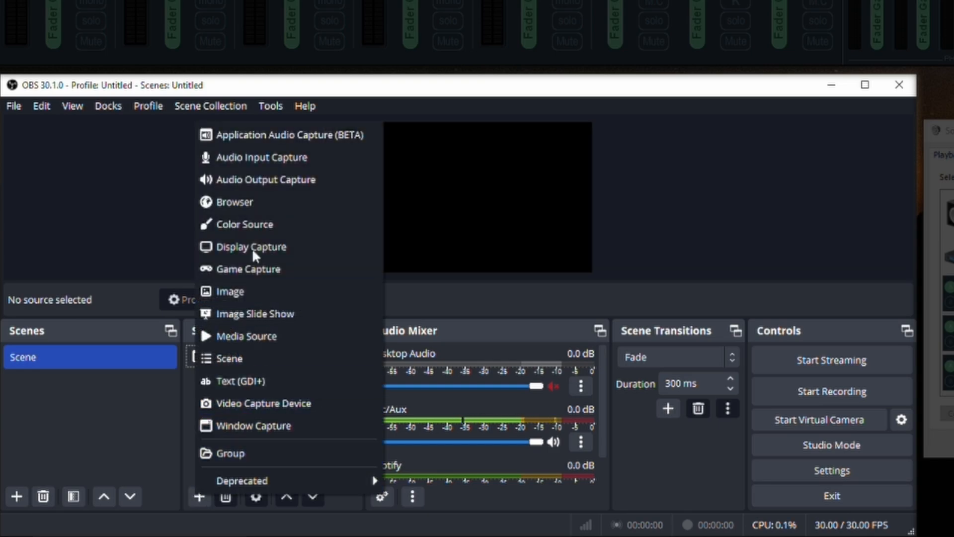
pyautogui.click(284, 135)
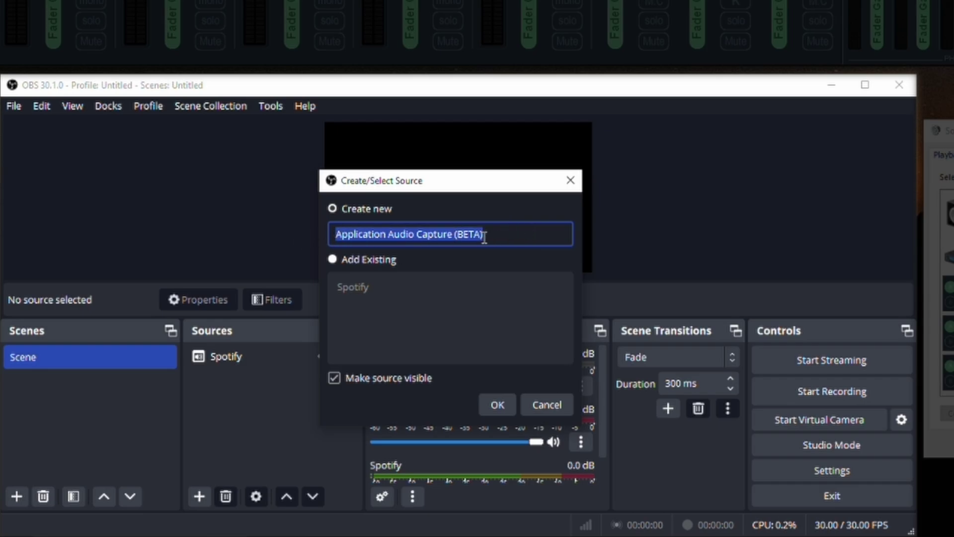
pyautogui.write('Disco')
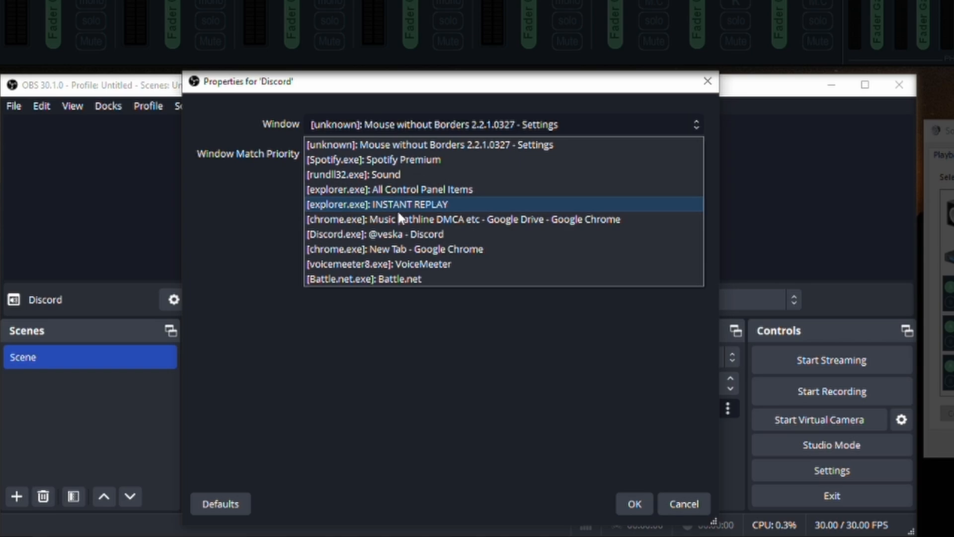
pyautogui.click(373, 234)
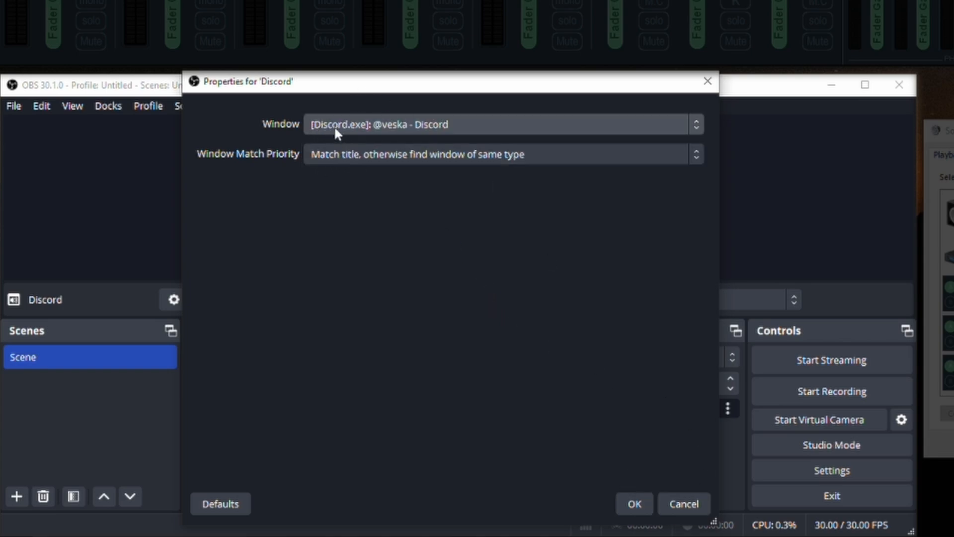
pyautogui.moveTo(332, 138)
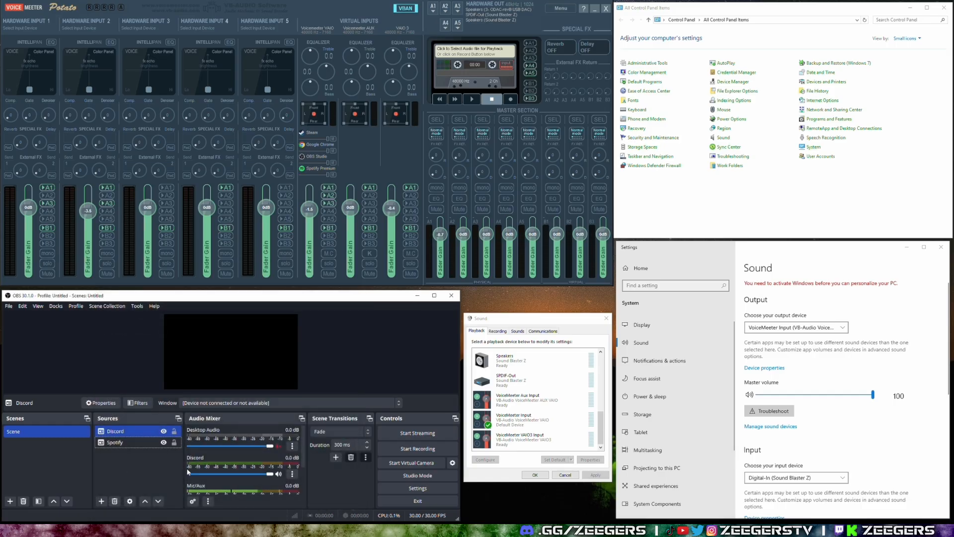
# - Remove the Discord source from the scene, leaving only Spotify
pyautogui.rightClick(115, 431)
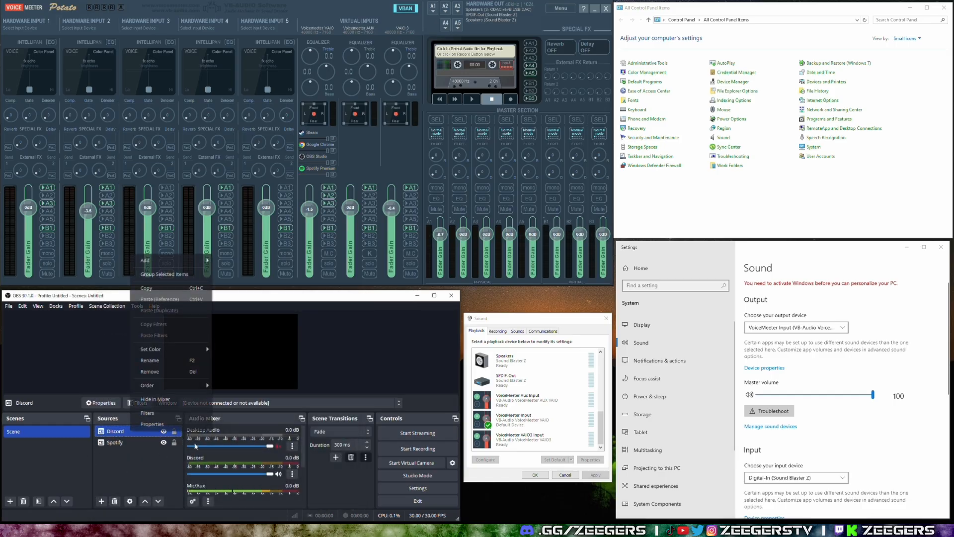
pyautogui.click(149, 372)
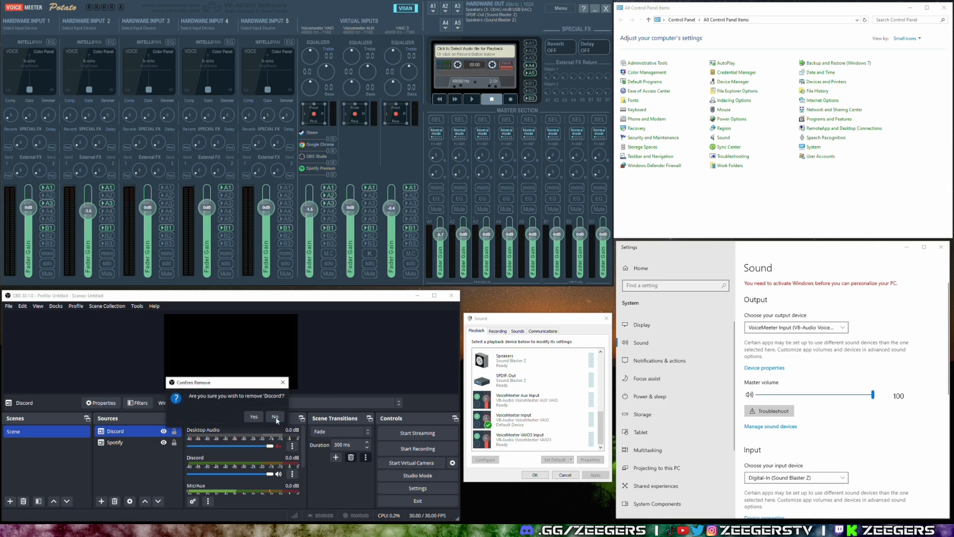
pyautogui.click(274, 416)
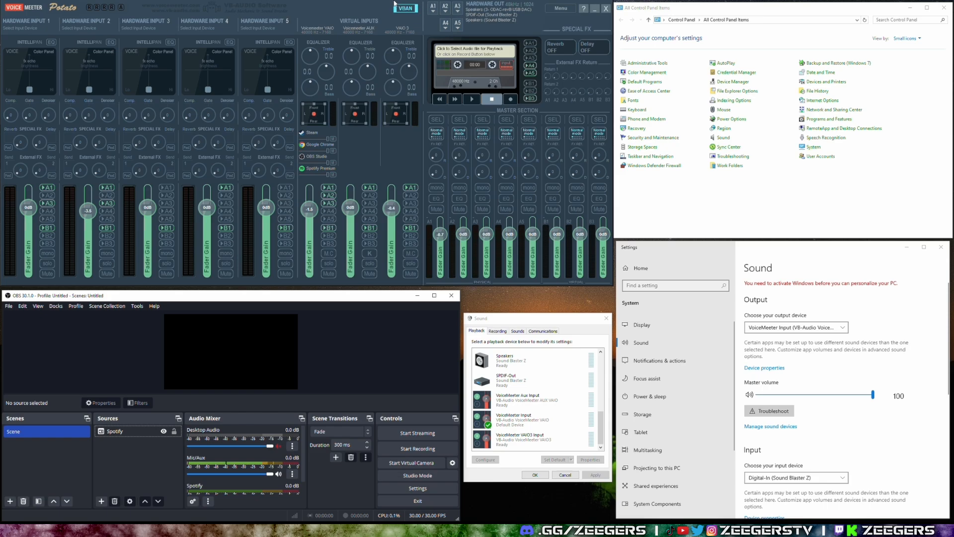
pyautogui.moveTo(151, 409)
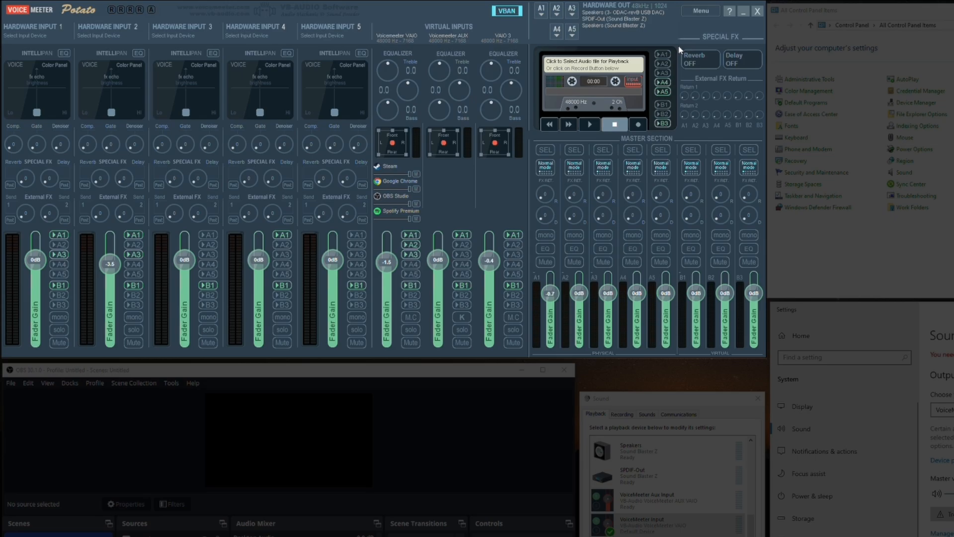
pyautogui.moveTo(675, 23)
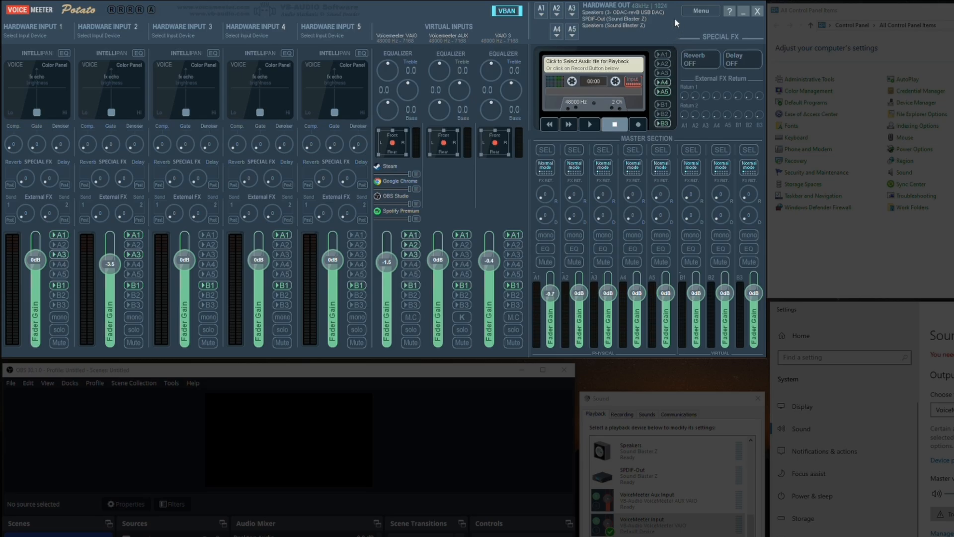
pyautogui.moveTo(542, 18)
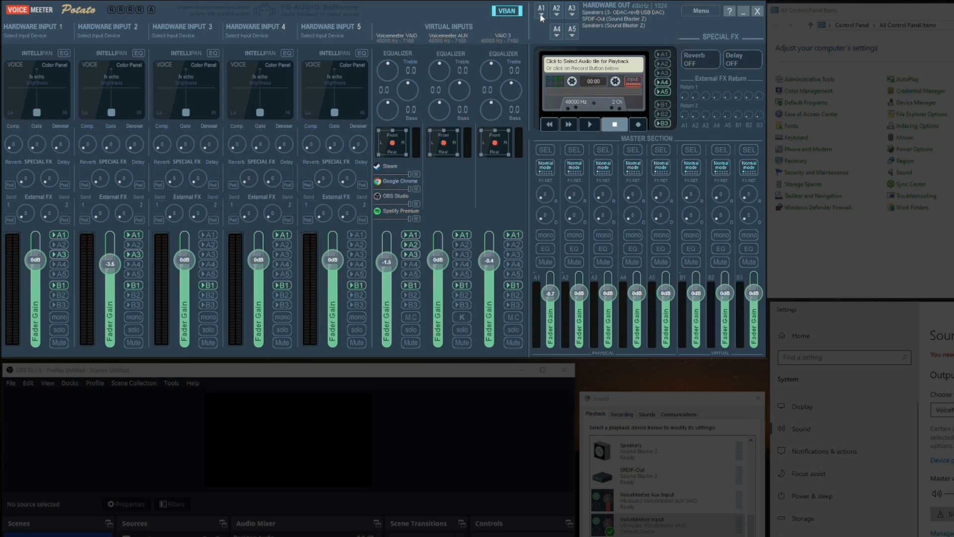
pyautogui.moveTo(570, 30)
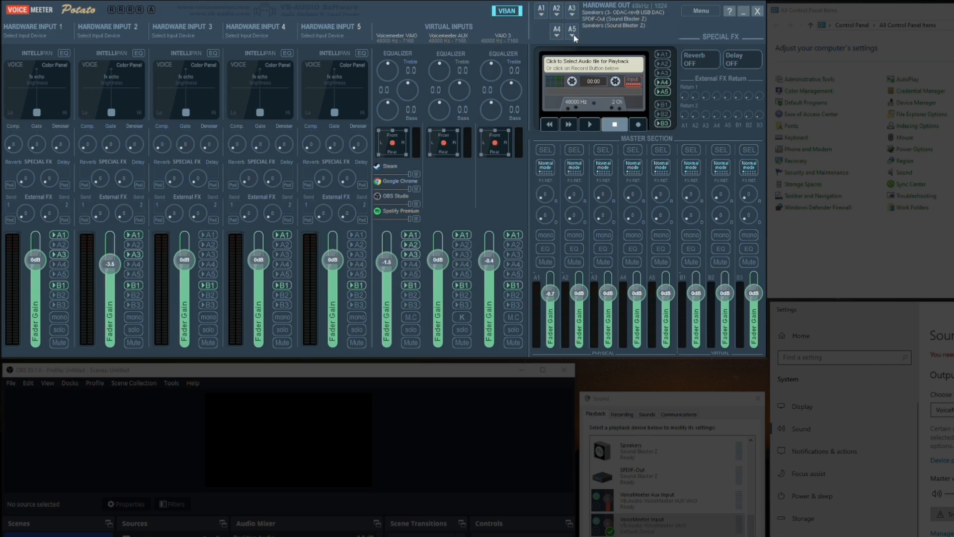
pyautogui.moveTo(34, 14)
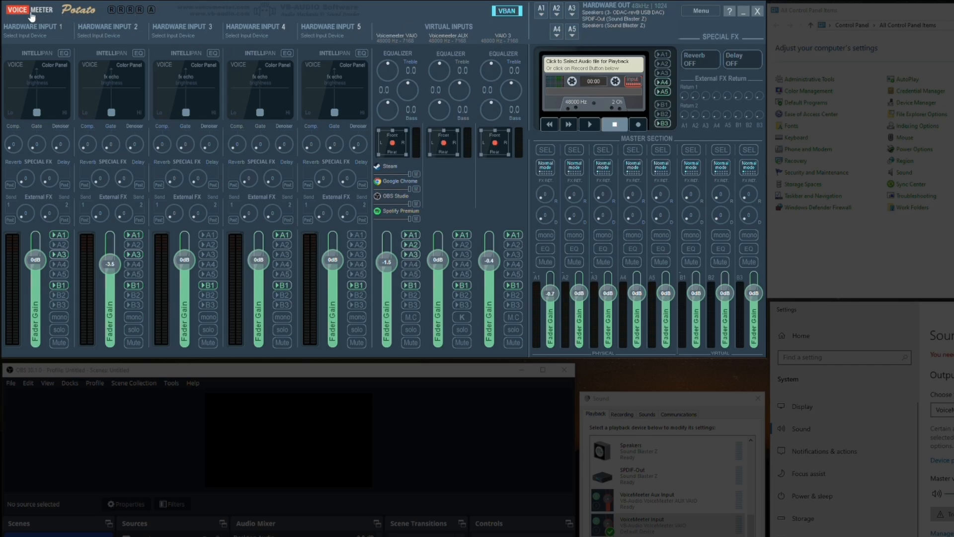
pyautogui.moveTo(71, 13)
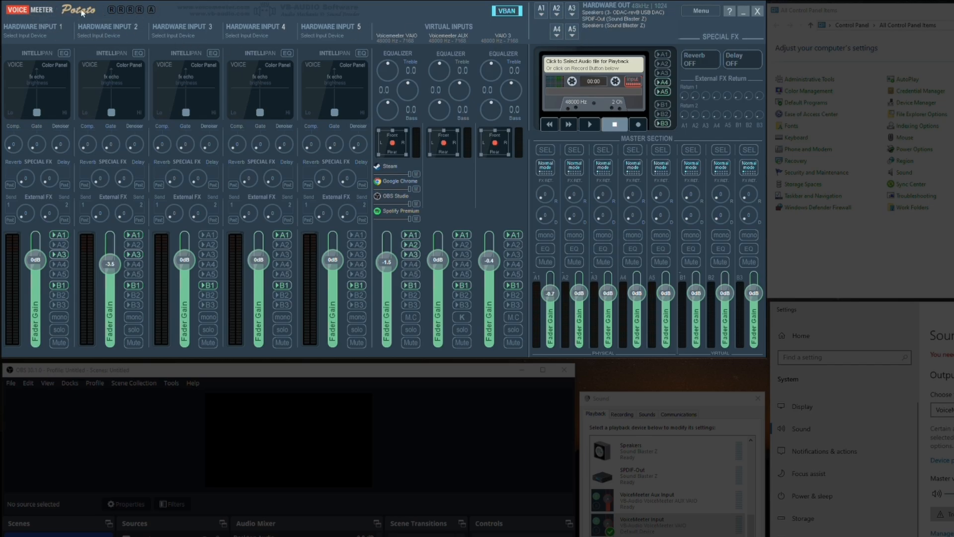
pyautogui.moveTo(92, 56)
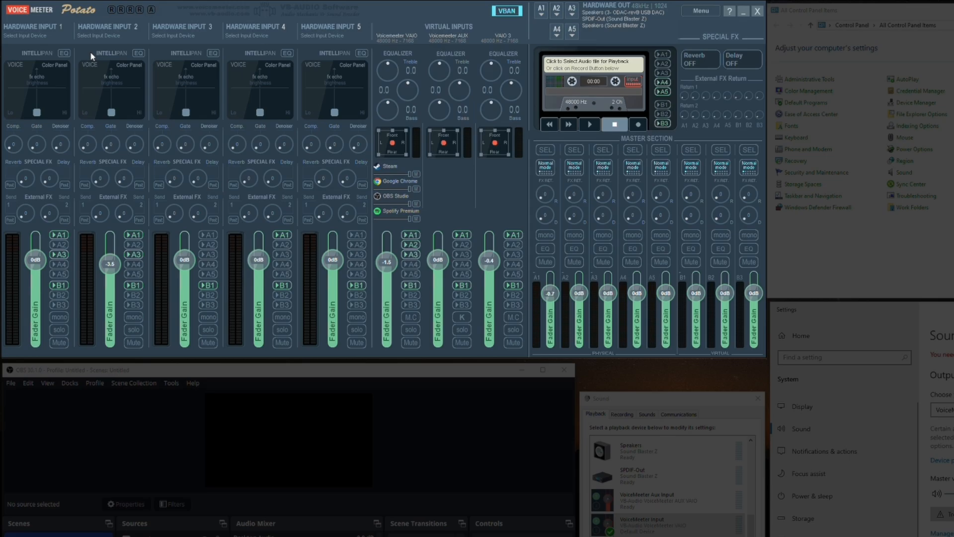
pyautogui.moveTo(313, 4)
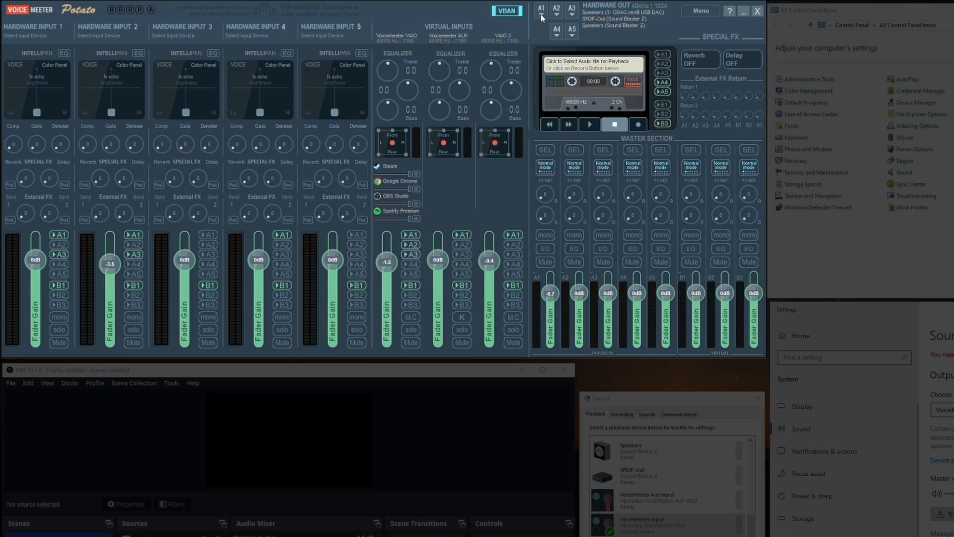
pyautogui.moveTo(576, 16)
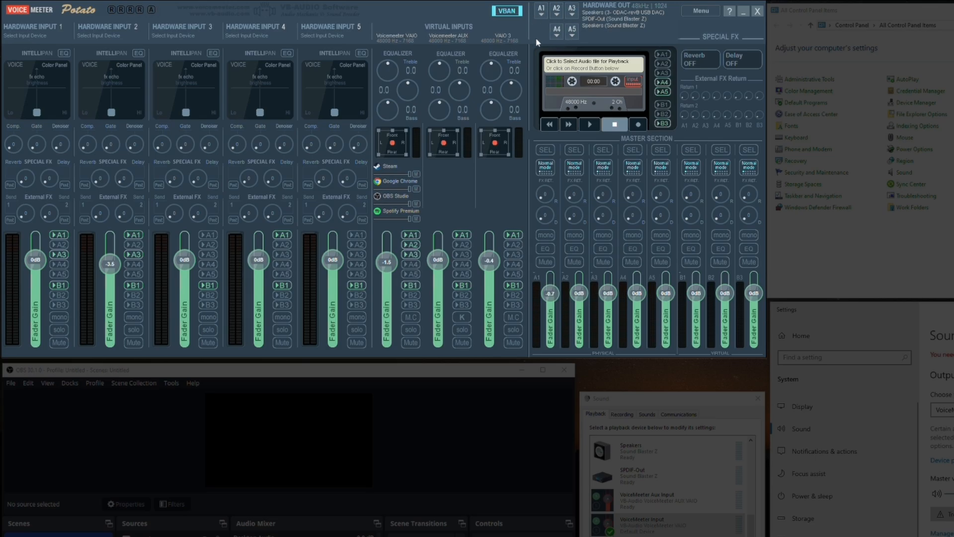
pyautogui.moveTo(630, 6)
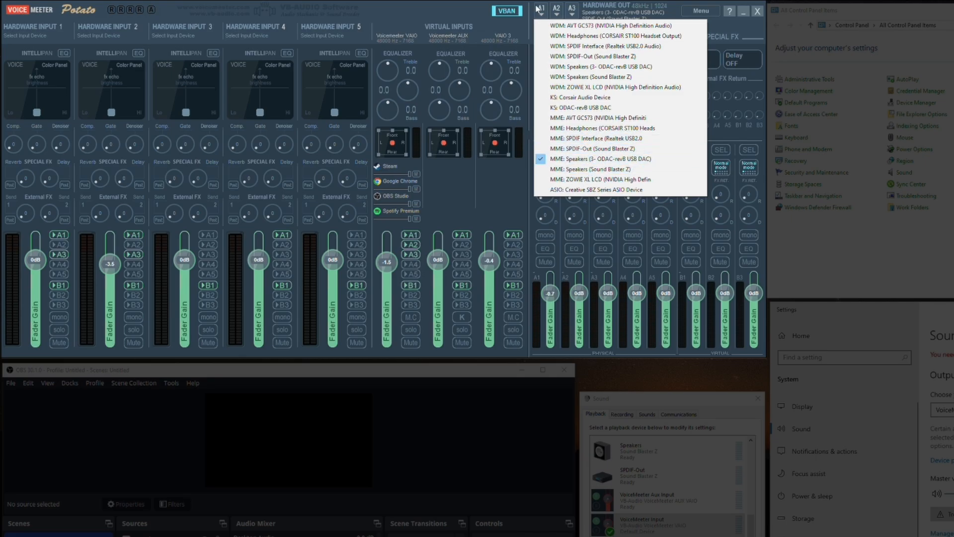
pyautogui.click(612, 149)
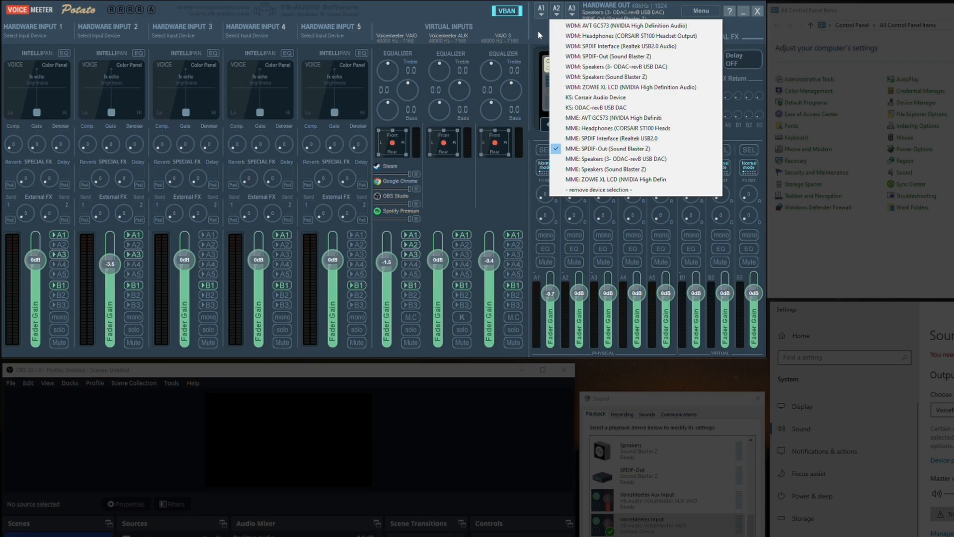
pyautogui.click(621, 169)
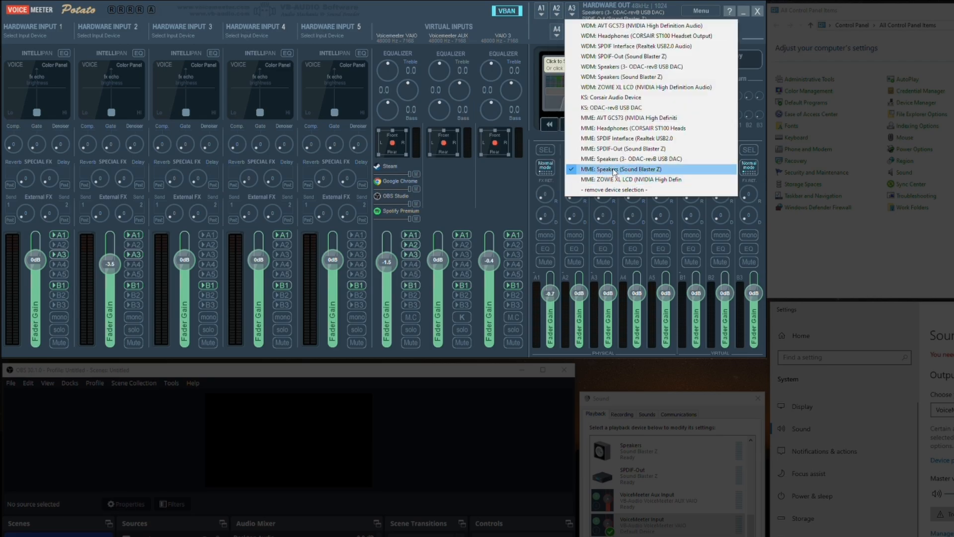
pyautogui.click(620, 169)
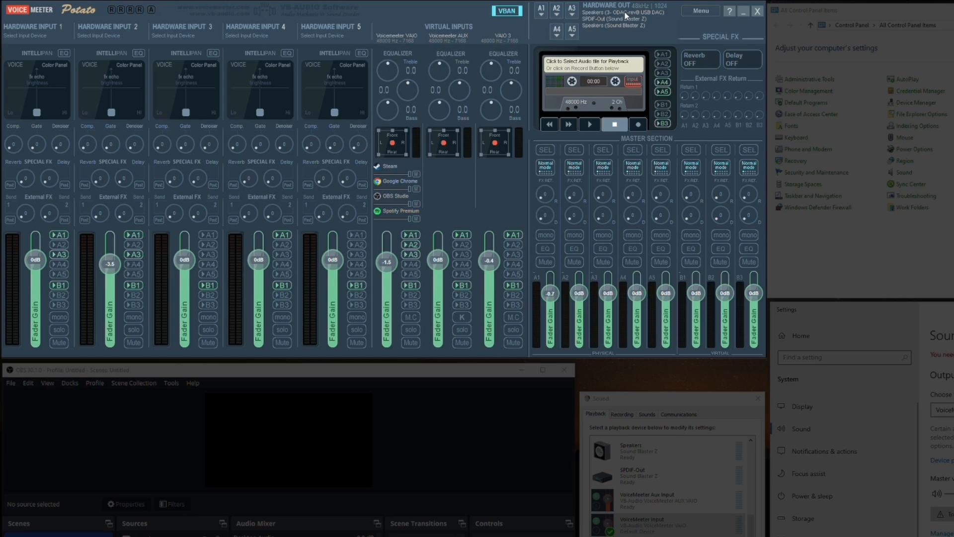
pyautogui.click(650, 525)
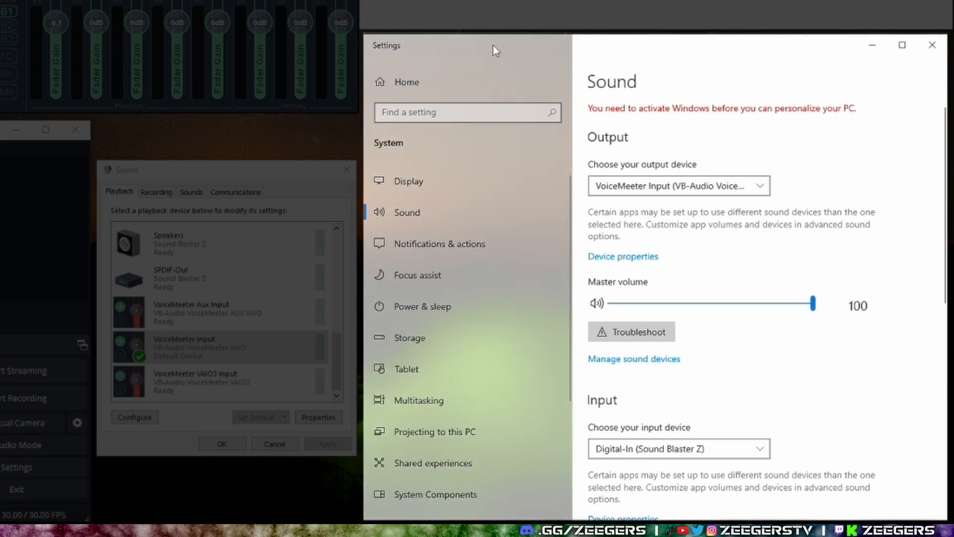
# - Show App volume and device preferences listing Spotify, Steam, OBS and VoiceMeeter
pyautogui.scroll(-3)
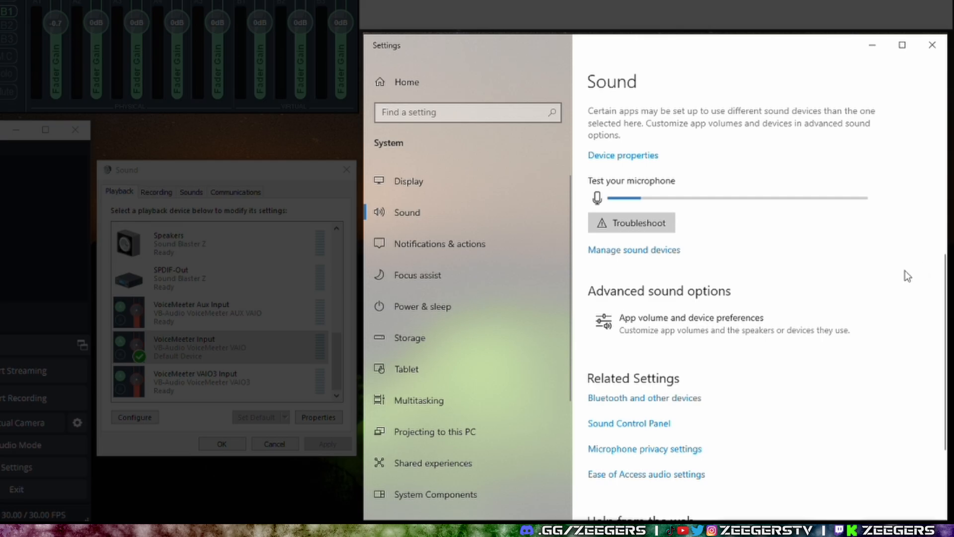
pyautogui.click(692, 318)
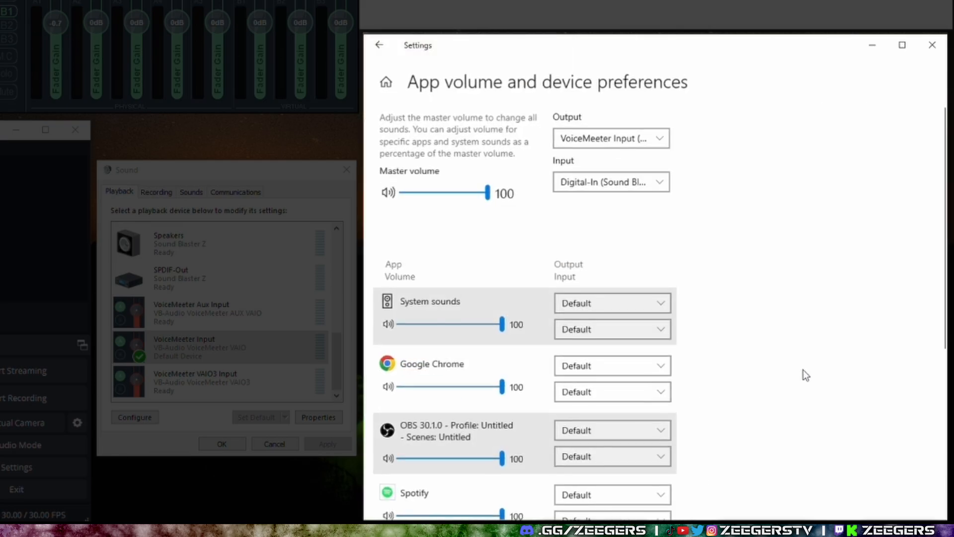
pyautogui.moveTo(379, 46)
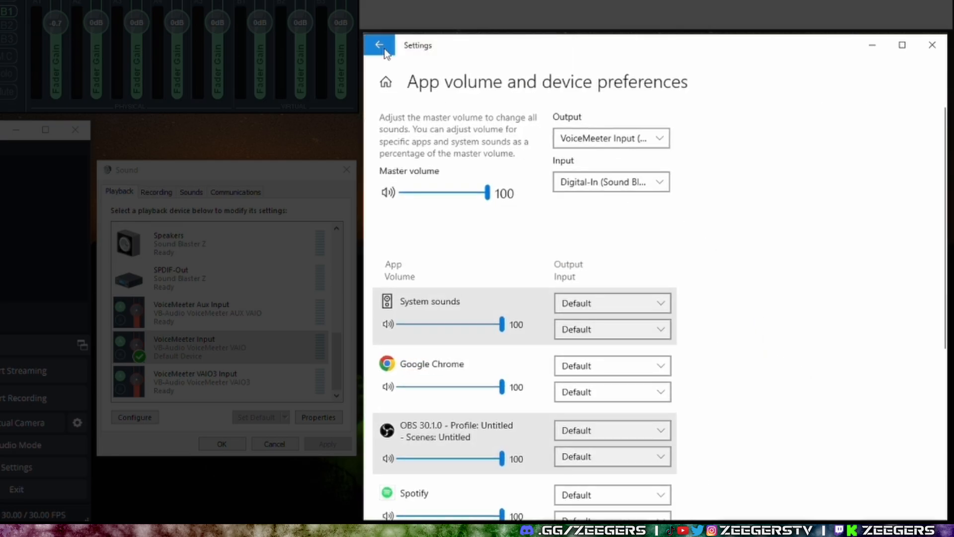
pyautogui.click(380, 45)
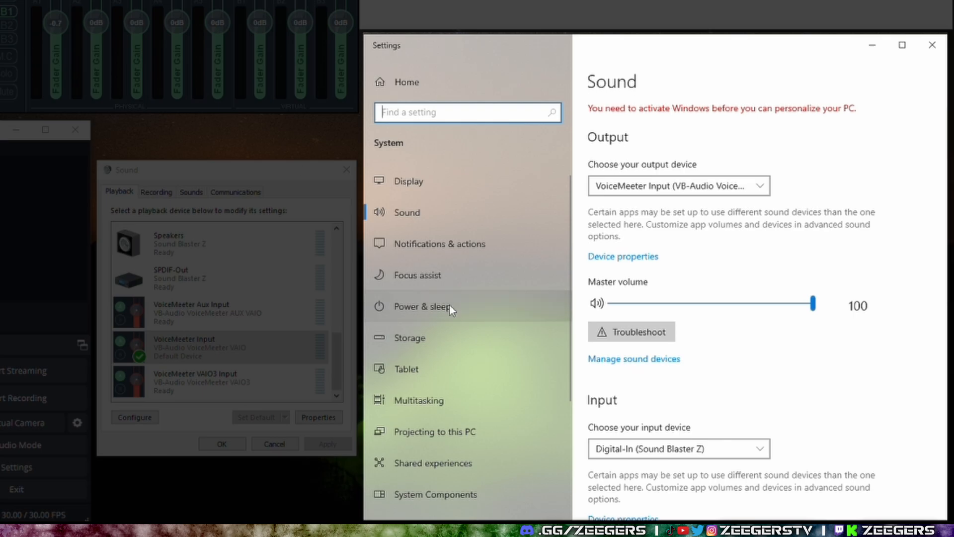
pyautogui.moveTo(911, 254)
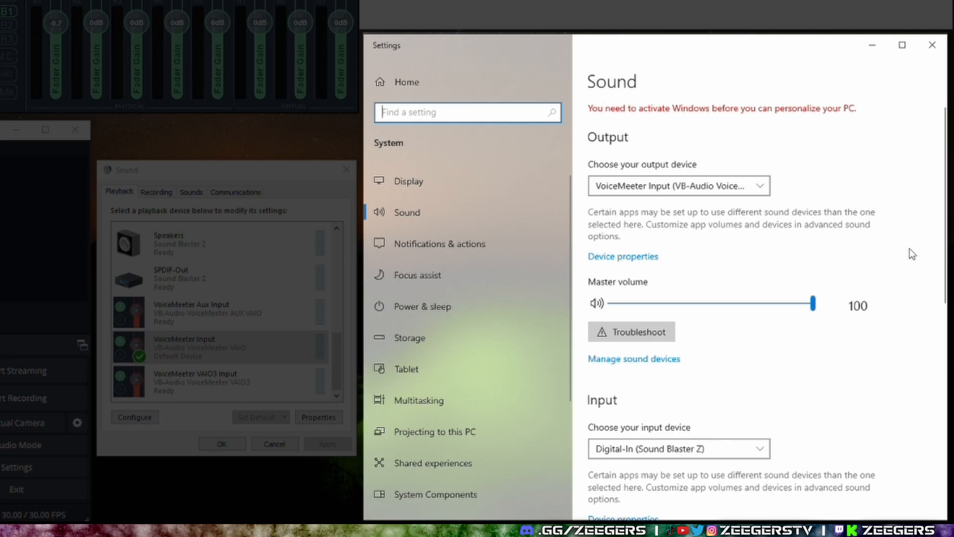
pyautogui.scroll(-3)
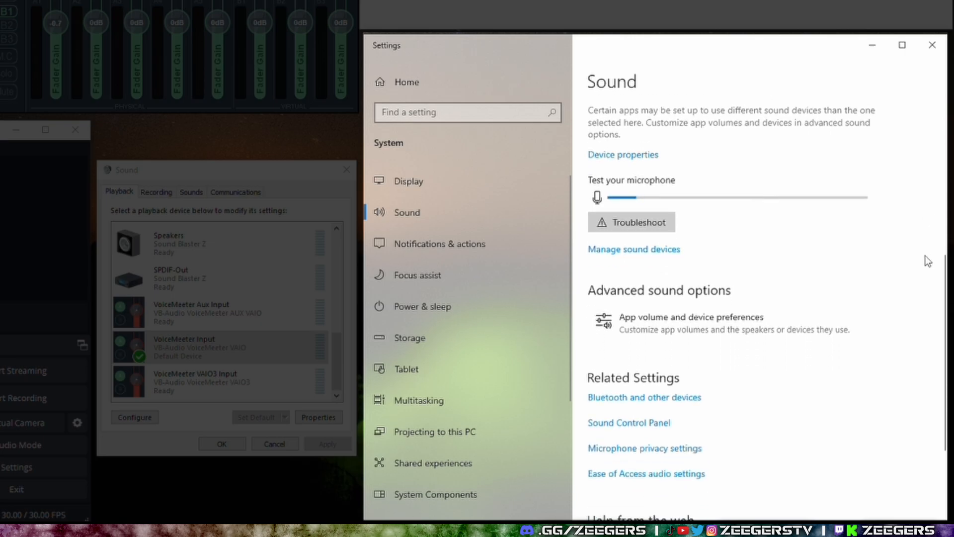
pyautogui.moveTo(688, 323)
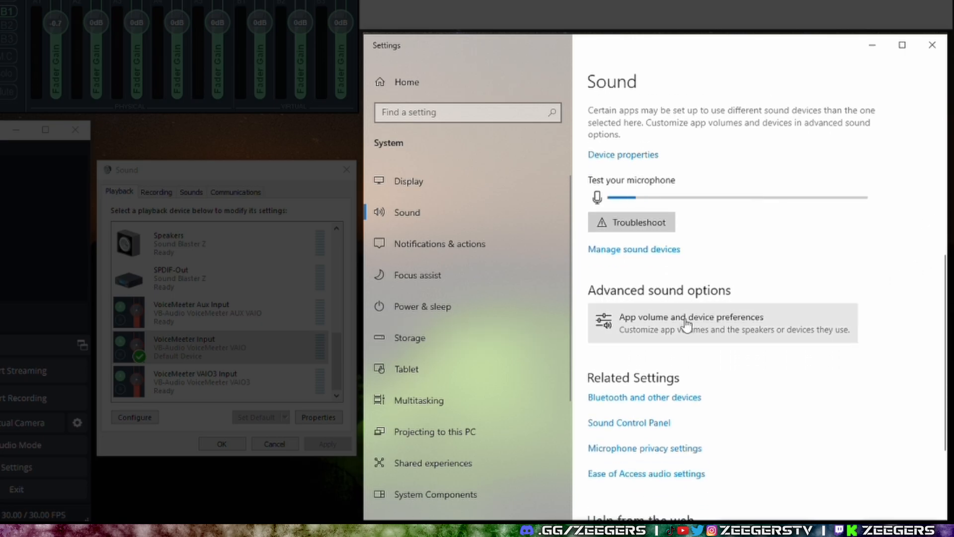
pyautogui.click(692, 323)
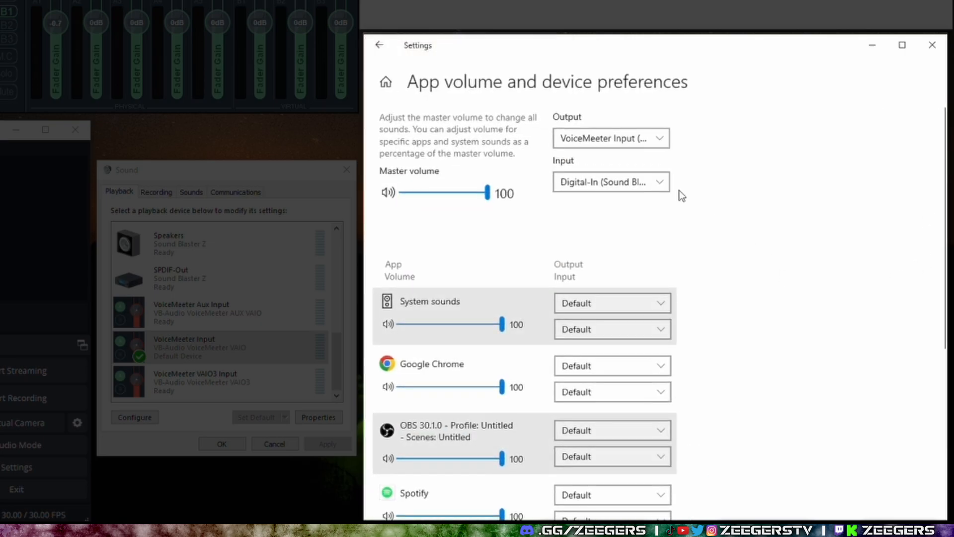
pyautogui.scroll(-3)
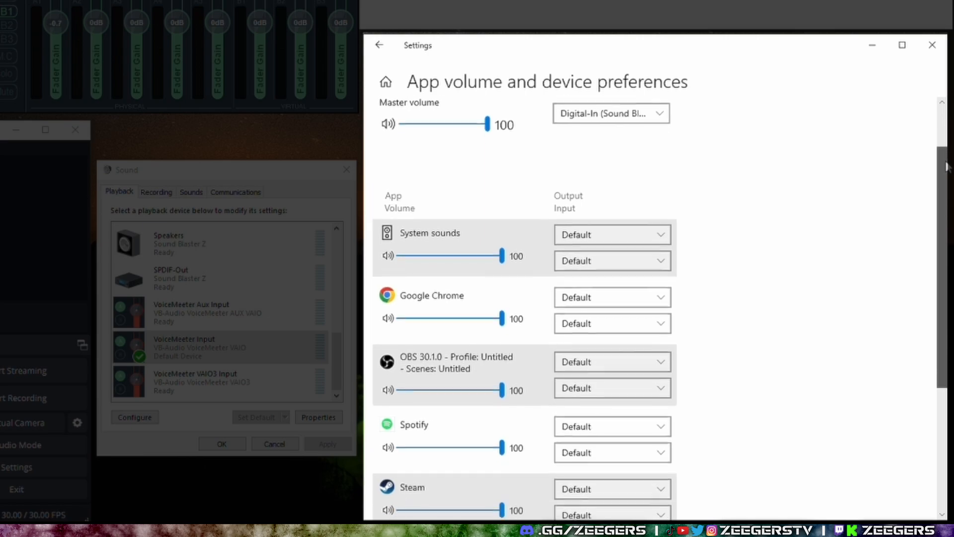
pyautogui.scroll(-3)
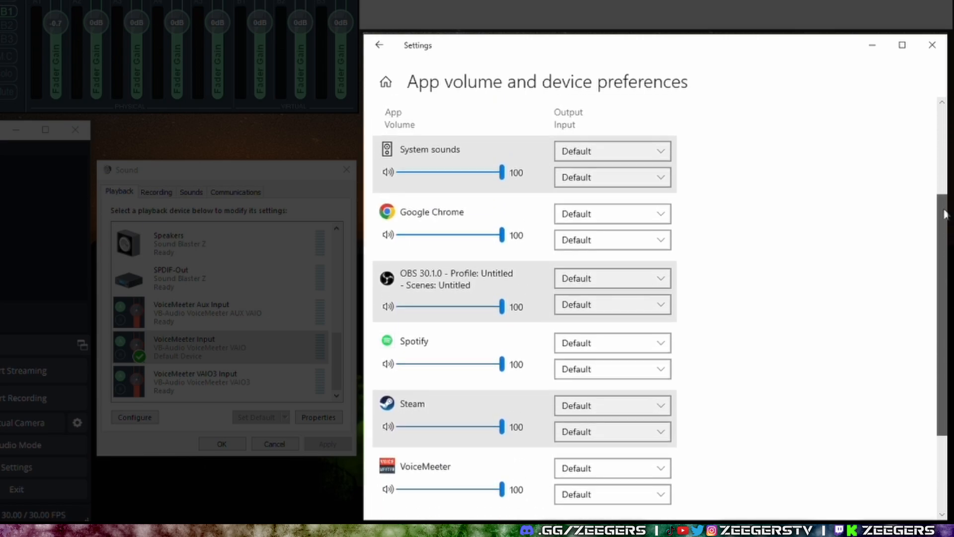
pyautogui.scroll(-3)
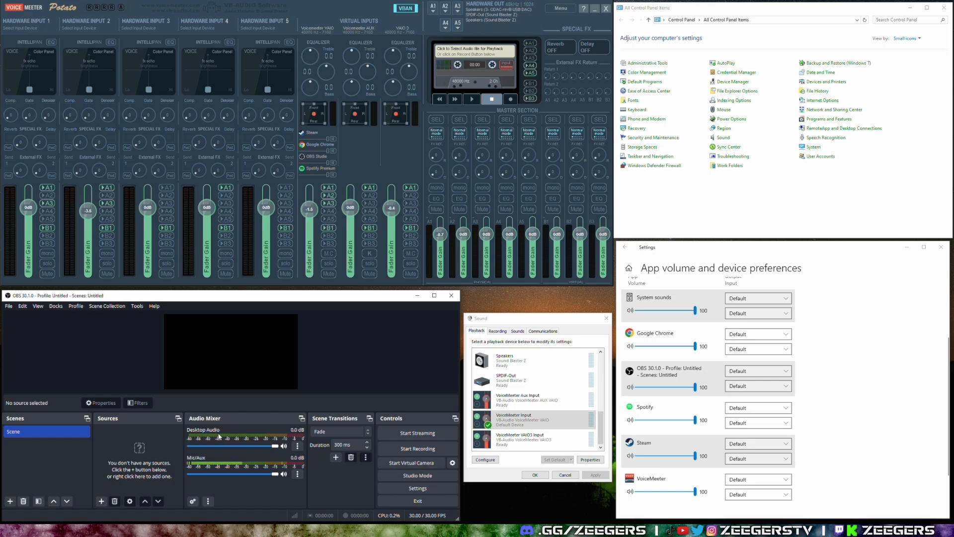
pyautogui.moveTo(890, 329)
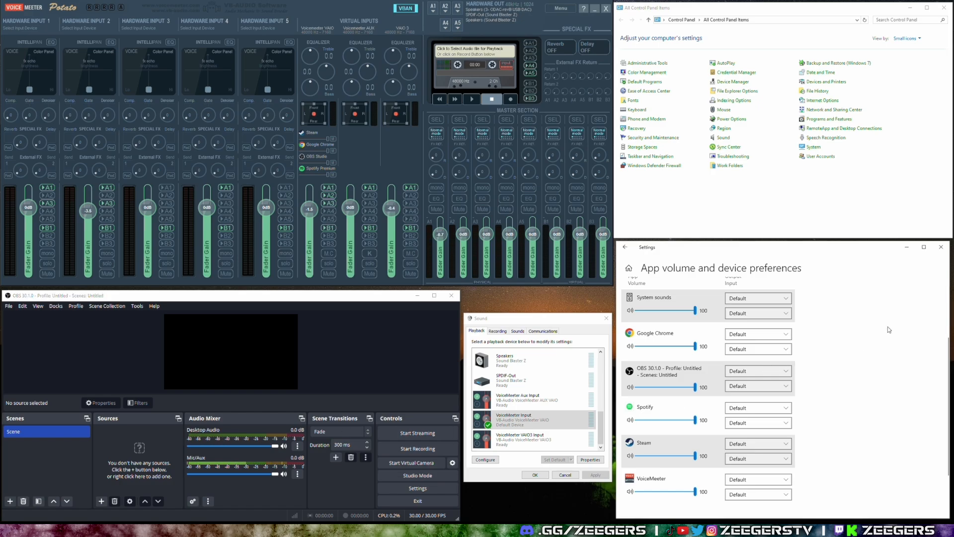
pyautogui.moveTo(761, 410)
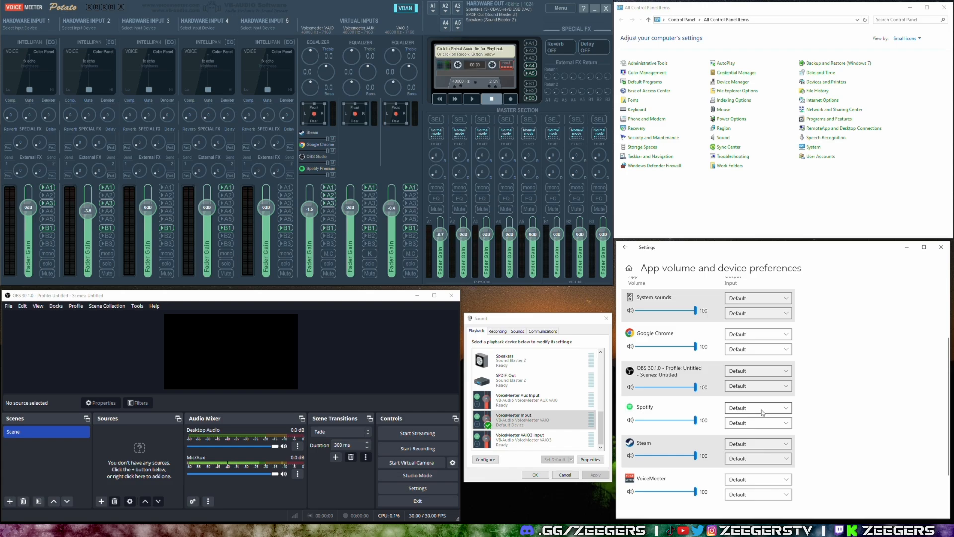
pyautogui.click(757, 371)
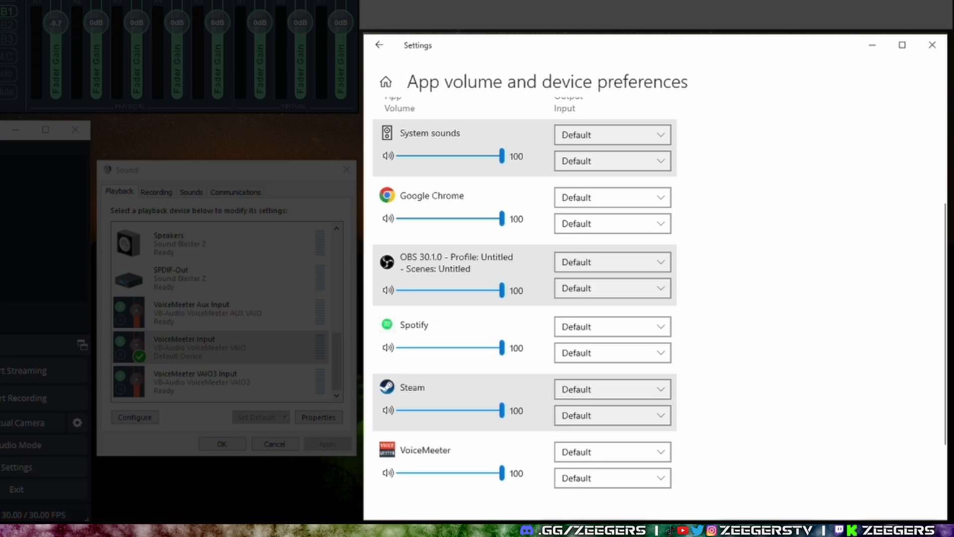
pyautogui.moveTo(662, 340)
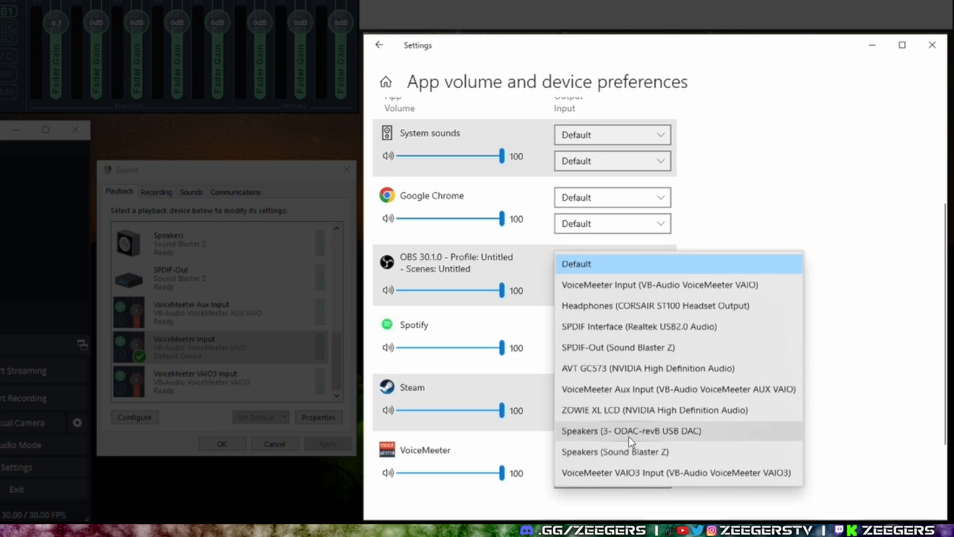
# - Set Spotify's output device to Speakers (3- ODAC-revB USB DAC)
pyautogui.click(577, 265)
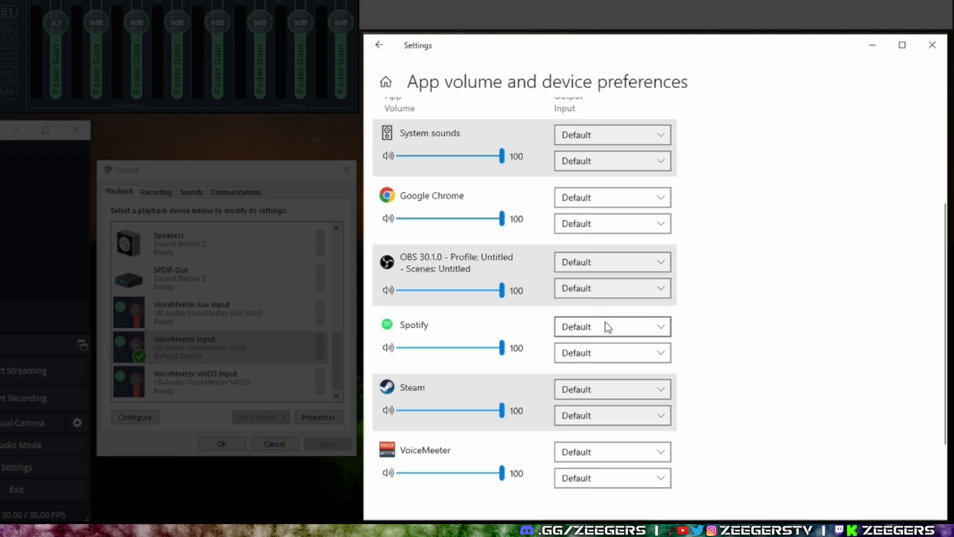
pyautogui.click(612, 326)
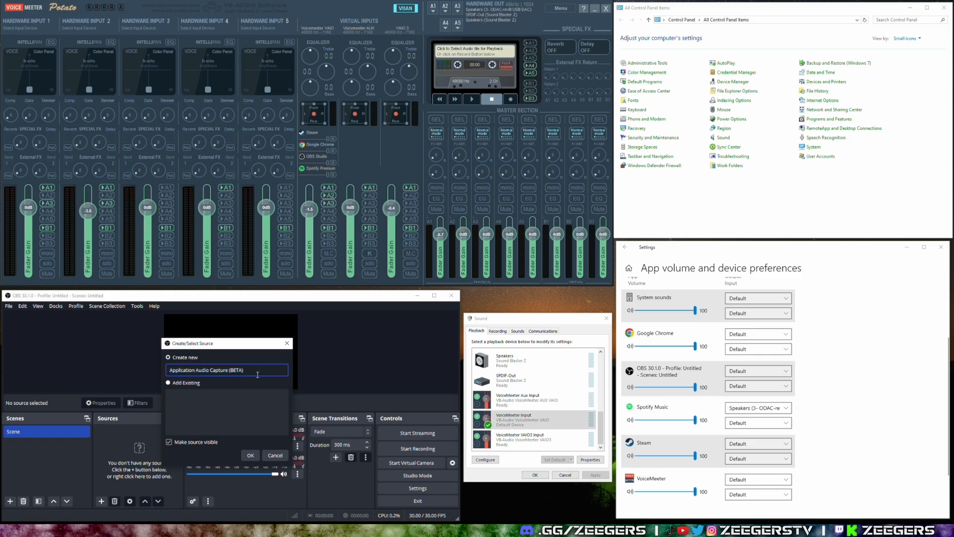
# - Create a Spotify capture source targeting Spotify Premium, matching title or same executable
pyautogui.write('Spotify')
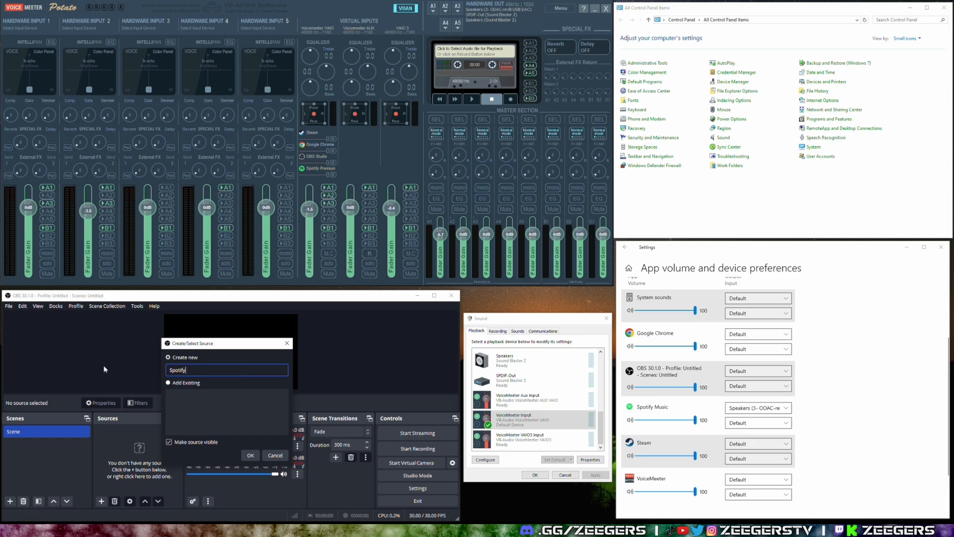
pyautogui.click(251, 455)
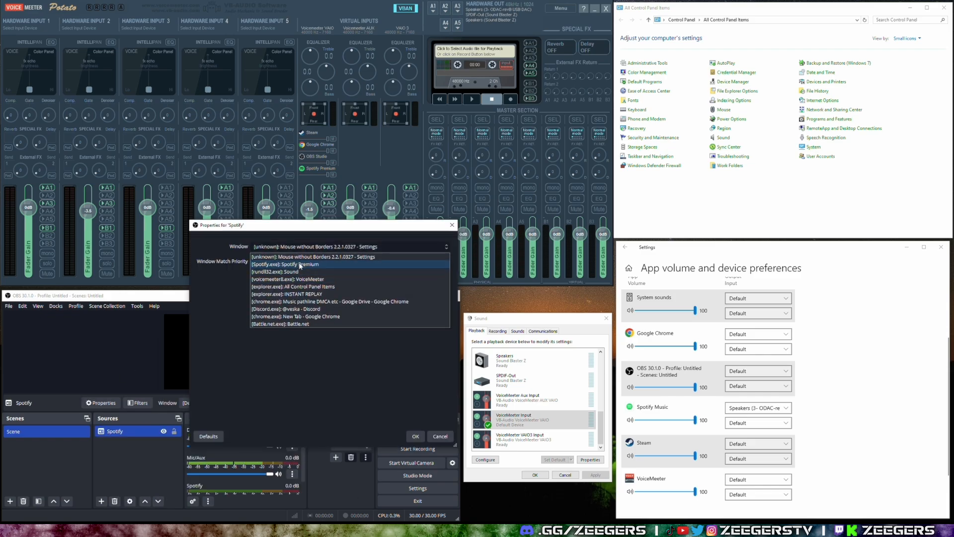
pyautogui.click(301, 265)
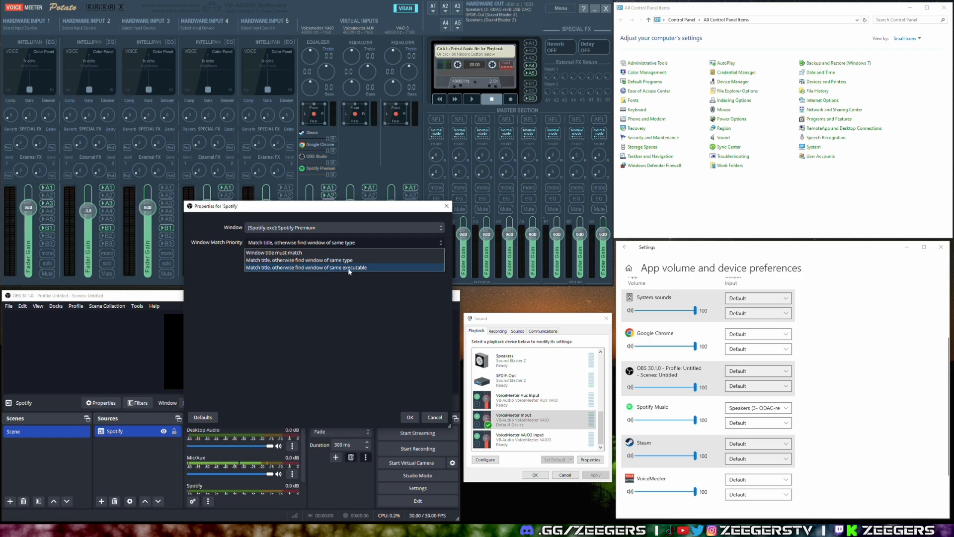
pyautogui.click(306, 268)
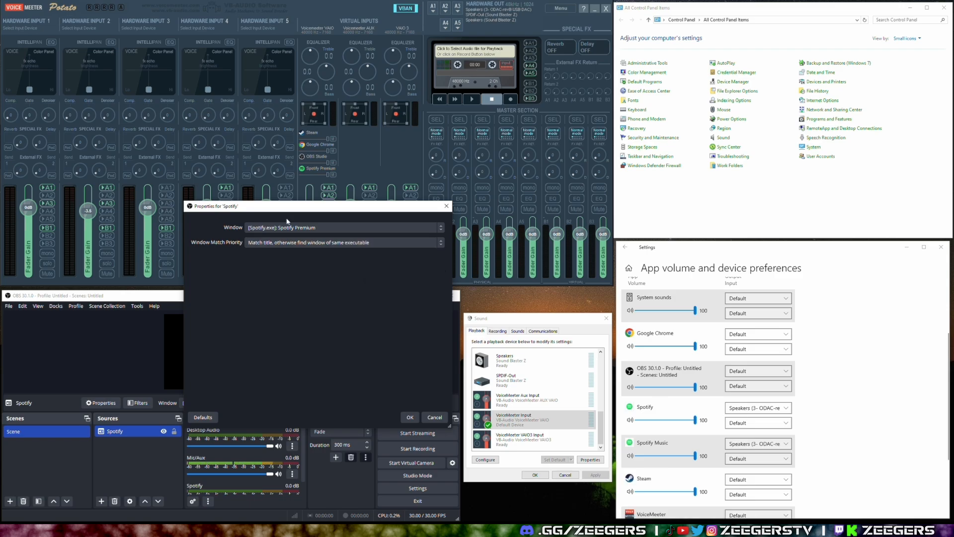
pyautogui.click(439, 226)
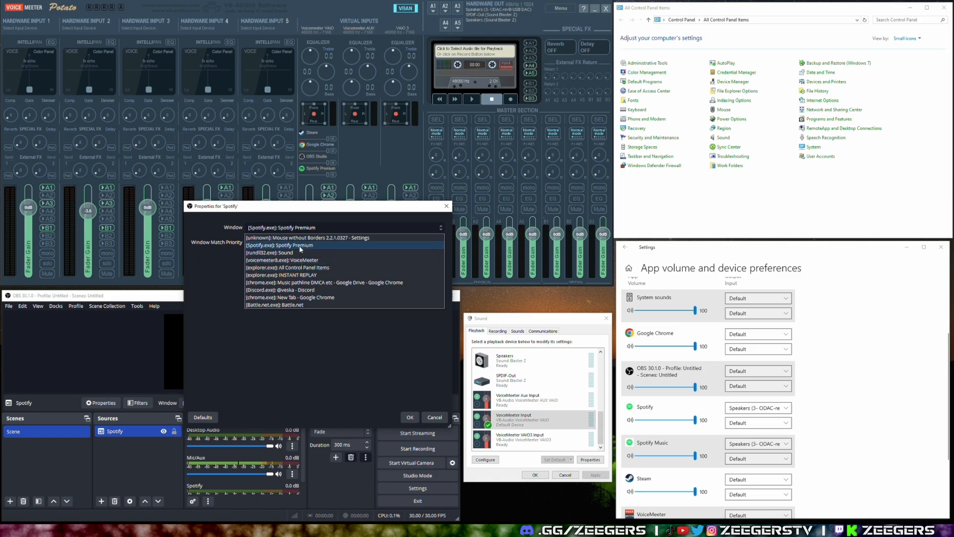
pyautogui.moveTo(317, 248)
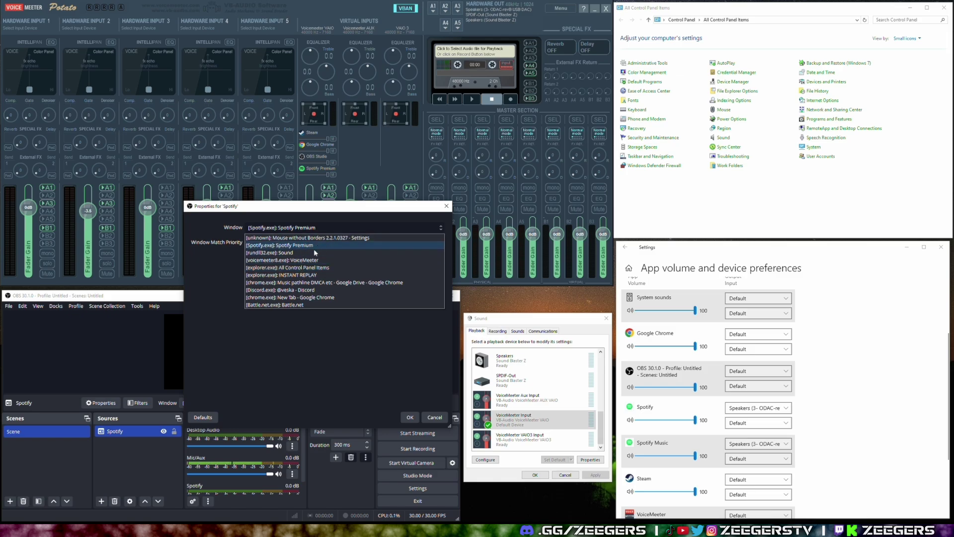
pyautogui.click(288, 244)
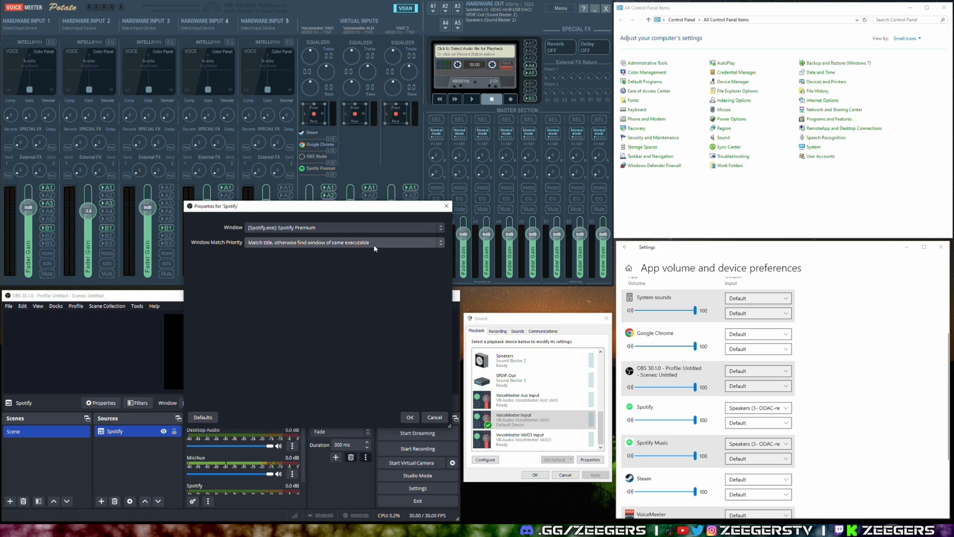
pyautogui.moveTo(372, 250)
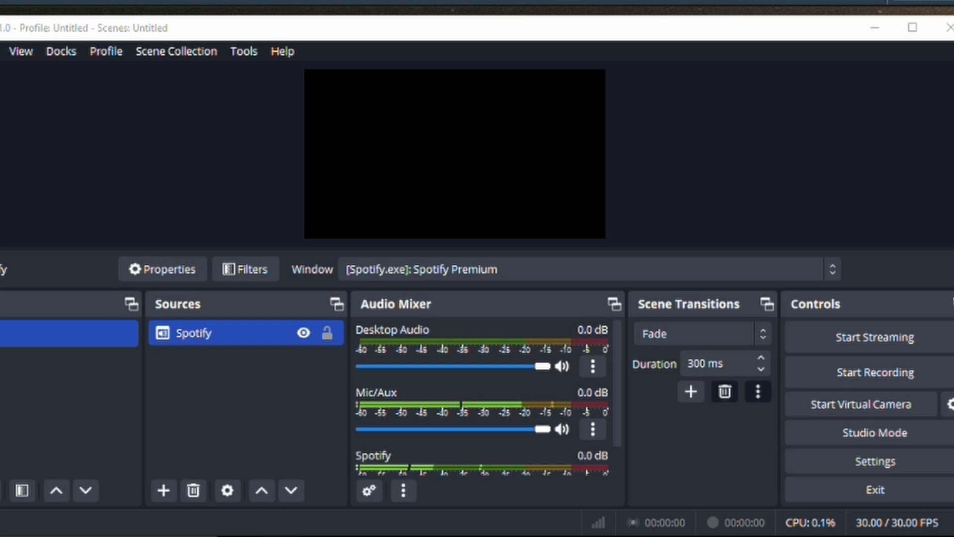
pyautogui.moveTo(582, 323)
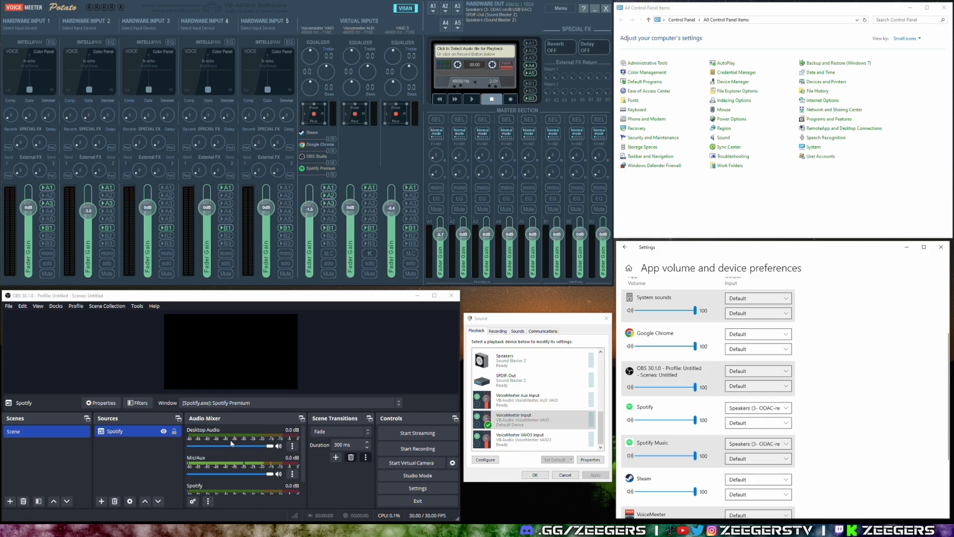
pyautogui.moveTo(213, 450)
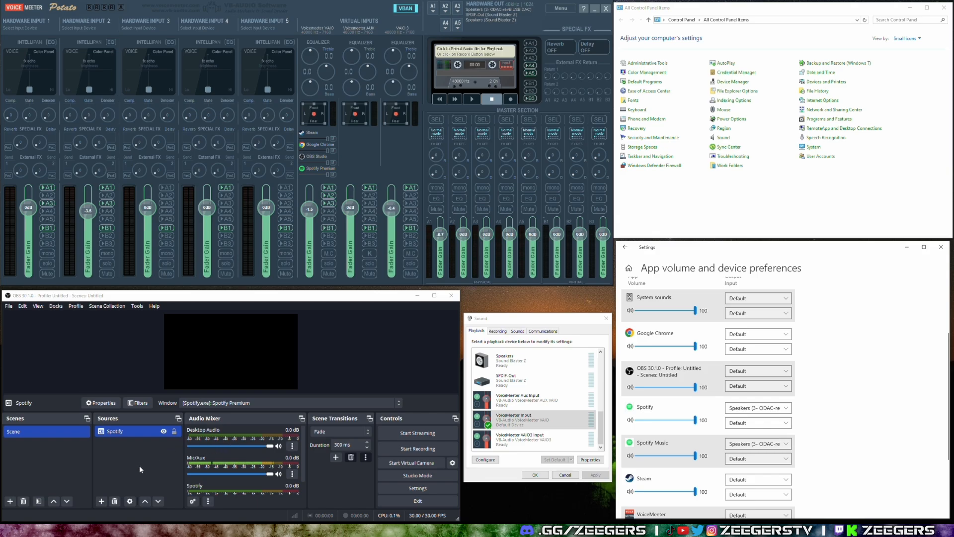
pyautogui.click(122, 430)
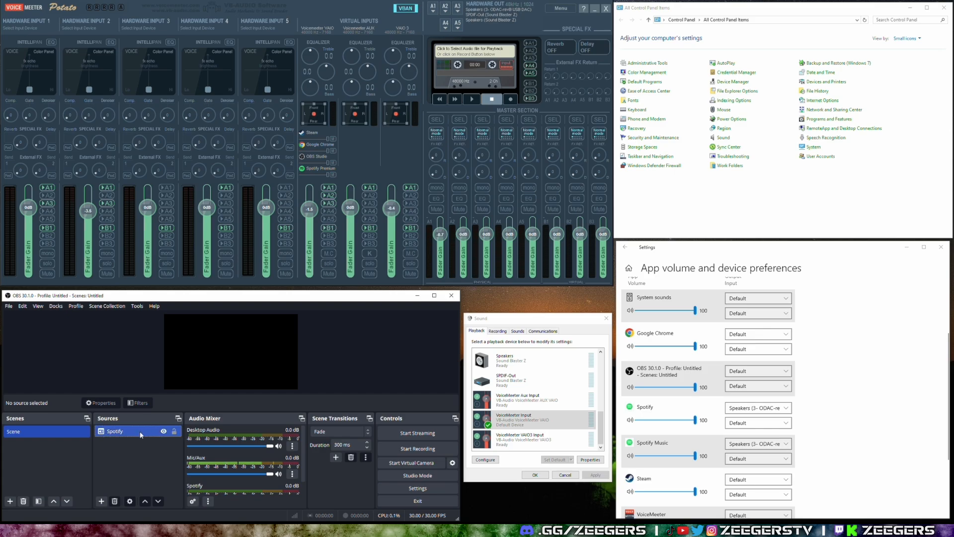
pyautogui.click(9, 501)
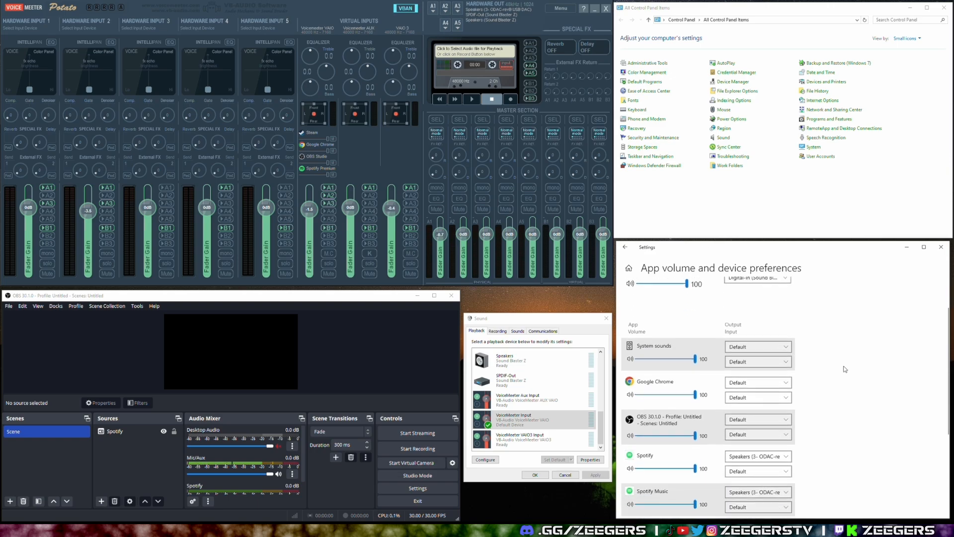
pyautogui.scroll(-3)
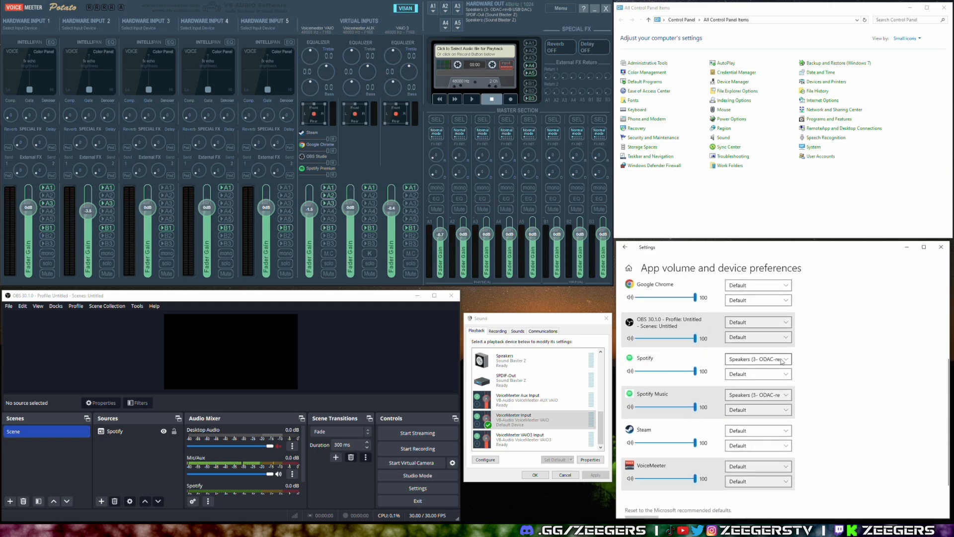
pyautogui.click(781, 359)
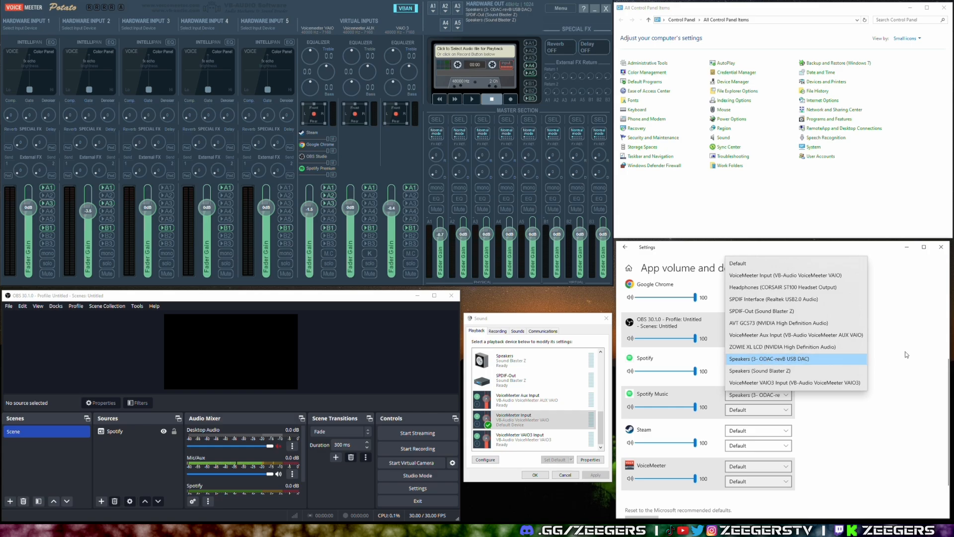
pyautogui.click(770, 358)
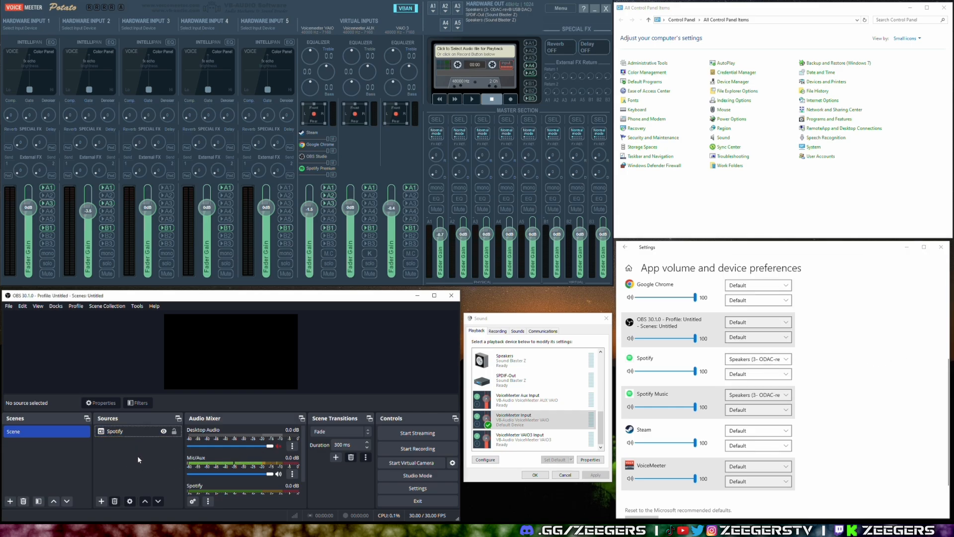
pyautogui.moveTo(142, 459)
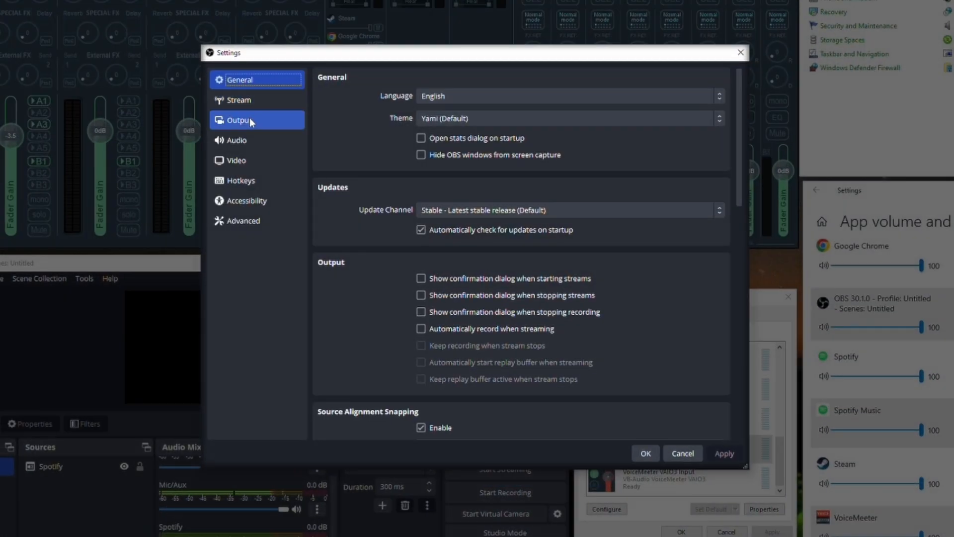
# - Enable the Twitch VOD Track on the streaming output and assign it to track 2
pyautogui.click(239, 119)
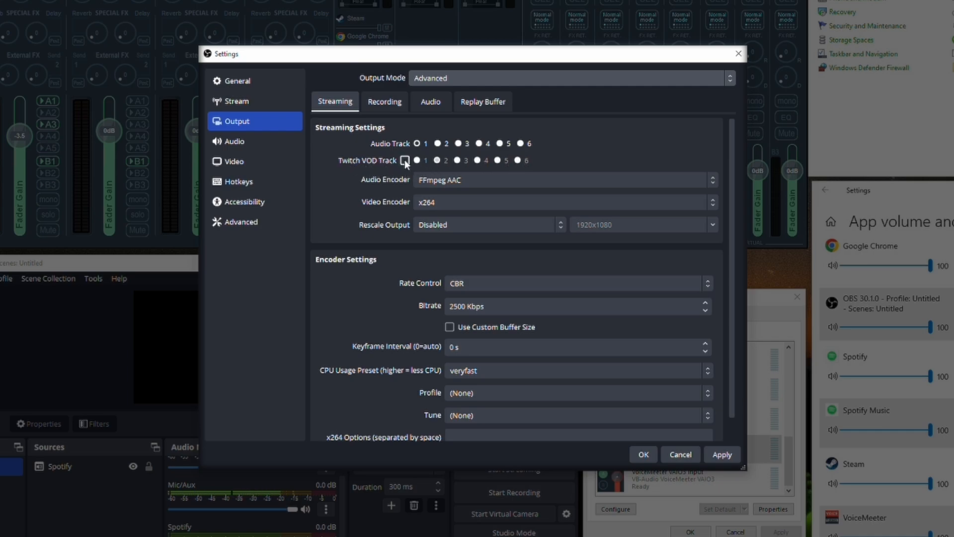
pyautogui.click(403, 160)
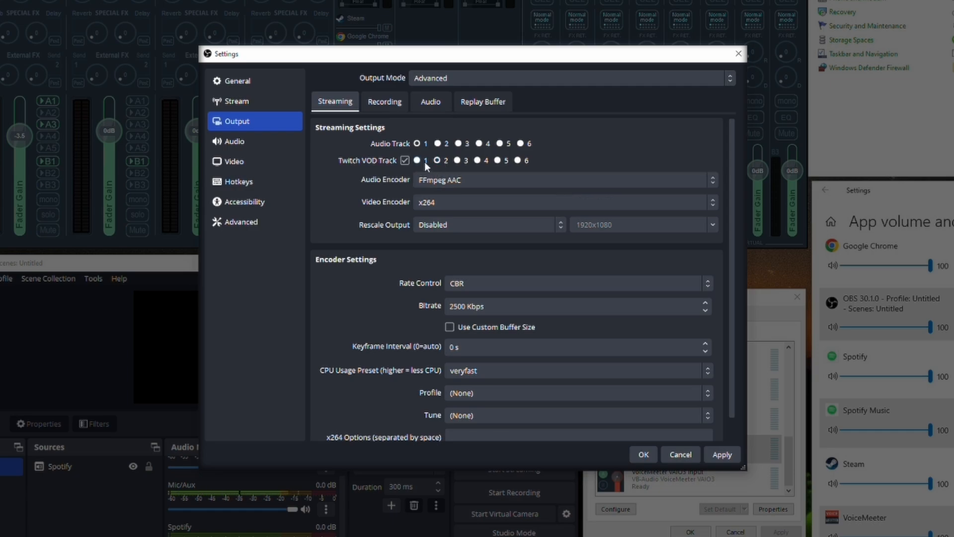
pyautogui.click(437, 159)
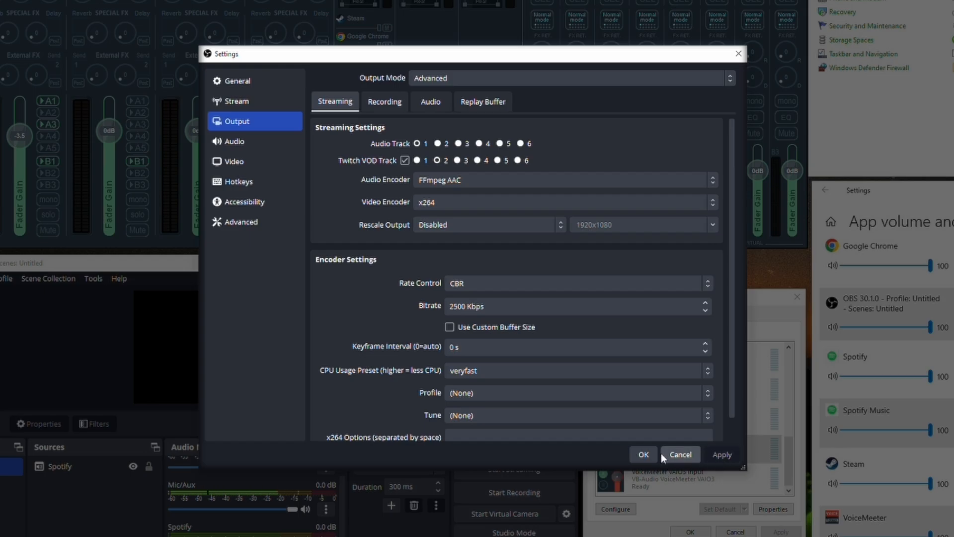
pyautogui.click(679, 454)
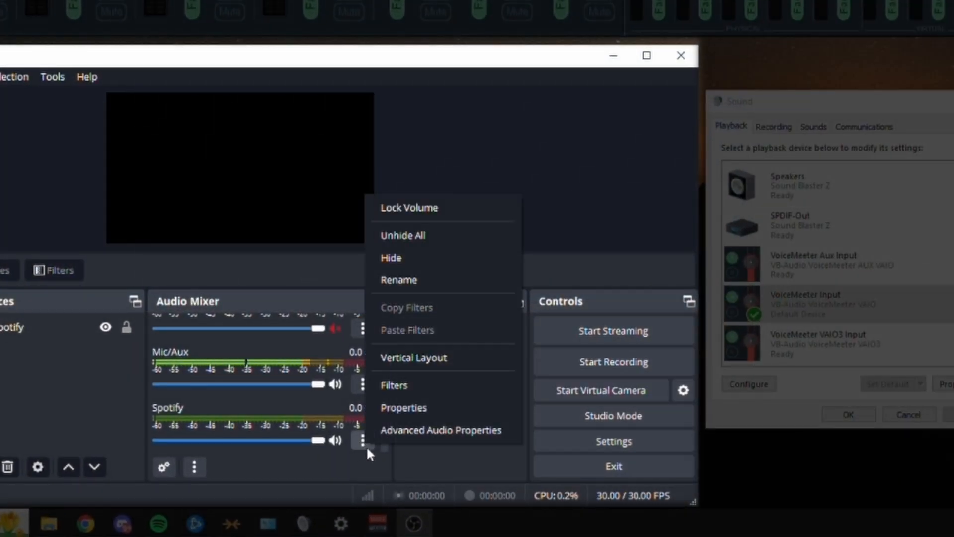
# - In Advanced Audio Properties, untick Track 2 for the Spotify source
pyautogui.click(442, 429)
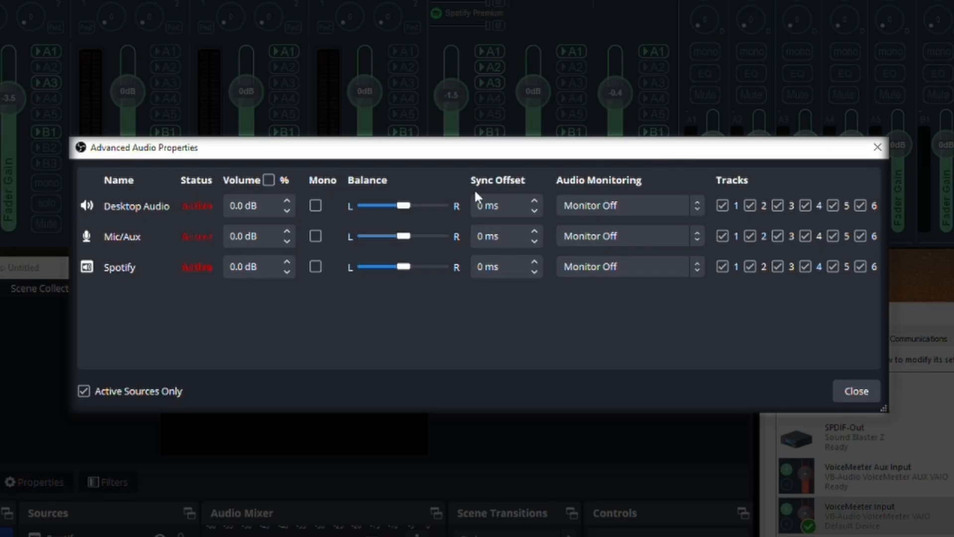
pyautogui.moveTo(141, 204)
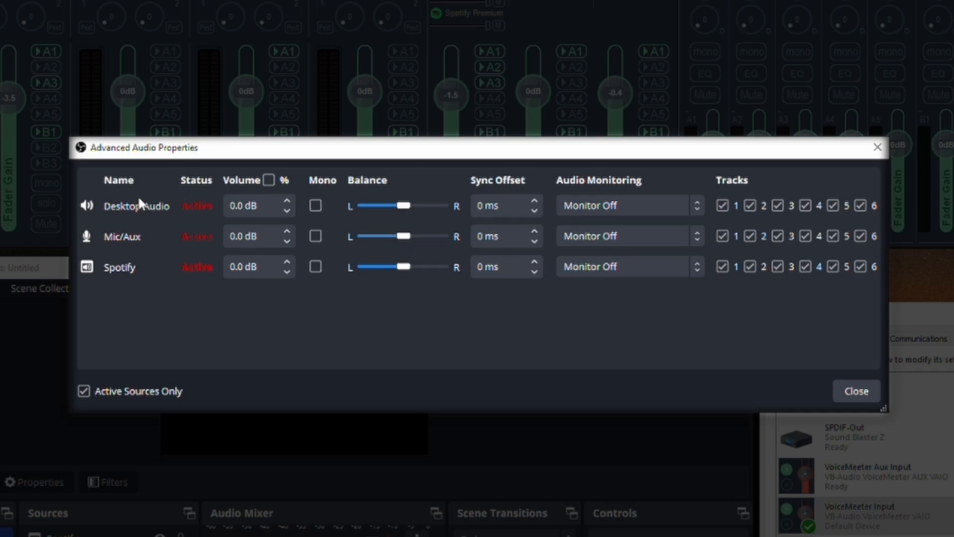
pyautogui.moveTo(263, 288)
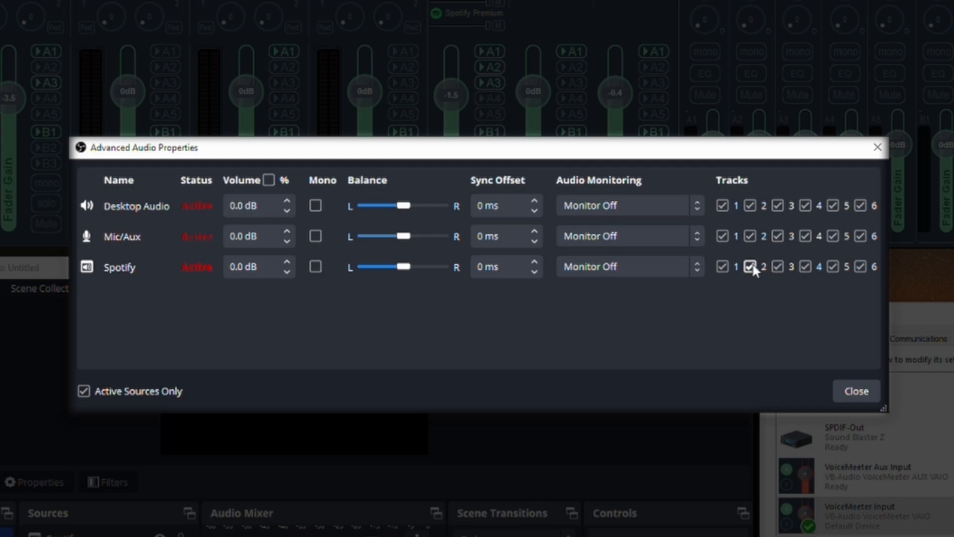
pyautogui.click(750, 266)
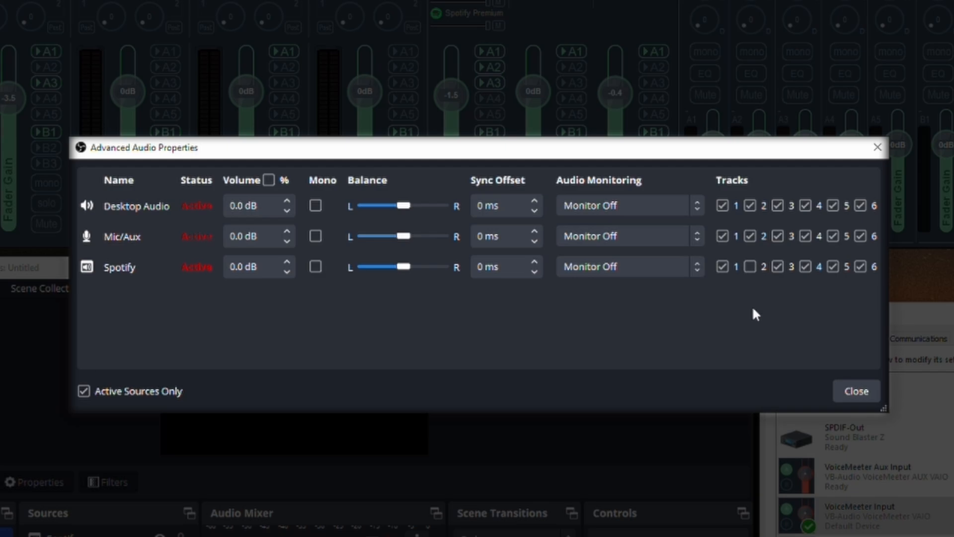
pyautogui.click(750, 266)
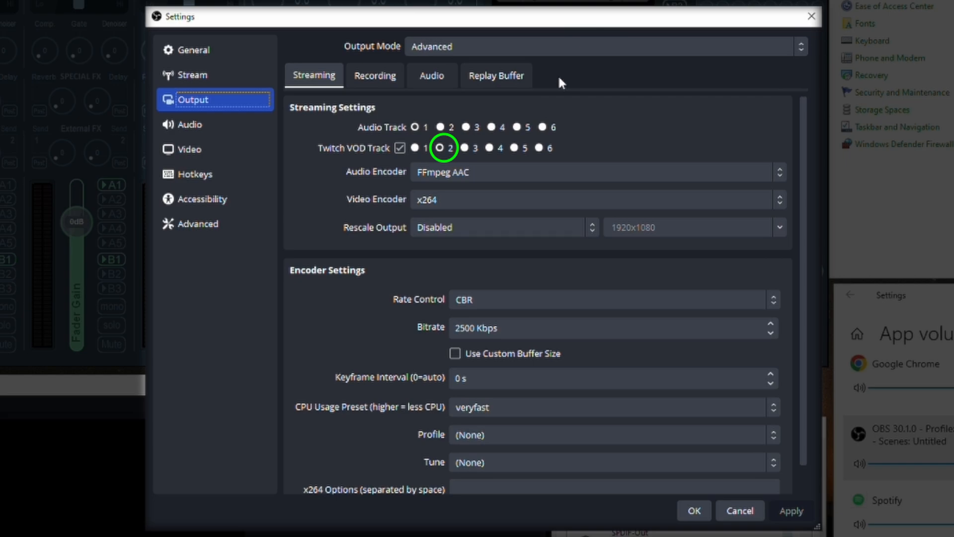
# - Show the Output settings page where the Twitch VOD Track reads 2
pyautogui.click(440, 148)
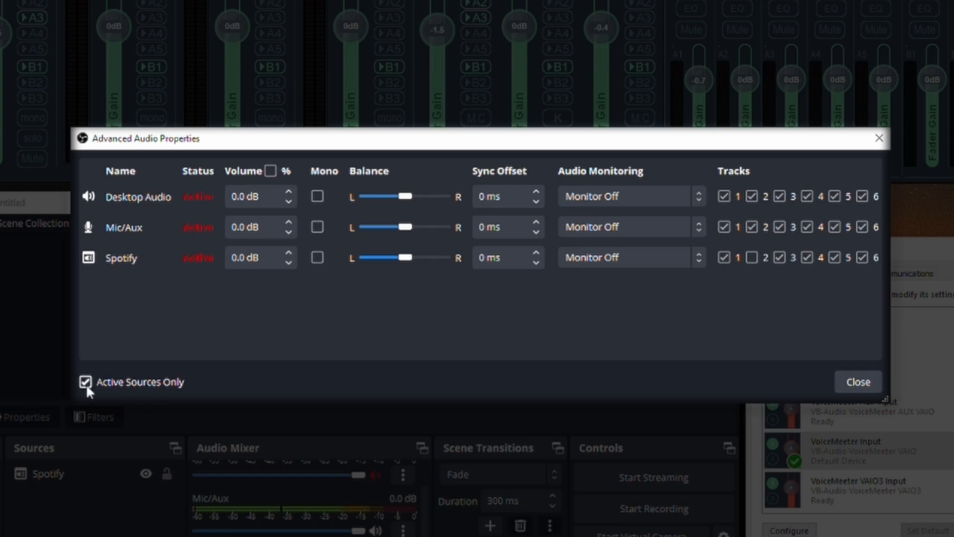
# - Toggle Active Sources Only and hide then unhide the Spotify source to recheck its tracks
pyautogui.click(86, 381)
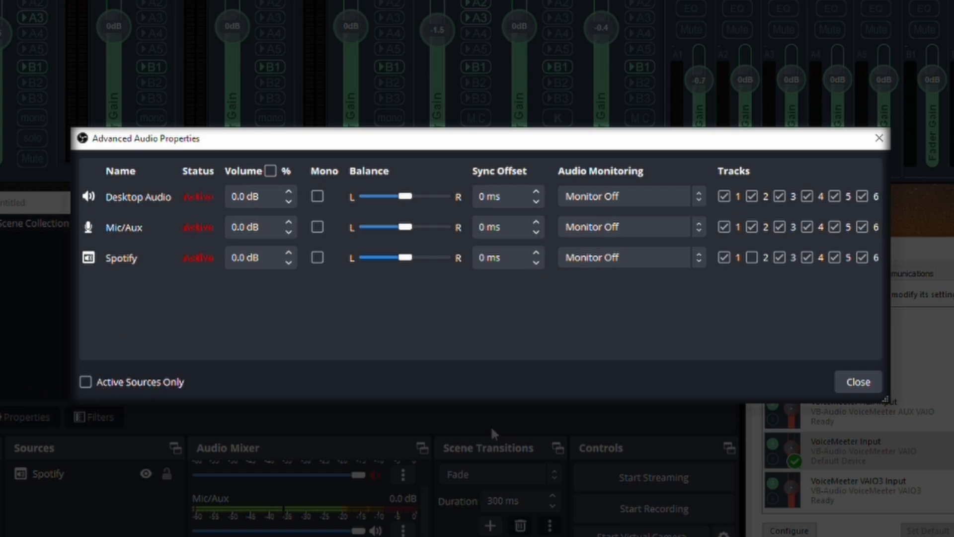
pyautogui.click(86, 382)
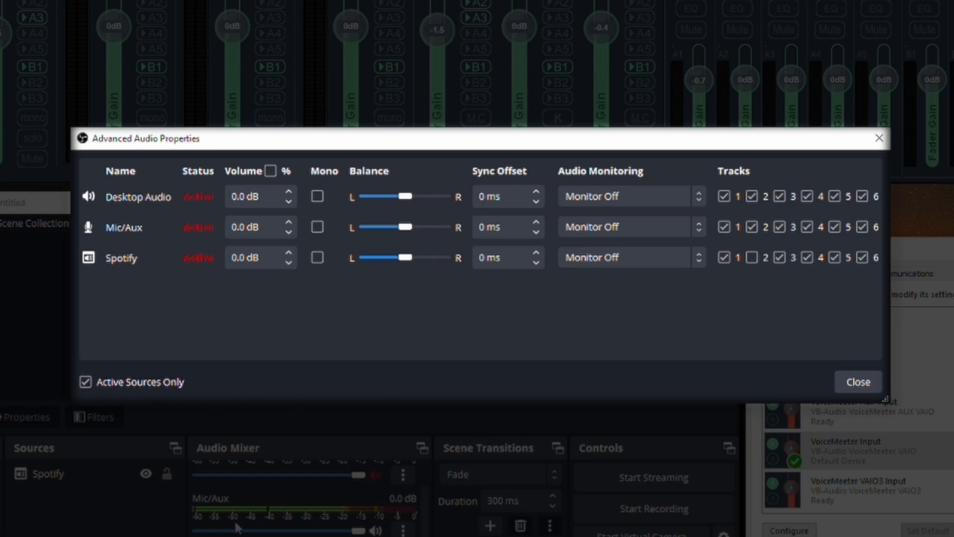
pyautogui.click(86, 382)
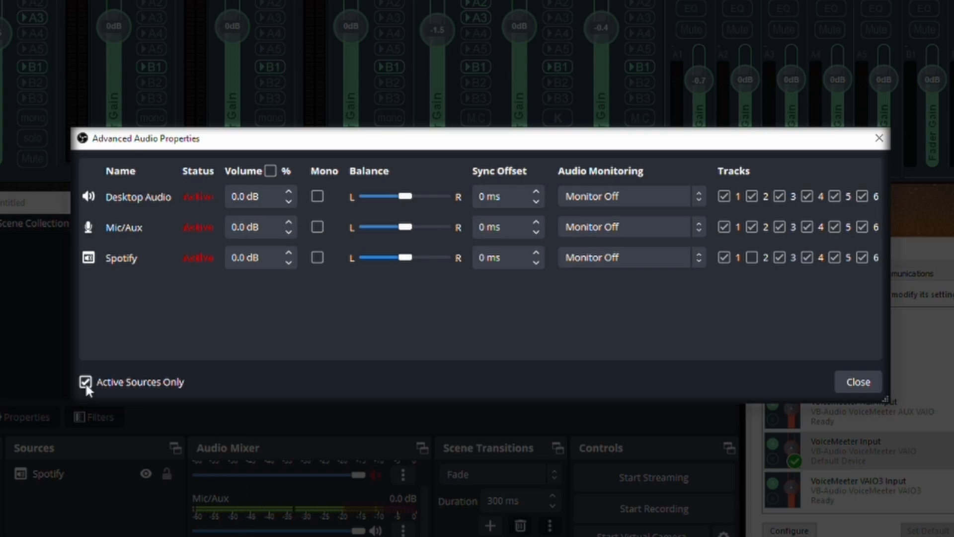
pyautogui.click(48, 474)
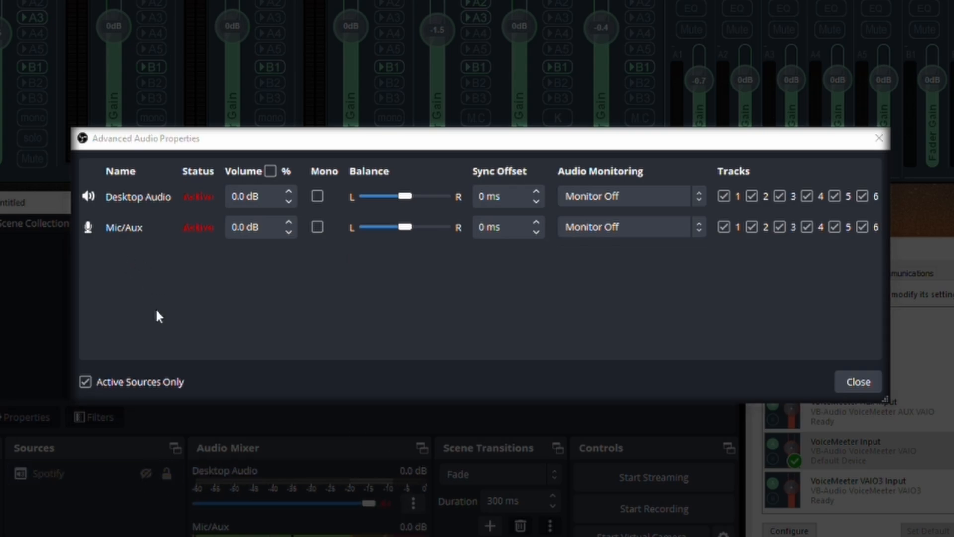
pyautogui.moveTo(95, 245)
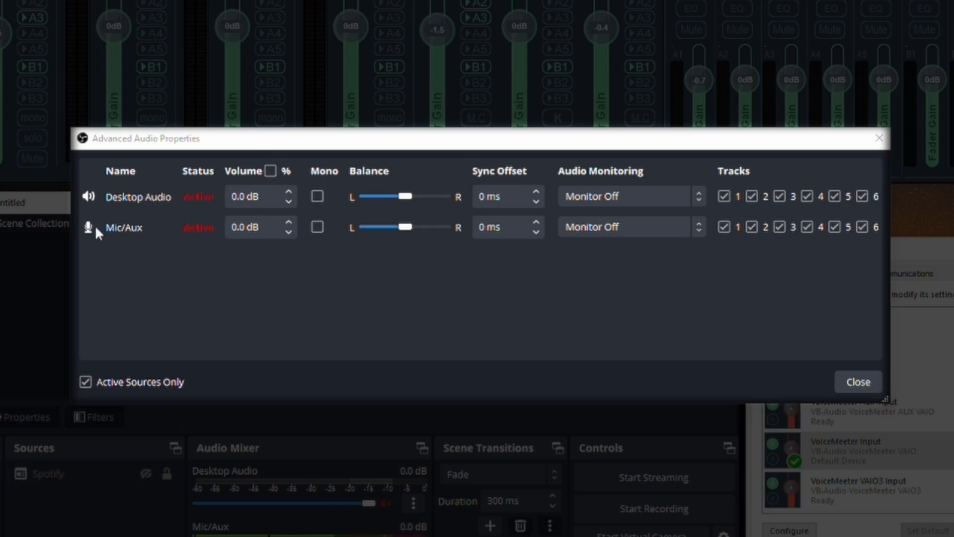
pyautogui.click(48, 473)
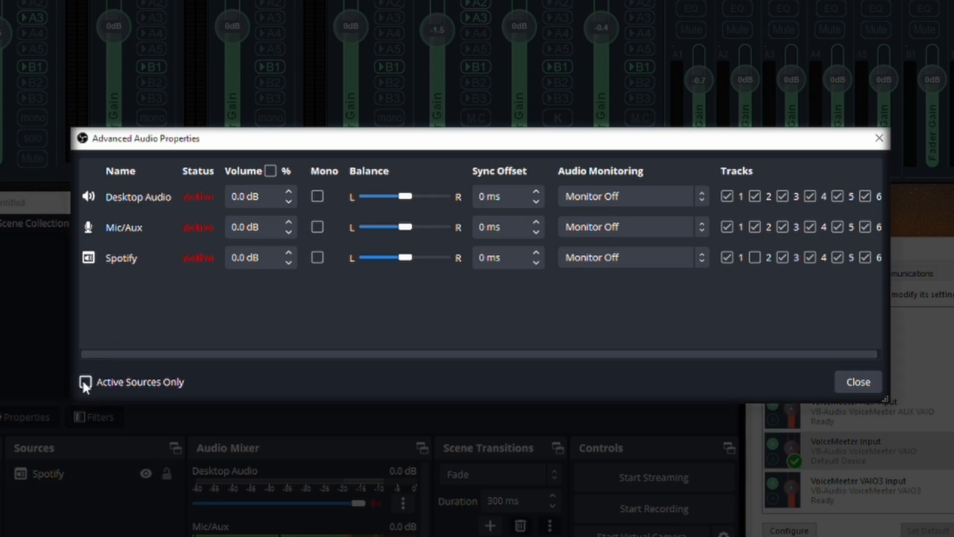
pyautogui.click(86, 382)
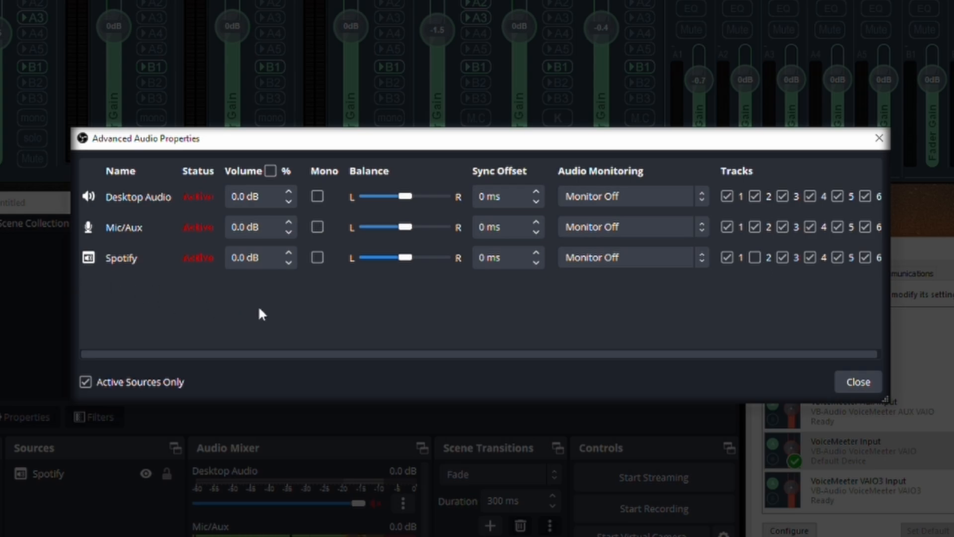
pyautogui.moveTo(755, 284)
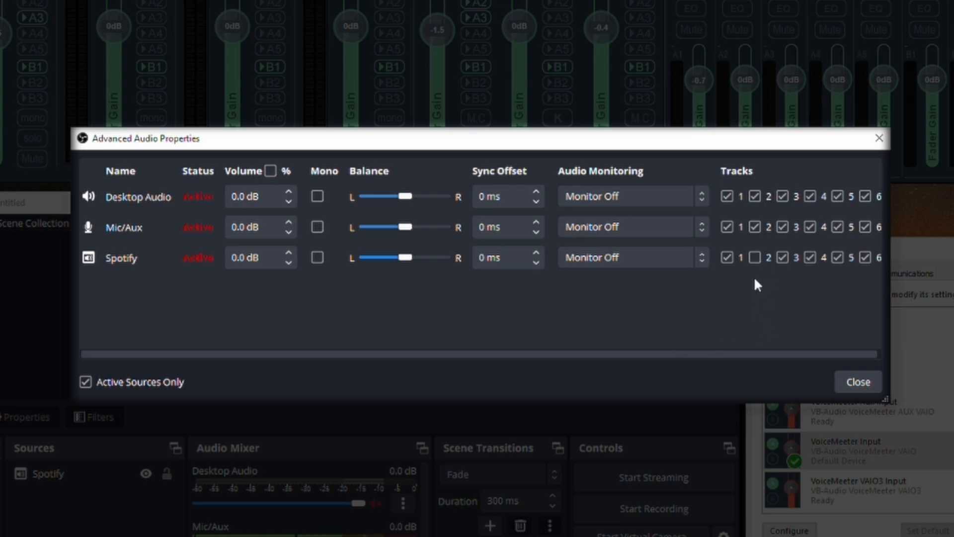
pyautogui.moveTo(757, 296)
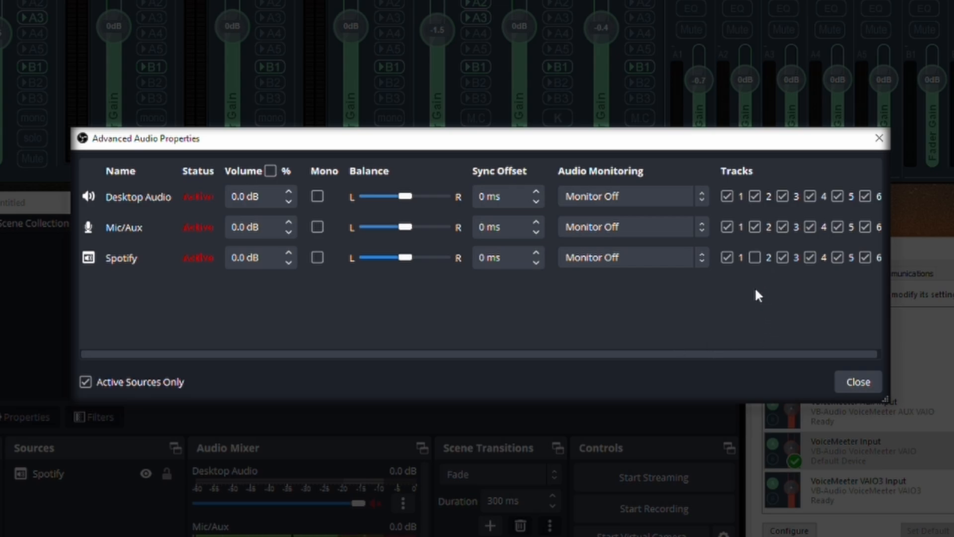
pyautogui.moveTo(860, 391)
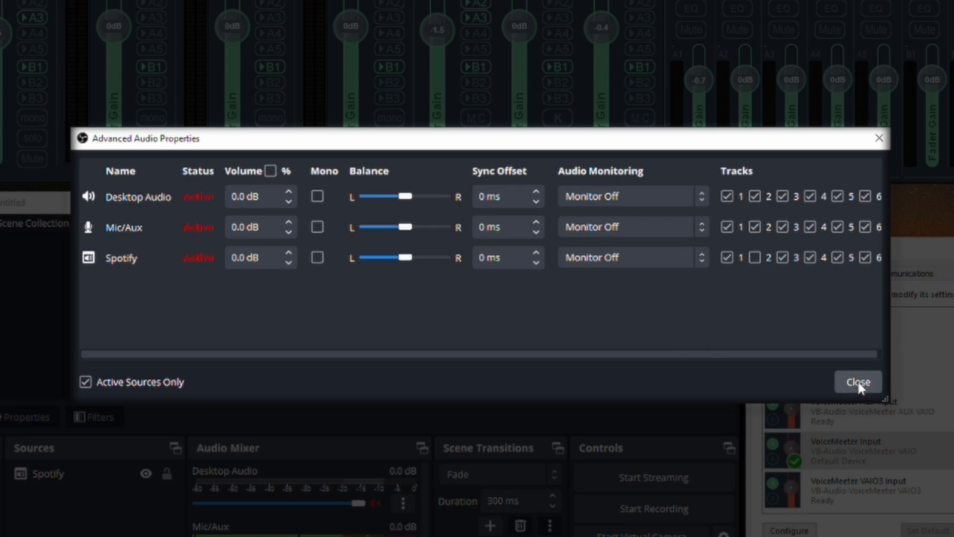
# - Close the Advanced Audio Properties with Spotify still off track 2
pyautogui.click(859, 381)
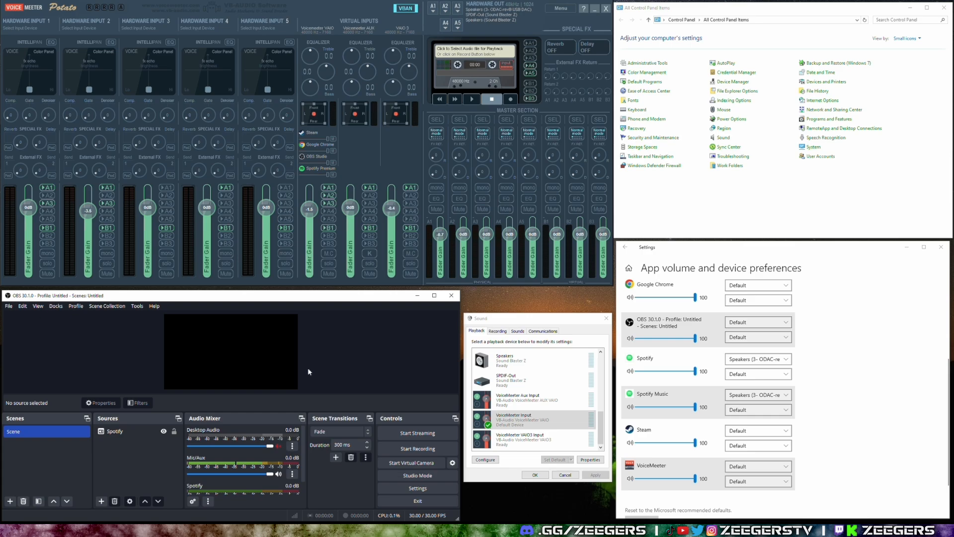
pyautogui.moveTo(320, 368)
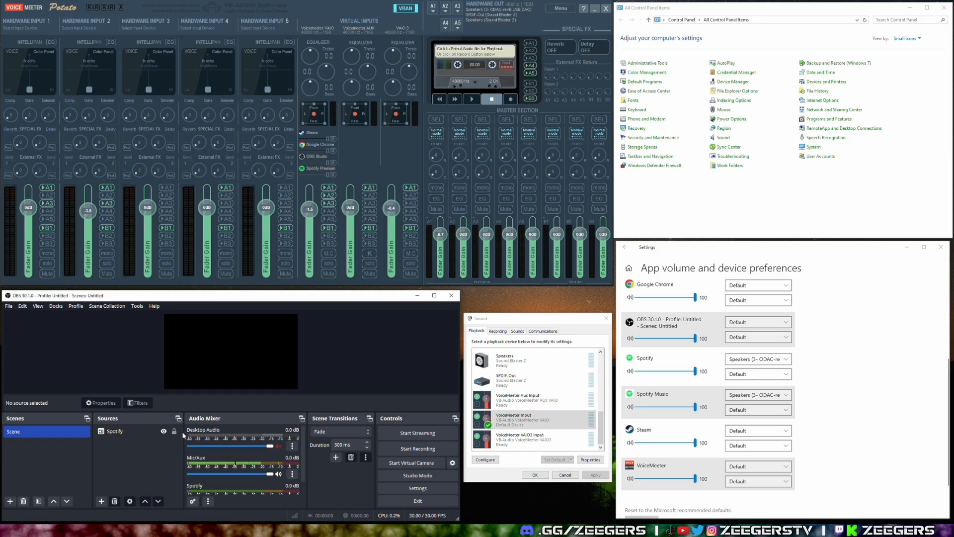
pyautogui.moveTo(116, 445)
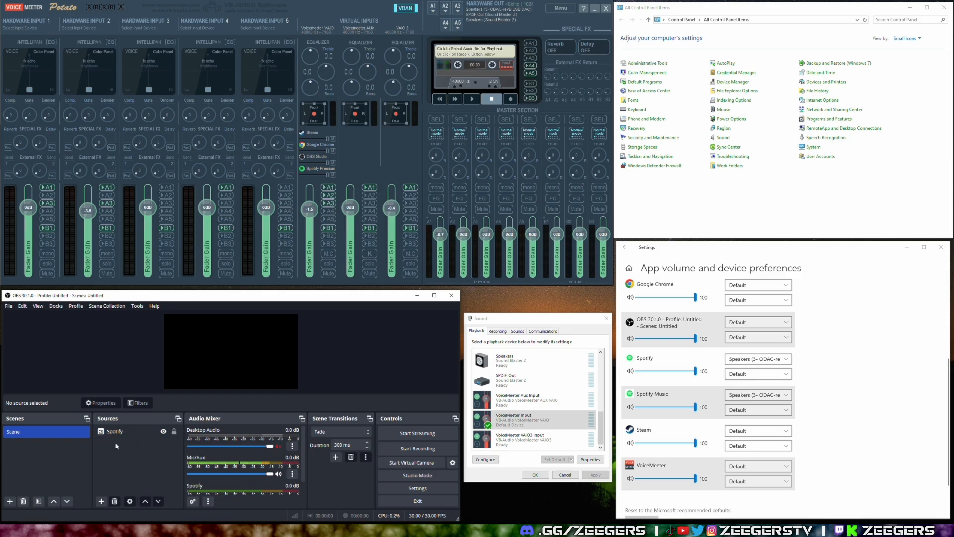
pyautogui.moveTo(259, 482)
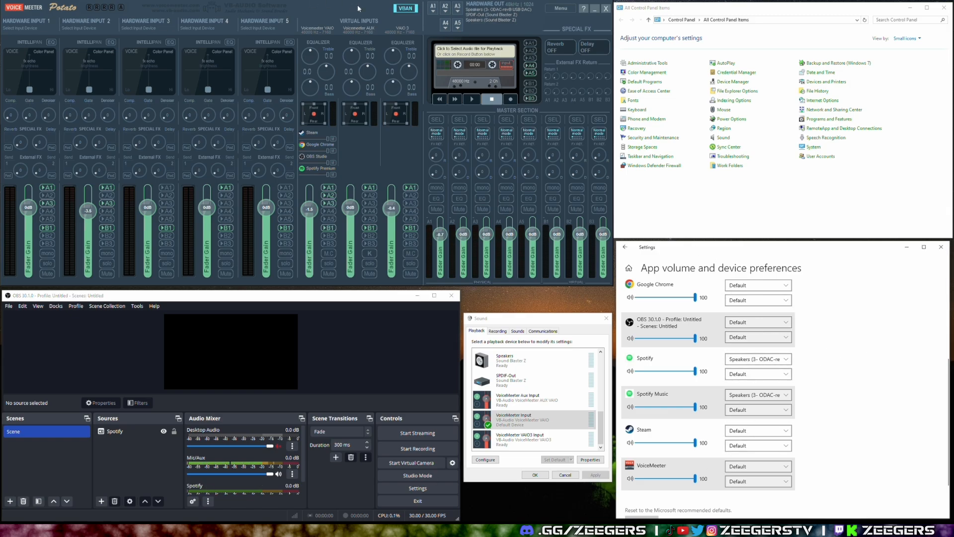
pyautogui.moveTo(247, 75)
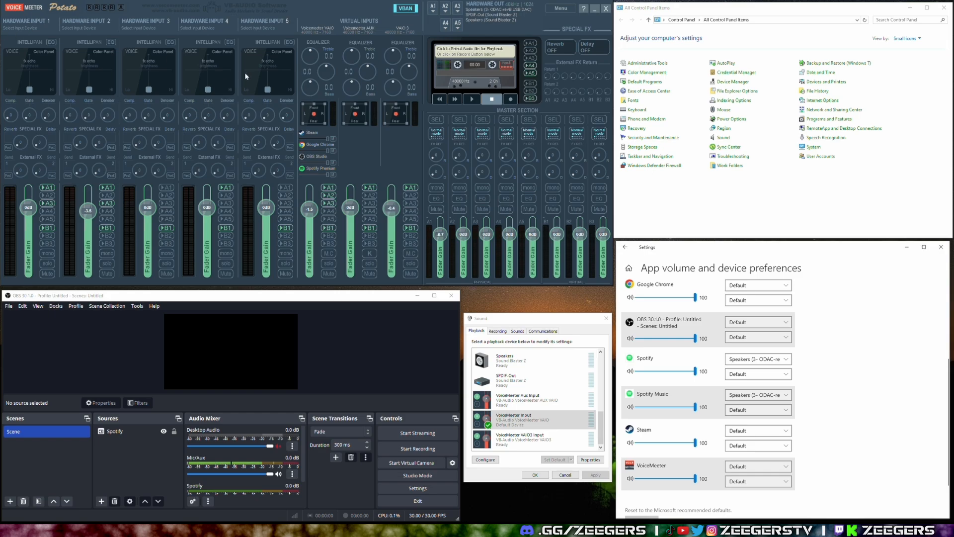
pyautogui.moveTo(555, 245)
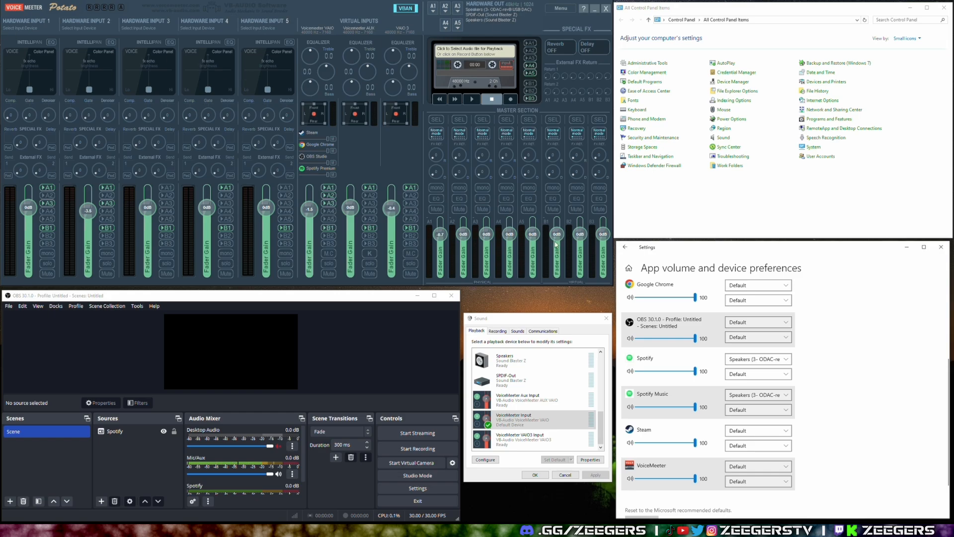
# - Select the Headphones (CORSAIR ST100 Headset Output) device in the Playback list
pyautogui.scroll(-3)
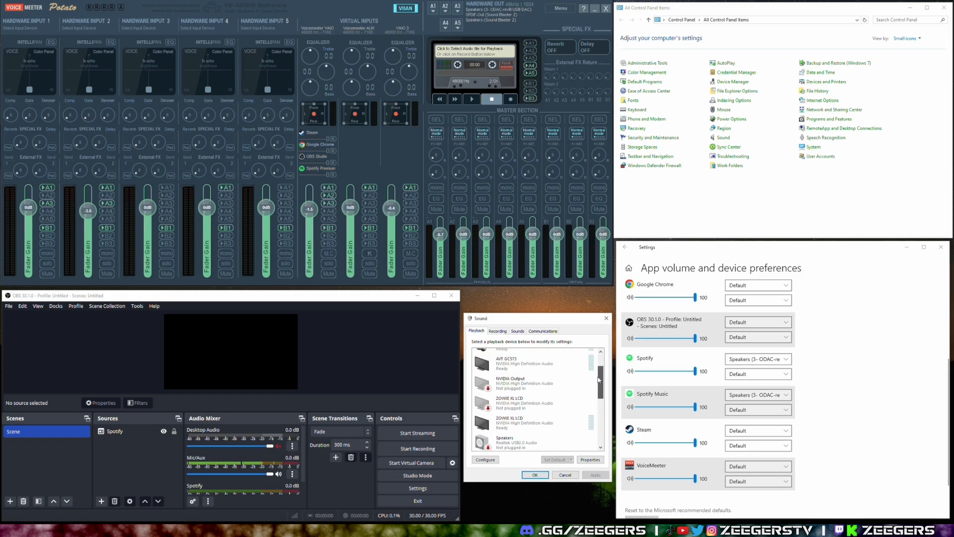
pyautogui.click(521, 380)
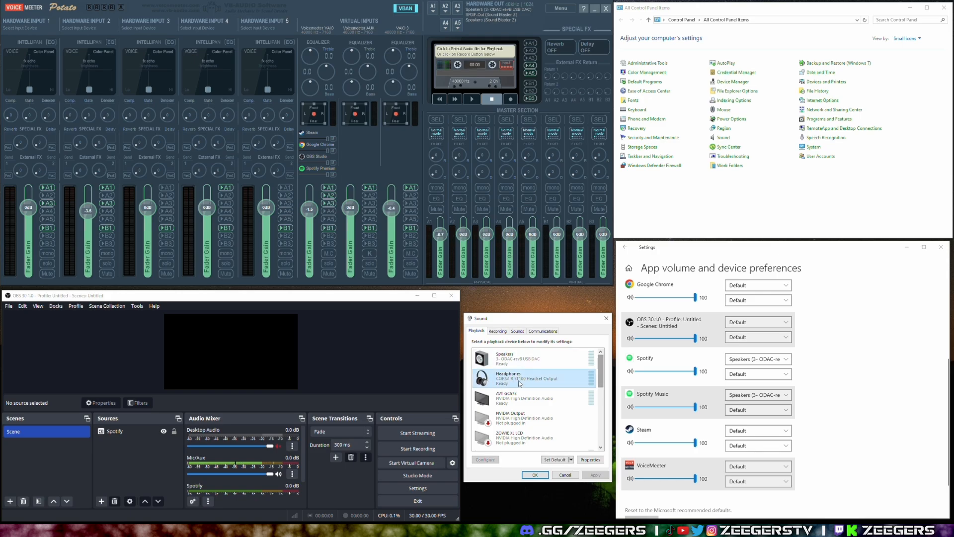
pyautogui.scroll(-3)
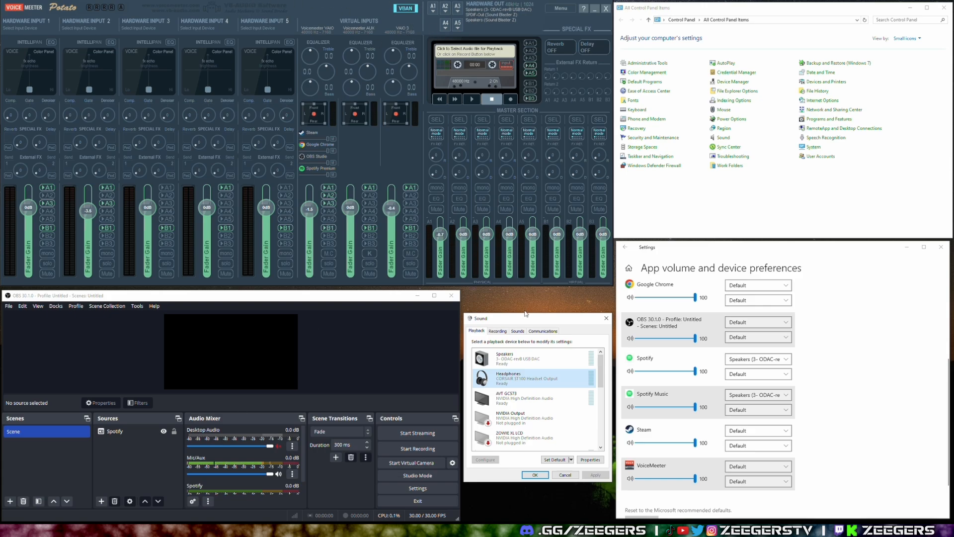
pyautogui.moveTo(690, 348)
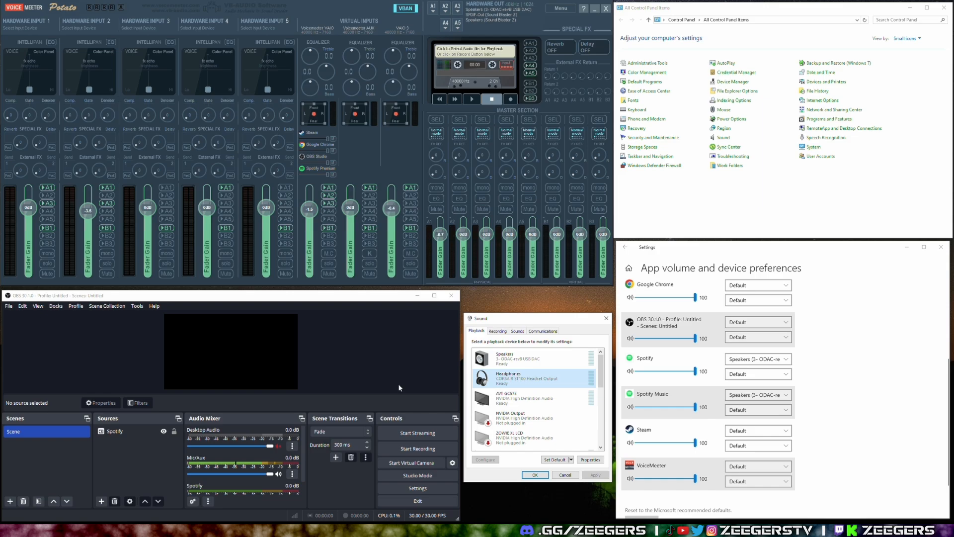
pyautogui.moveTo(426, 387)
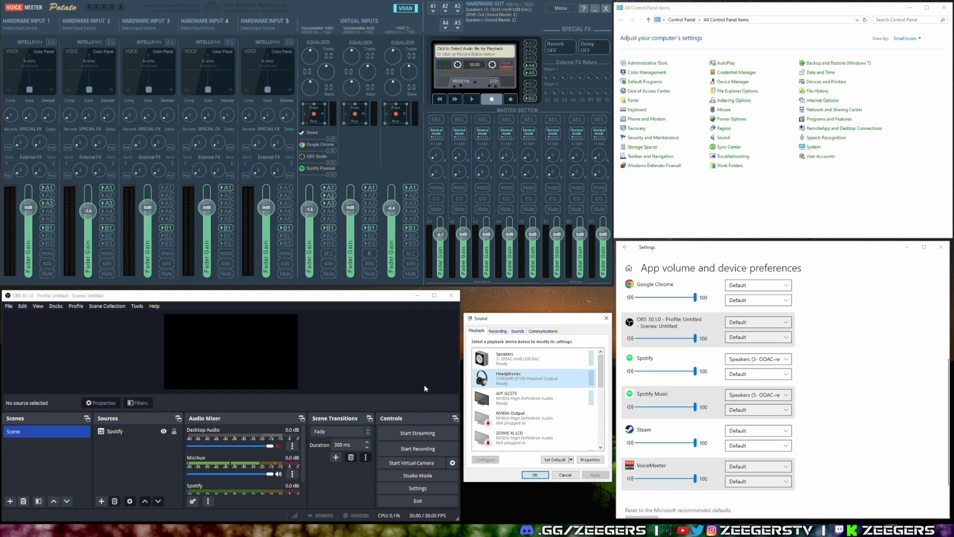